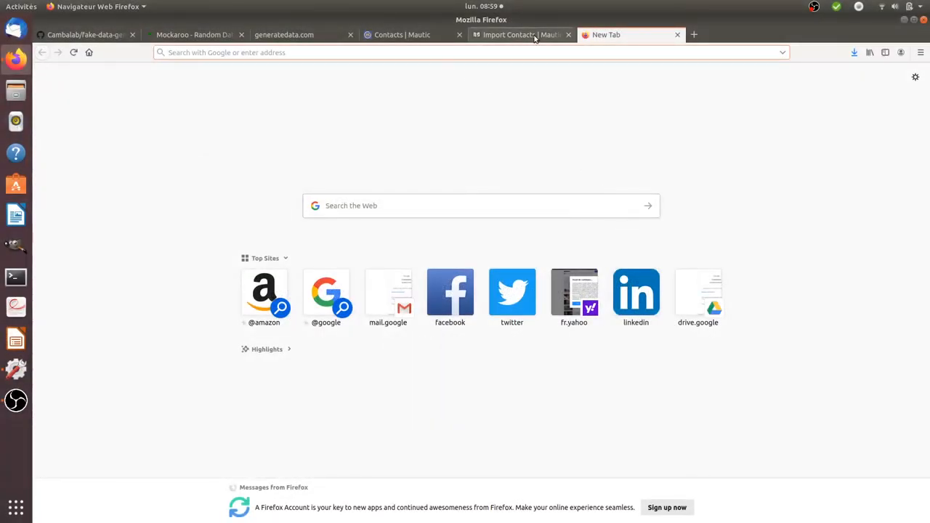
View the Importing Contacts documentation and select 'Importing' in its heading.
left_click(520, 35)
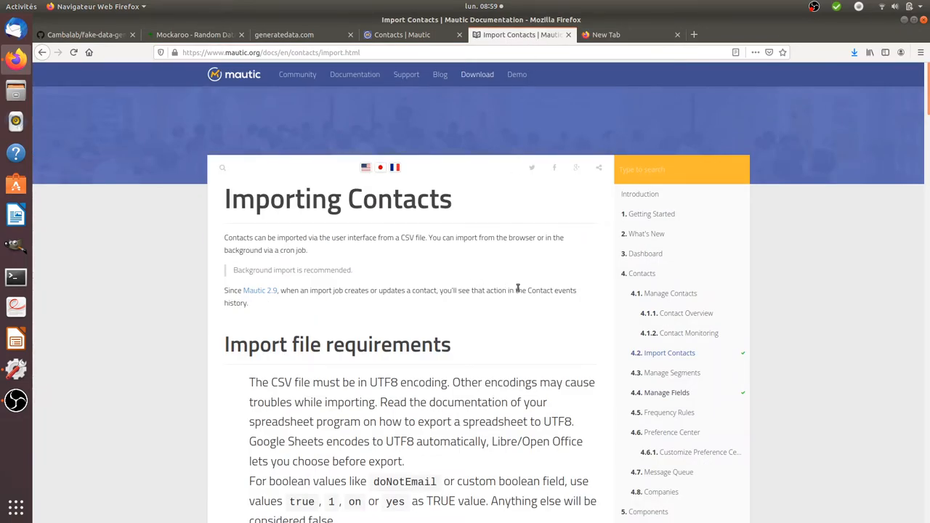
mouse_move(538, 293)
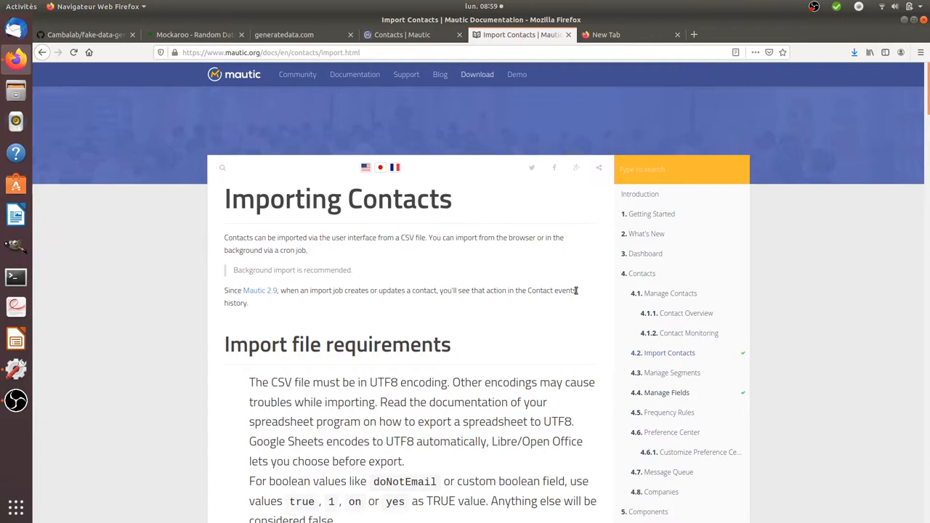
mouse_move(547, 327)
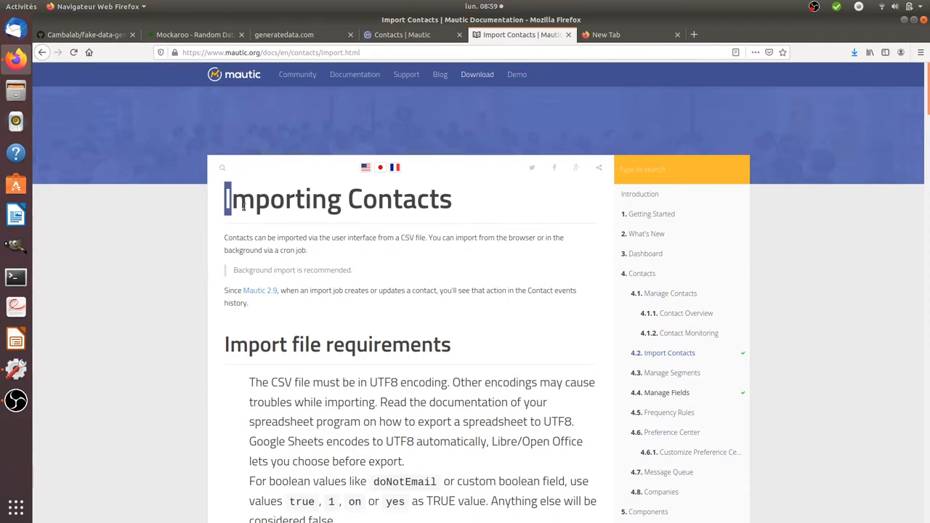
double_click(283, 198)
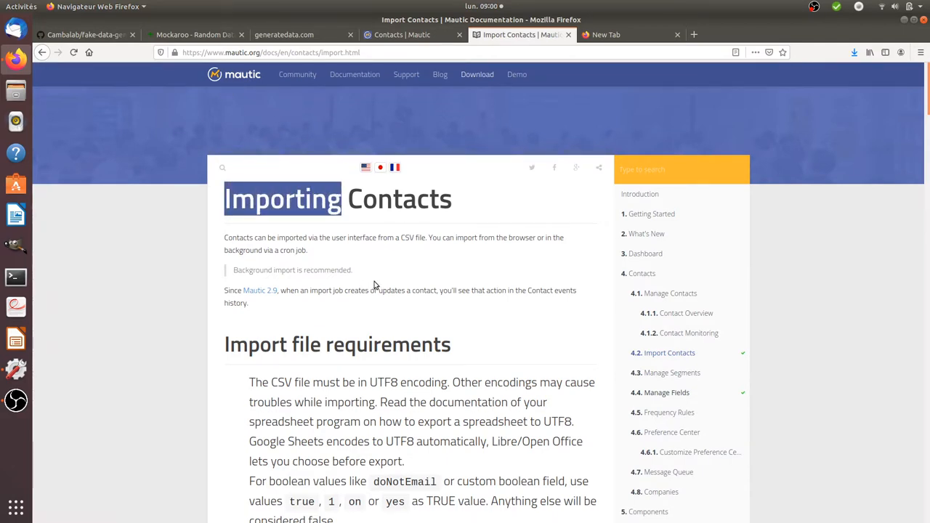
mouse_move(569, 287)
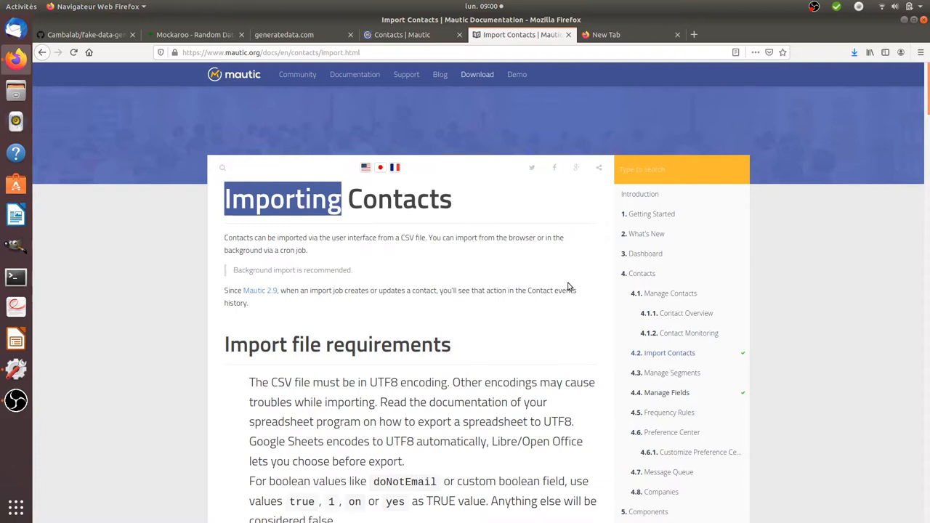
mouse_move(587, 301)
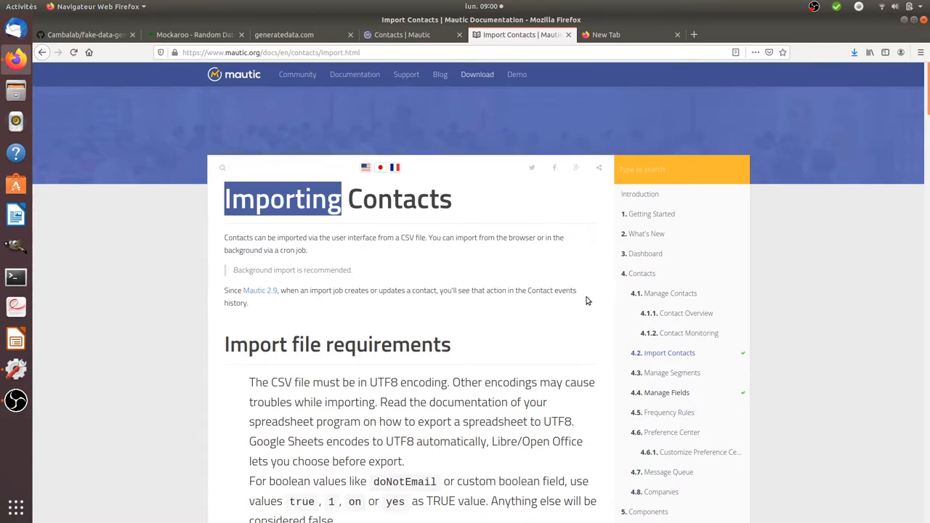
mouse_move(549, 308)
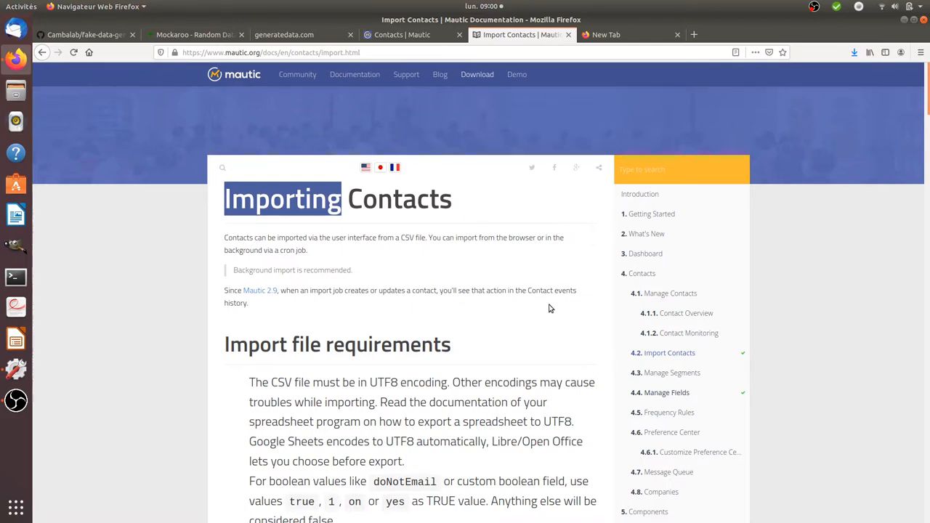
mouse_move(554, 311)
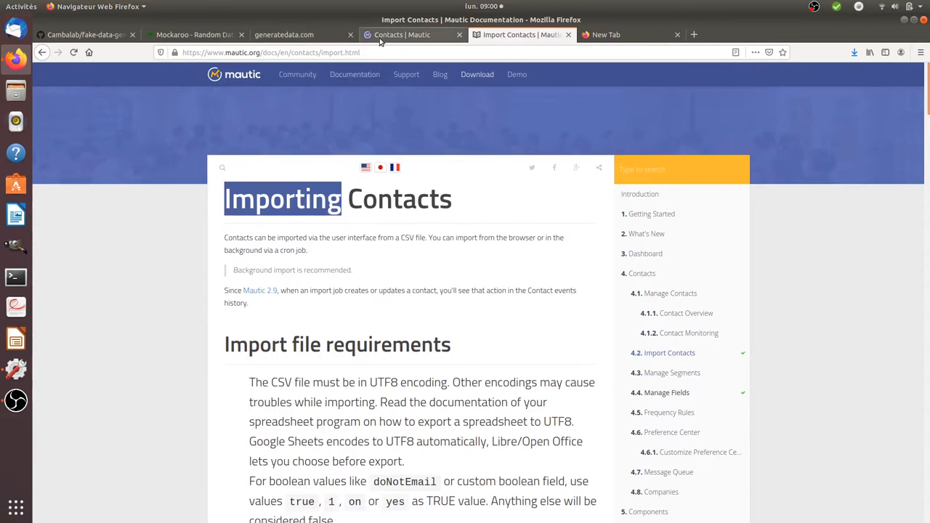
Check the 100 generated rows on generatedata.com, then return to Mautic's contacts list.
left_click(283, 35)
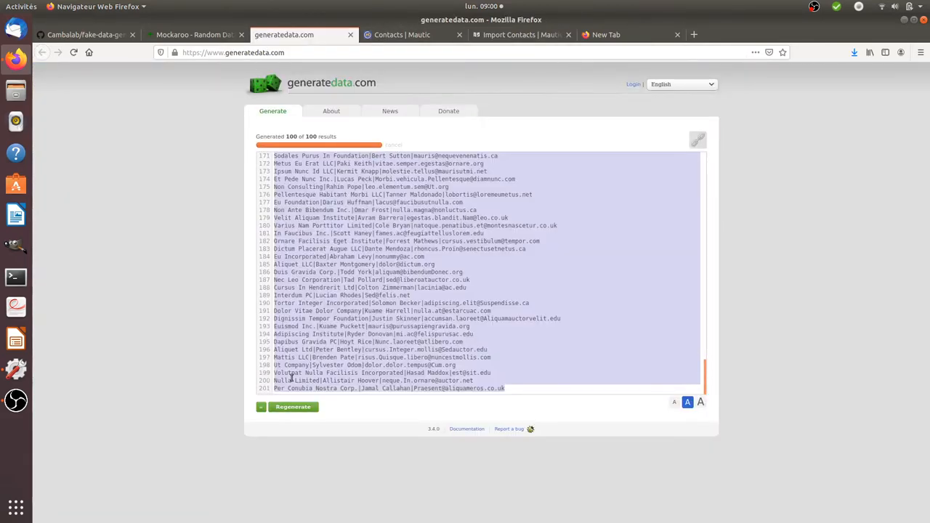
mouse_move(332, 274)
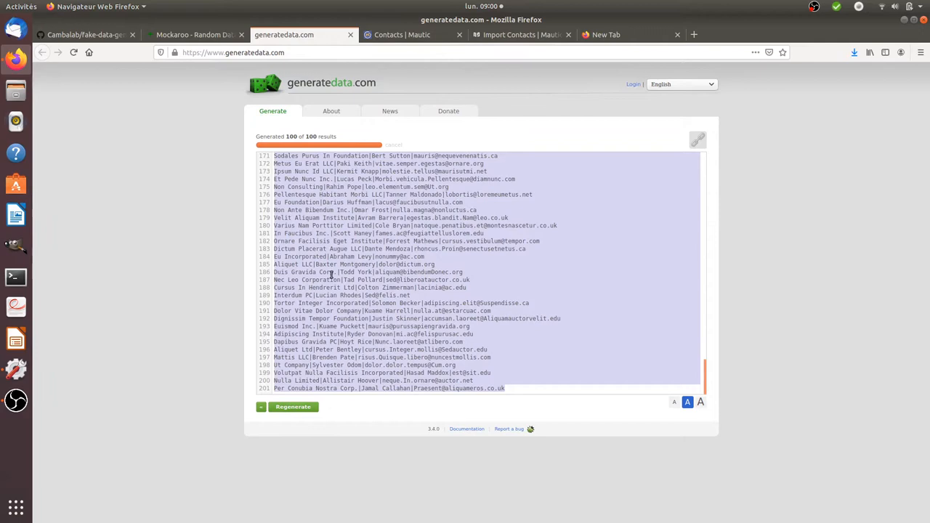
left_click(401, 35)
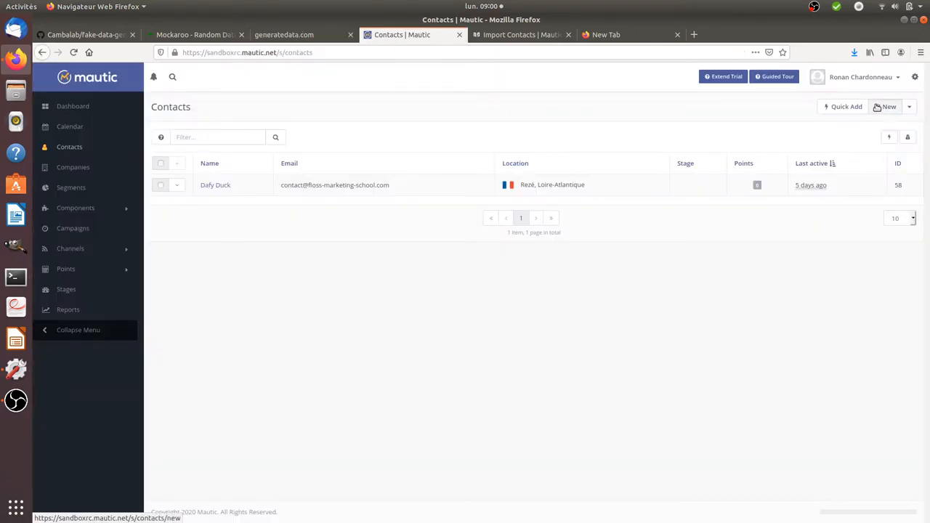
left_click(889, 106)
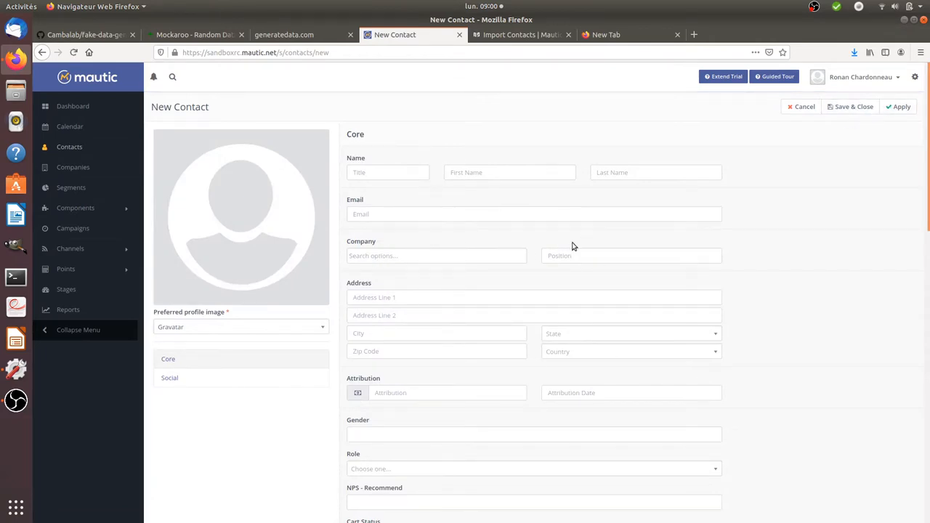
mouse_move(735, 160)
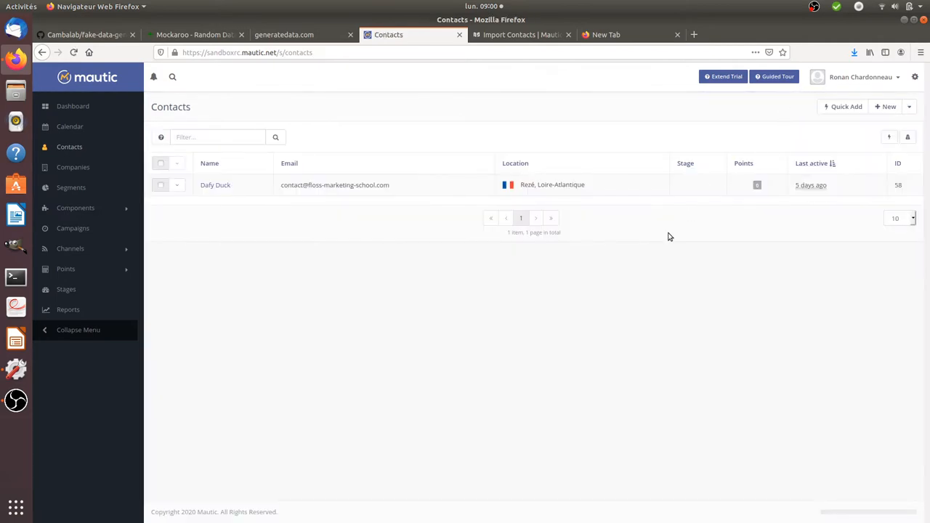
mouse_move(664, 250)
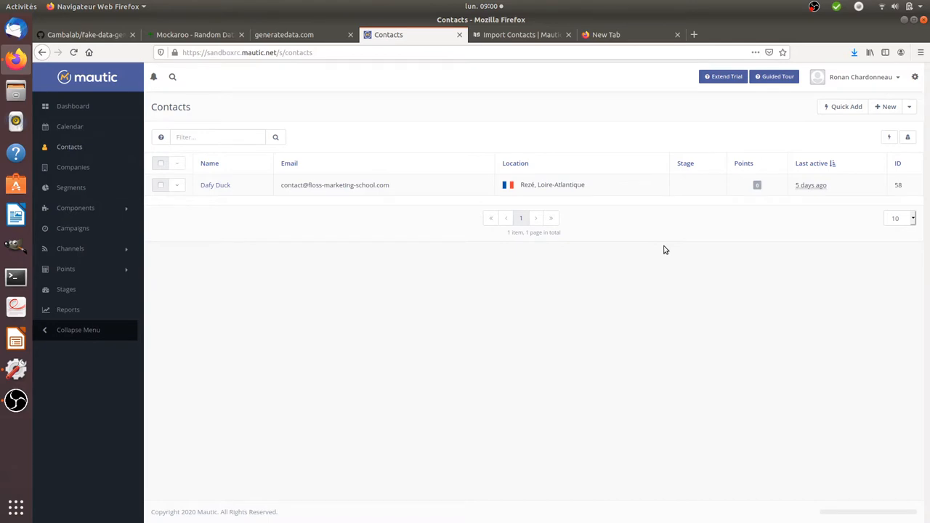
mouse_move(676, 229)
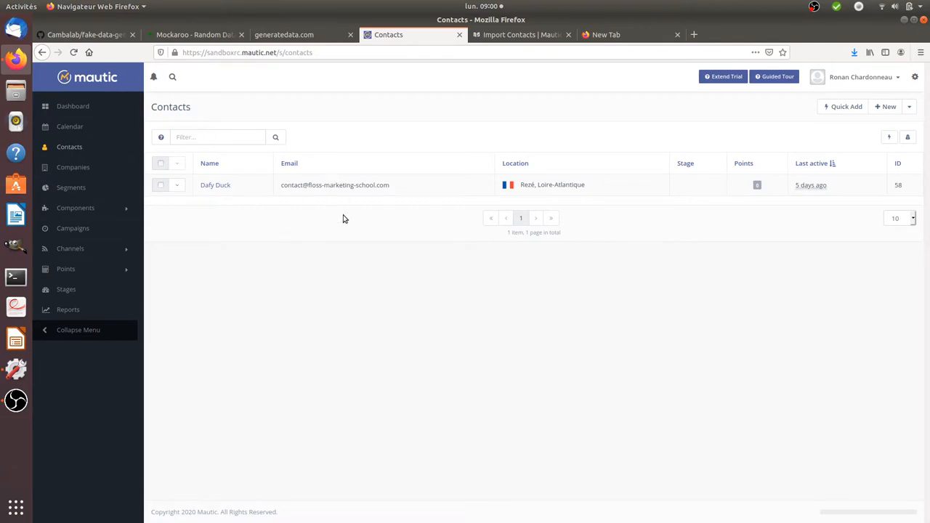
mouse_move(378, 250)
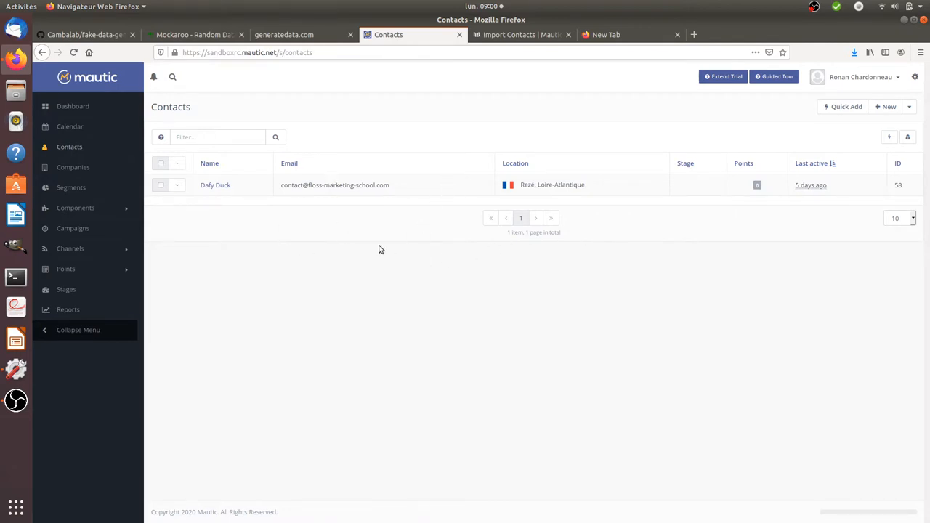
mouse_move(405, 256)
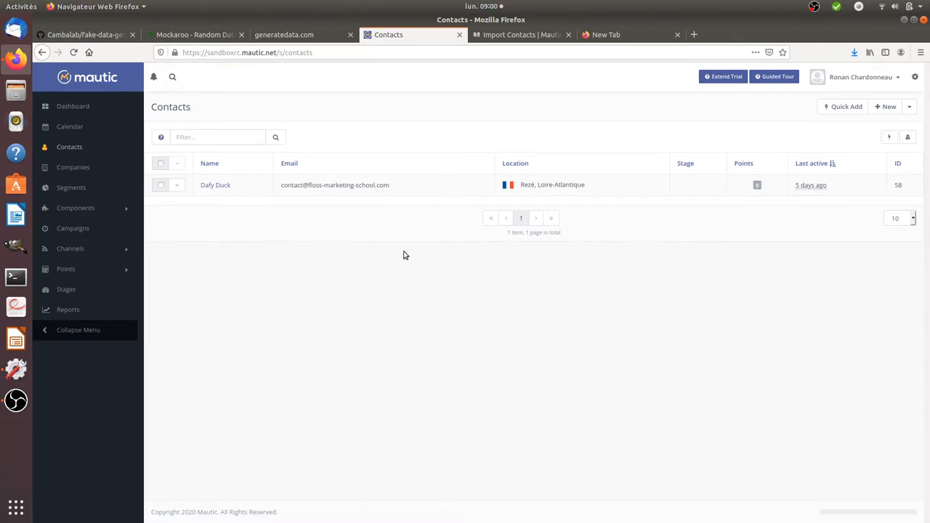
mouse_move(395, 283)
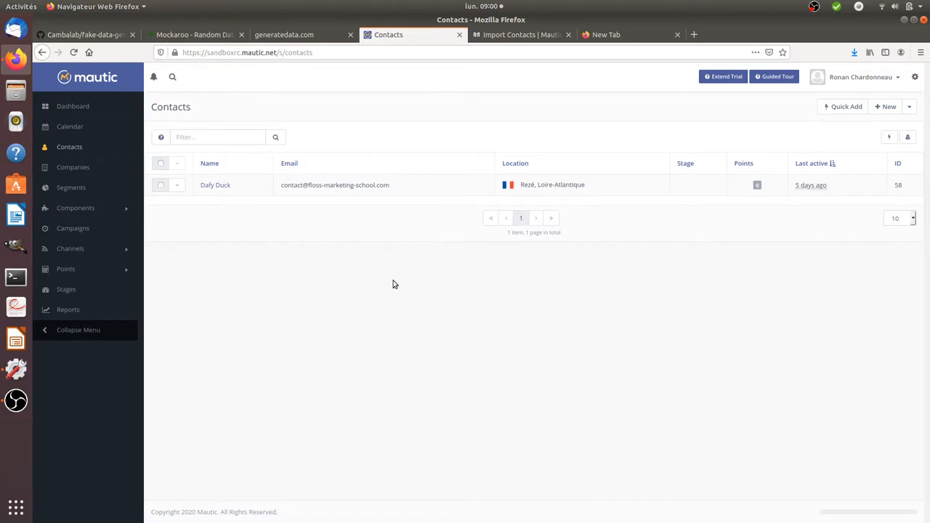
mouse_move(398, 283)
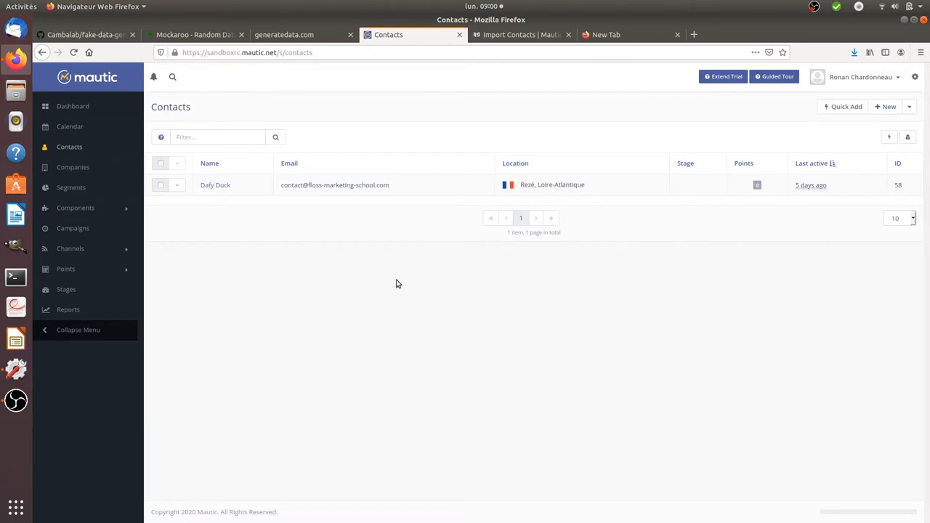
mouse_move(398, 371)
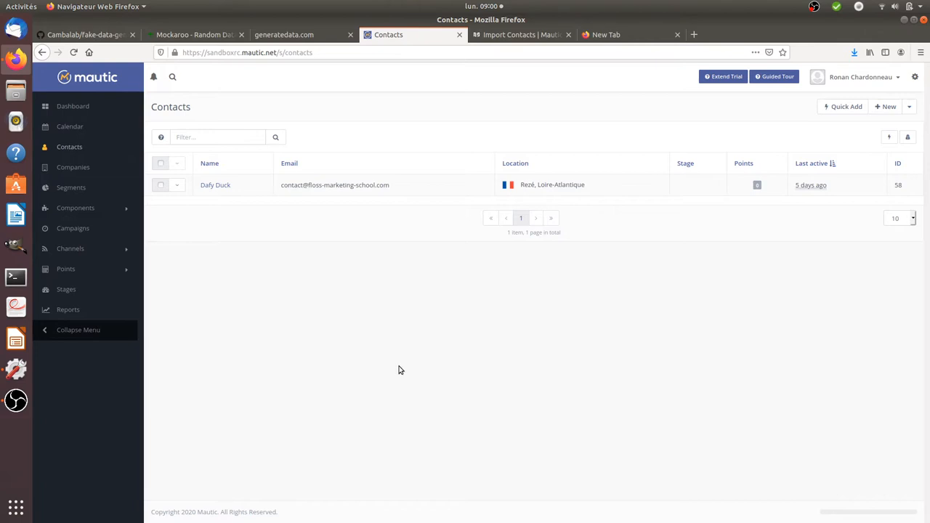
mouse_move(575, 63)
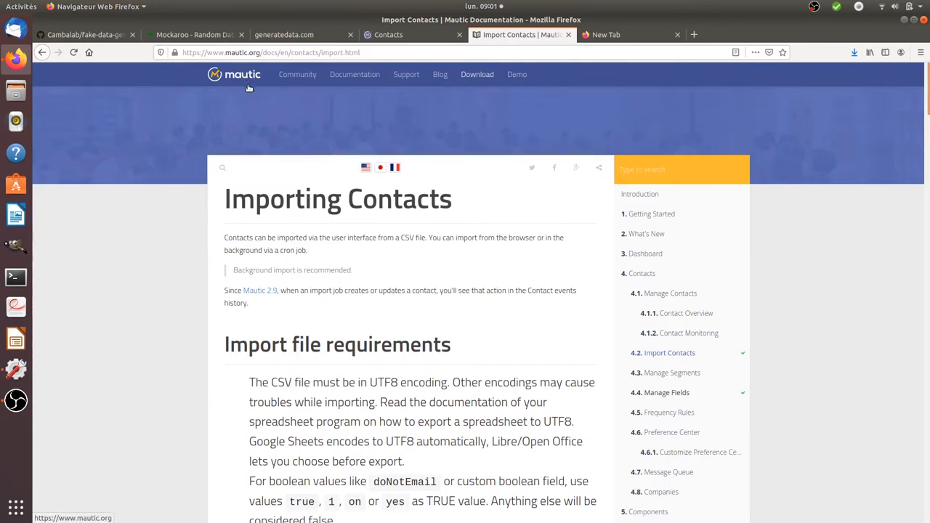
mouse_move(253, 153)
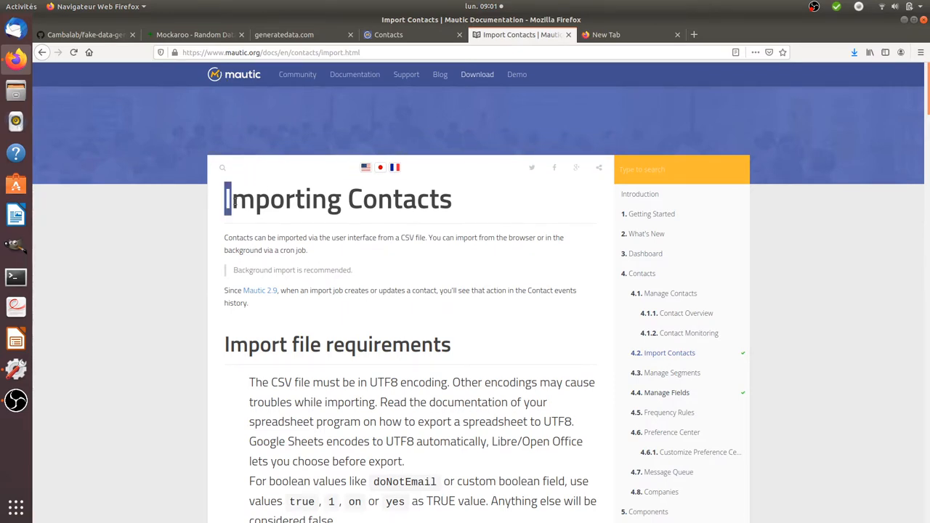
Read the import guide down through tips, browser import and background import sections.
double_click(282, 197)
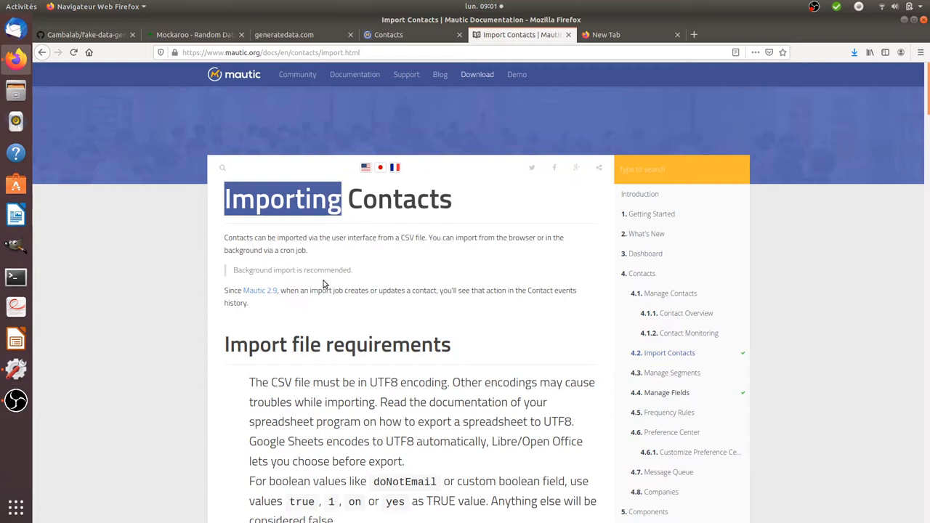
mouse_move(334, 250)
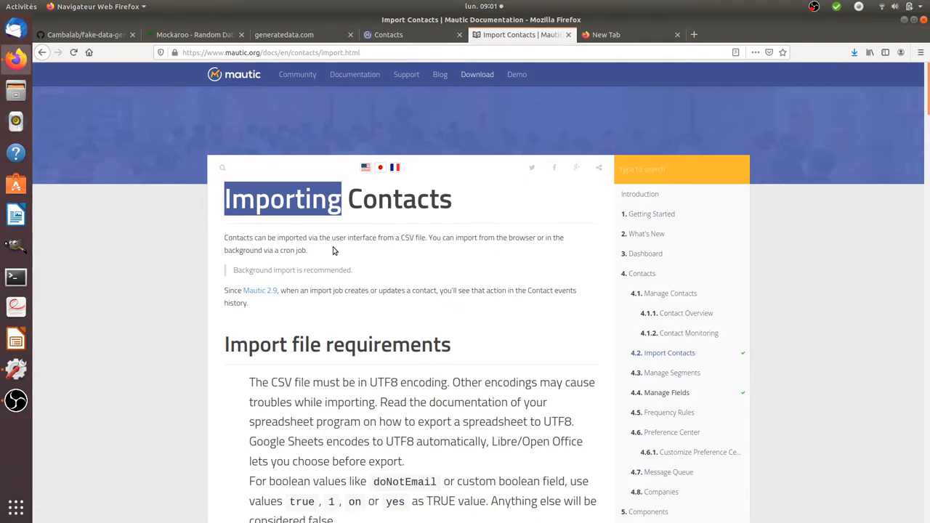
left_click(387, 34)
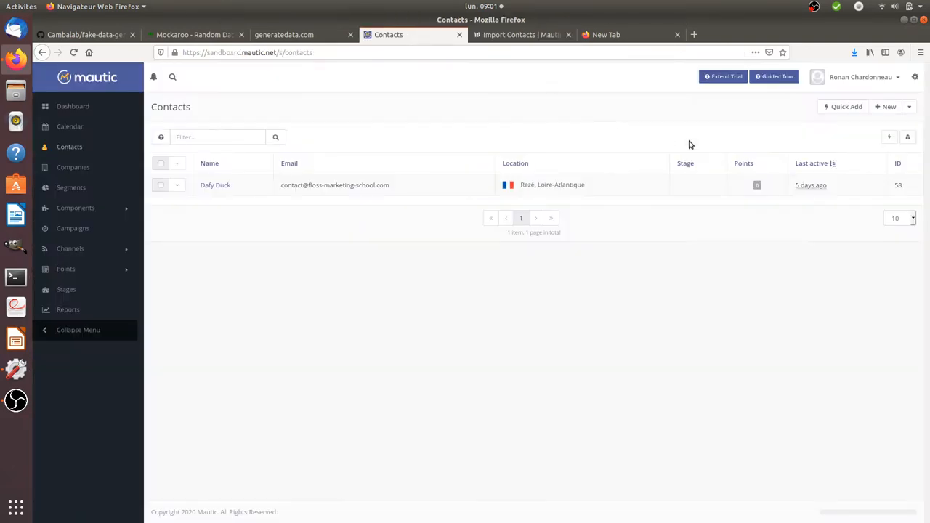
left_click(909, 106)
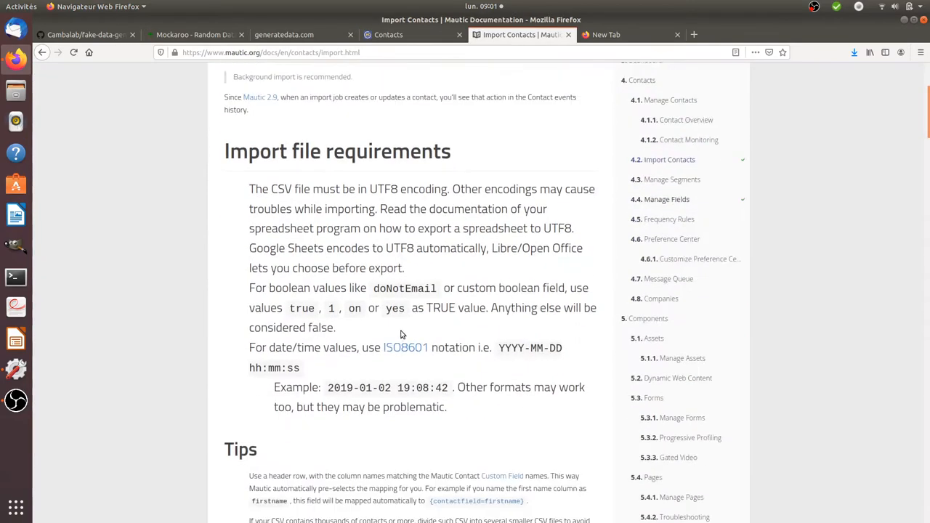
scroll("down", 3)
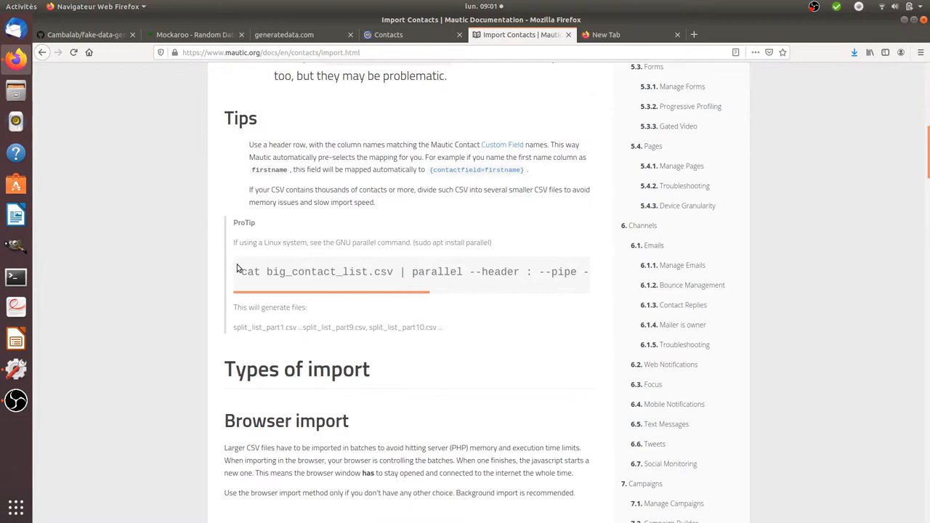
mouse_move(351, 287)
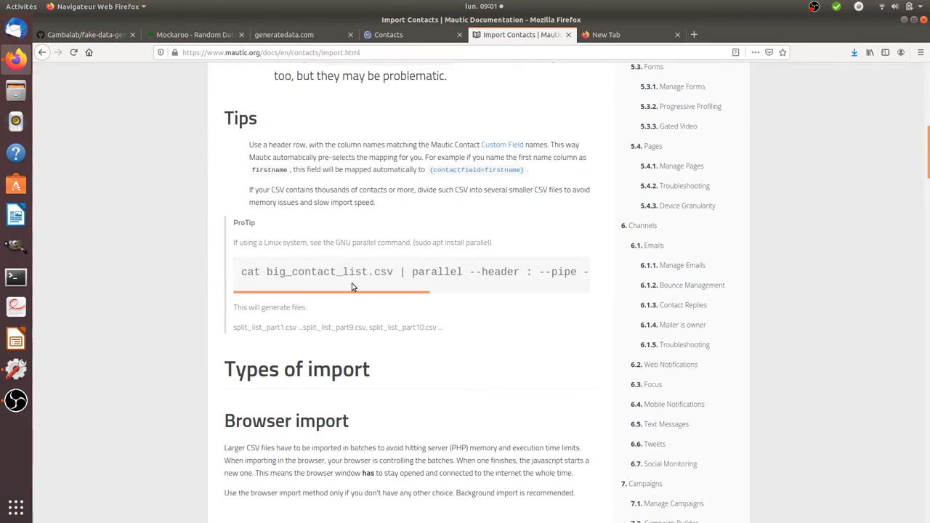
scroll("down", 3)
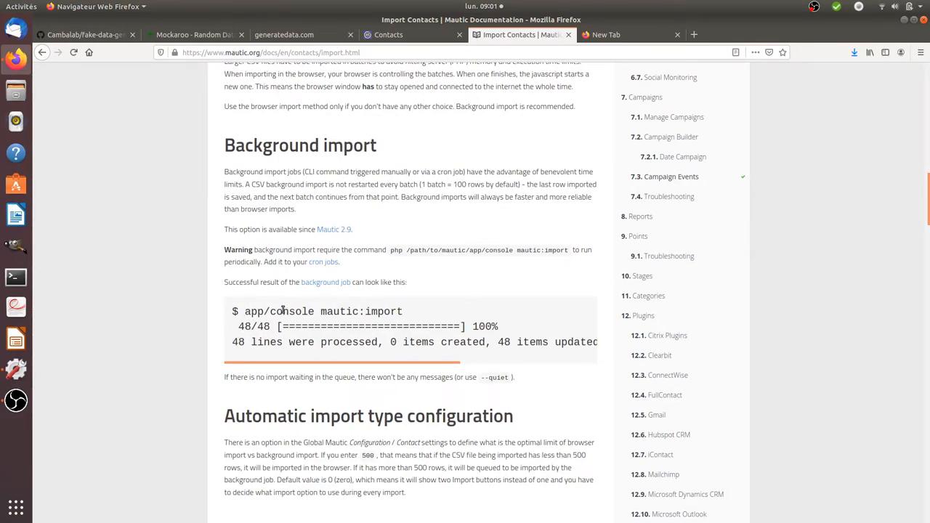
View Mautic's contacts list with its Export, Import and Import History options.
left_click(388, 35)
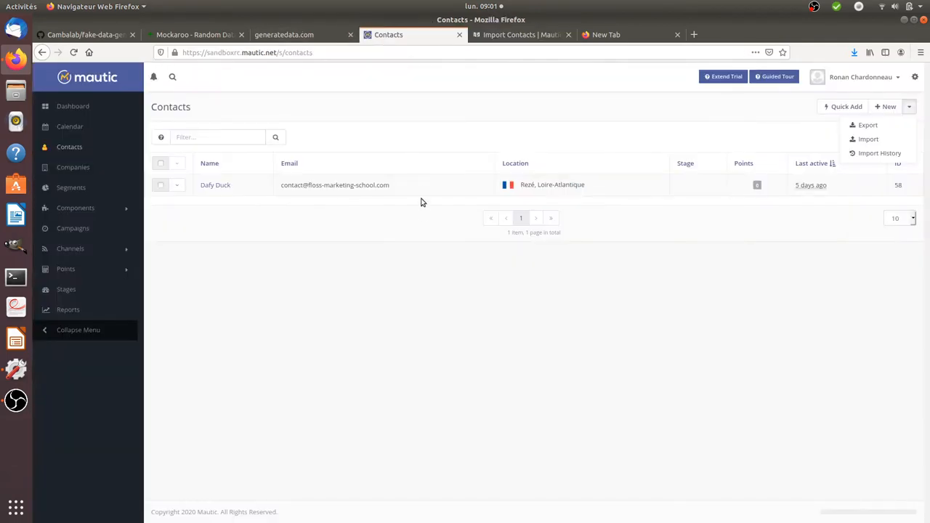
left_click(520, 35)
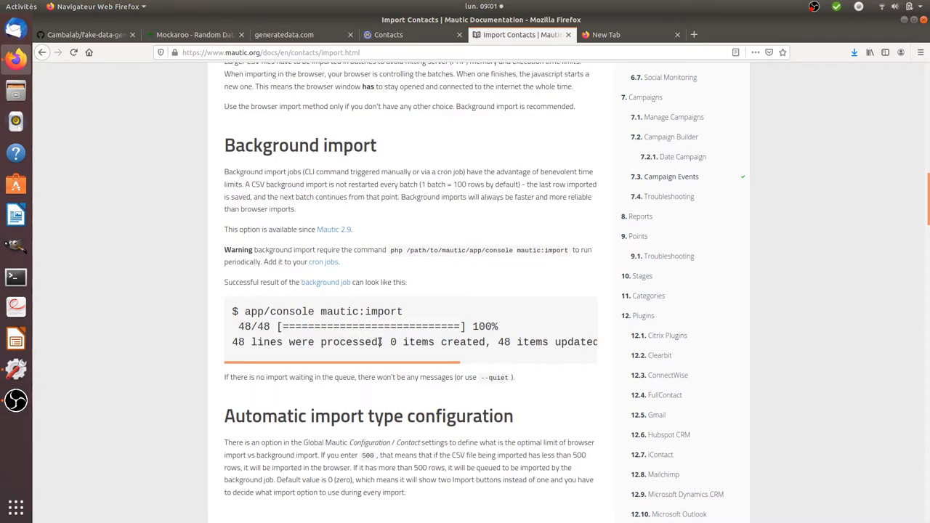
mouse_move(376, 353)
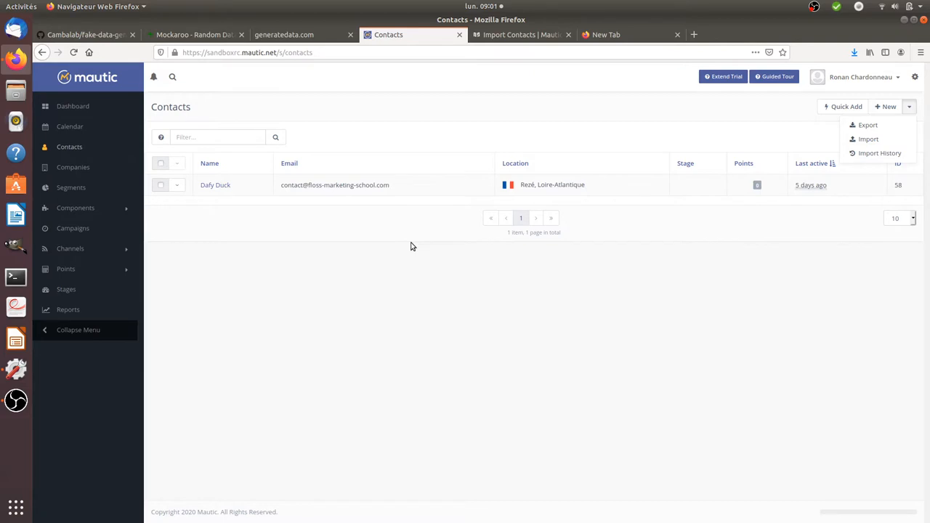
mouse_move(397, 263)
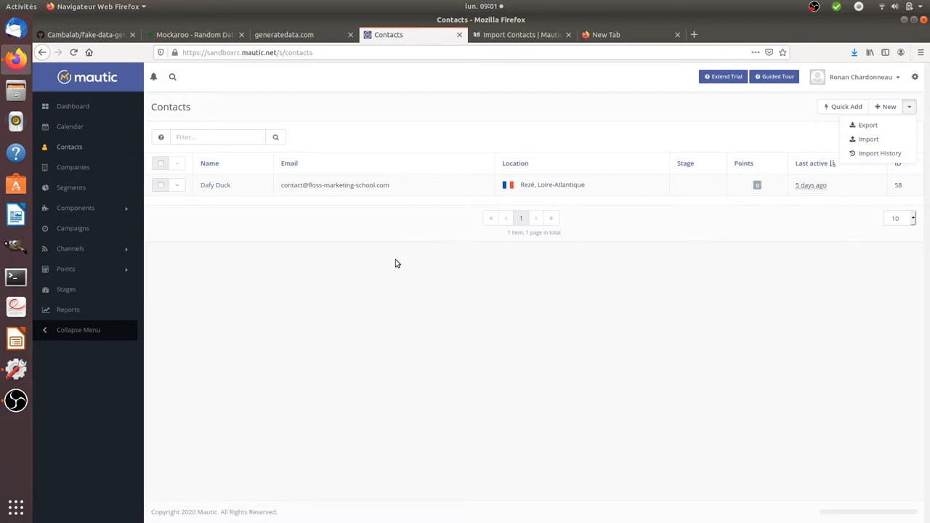
mouse_move(444, 276)
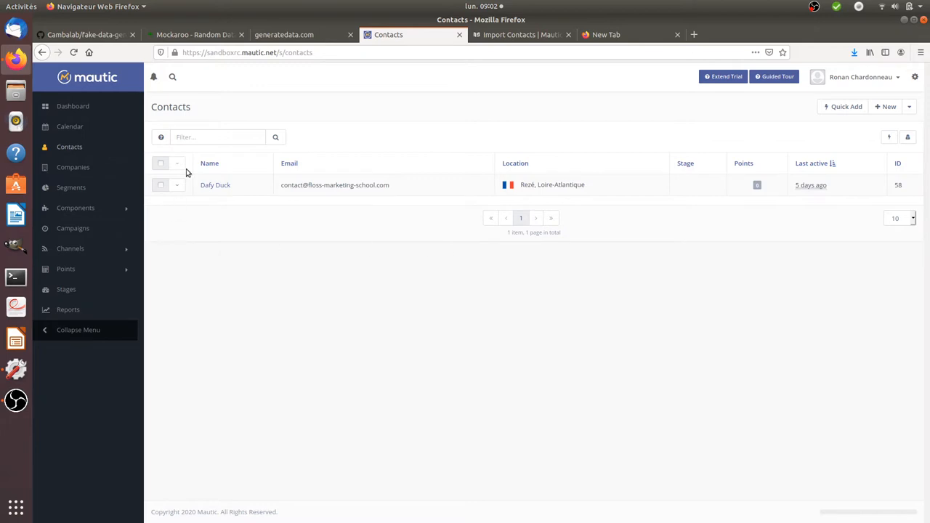
mouse_move(326, 163)
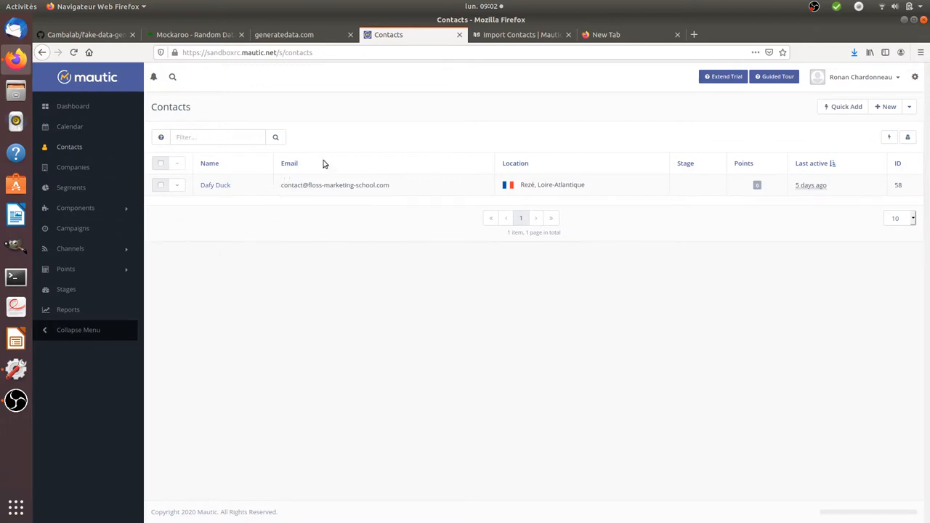
mouse_move(372, 162)
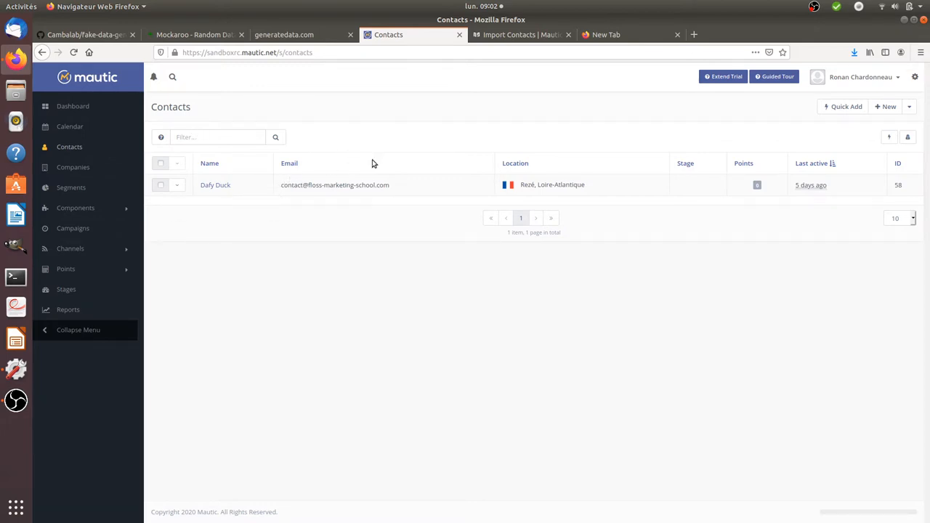
mouse_move(445, 154)
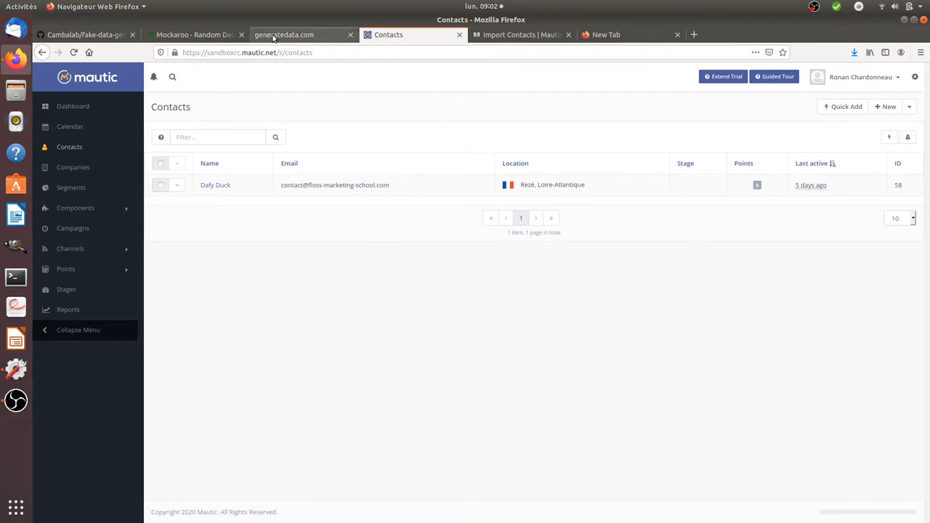
Return to the generatedata.com data set form and edit the CSV delimiter character.
left_click(284, 34)
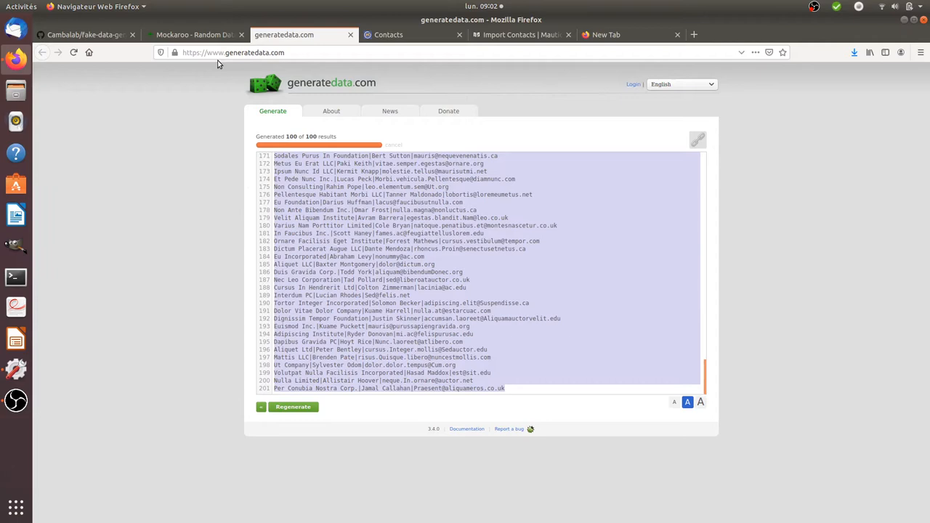
left_click(233, 52)
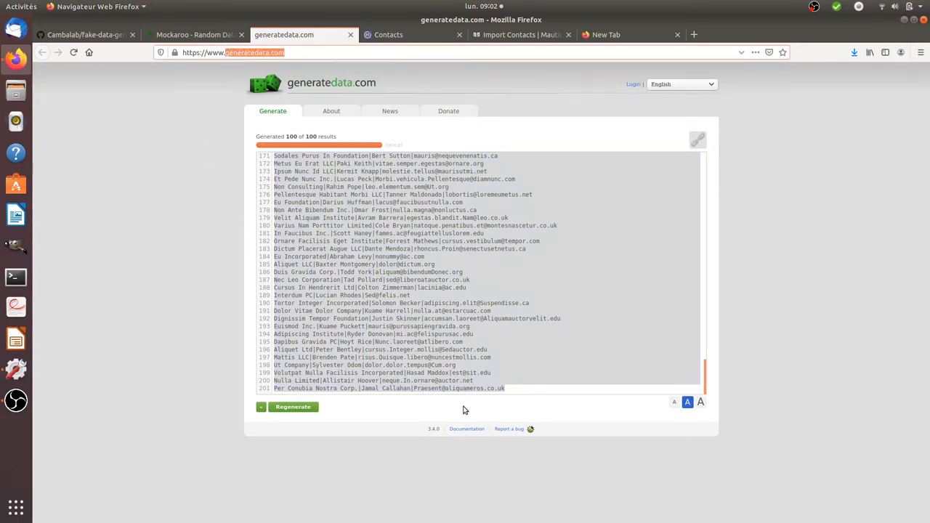
mouse_move(293, 107)
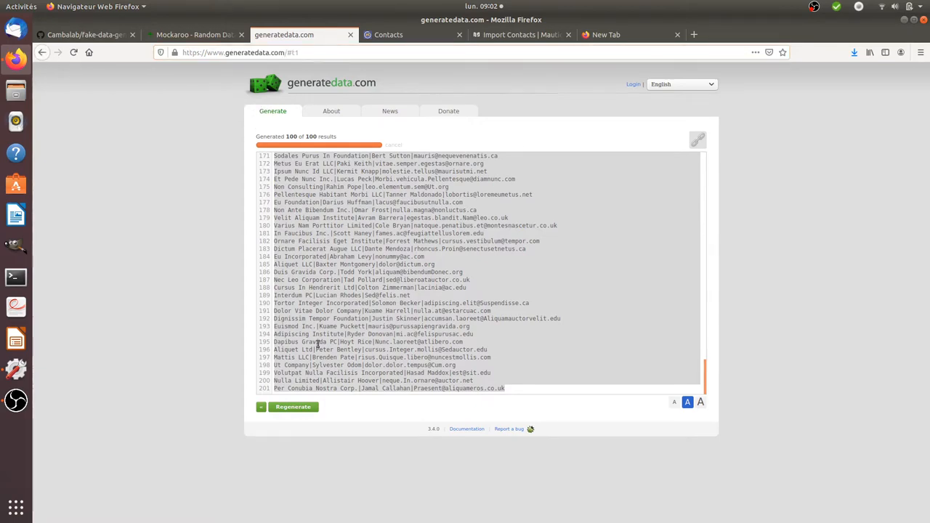
left_click(293, 407)
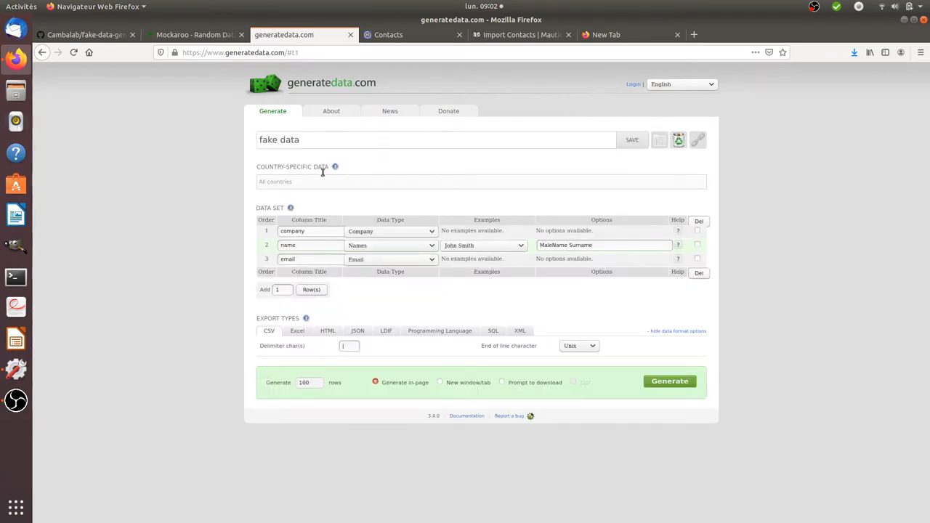
mouse_move(332, 166)
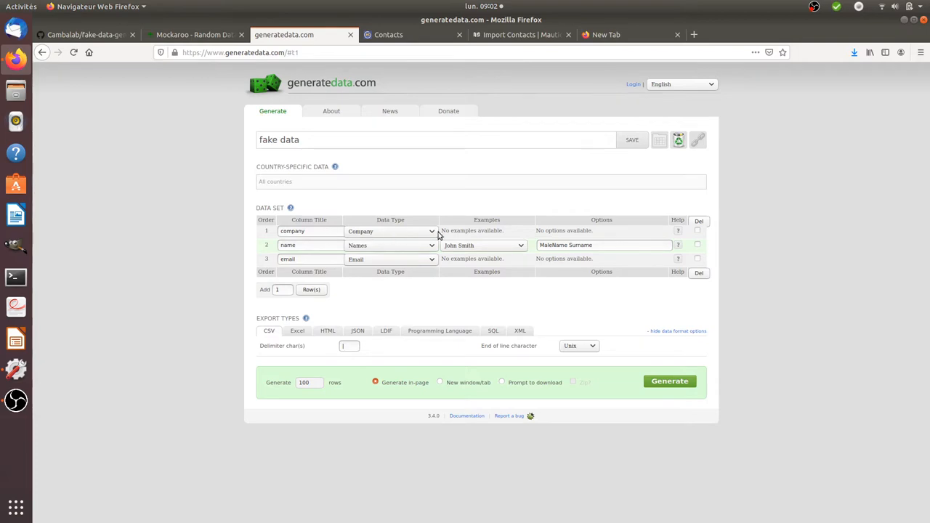
mouse_move(379, 233)
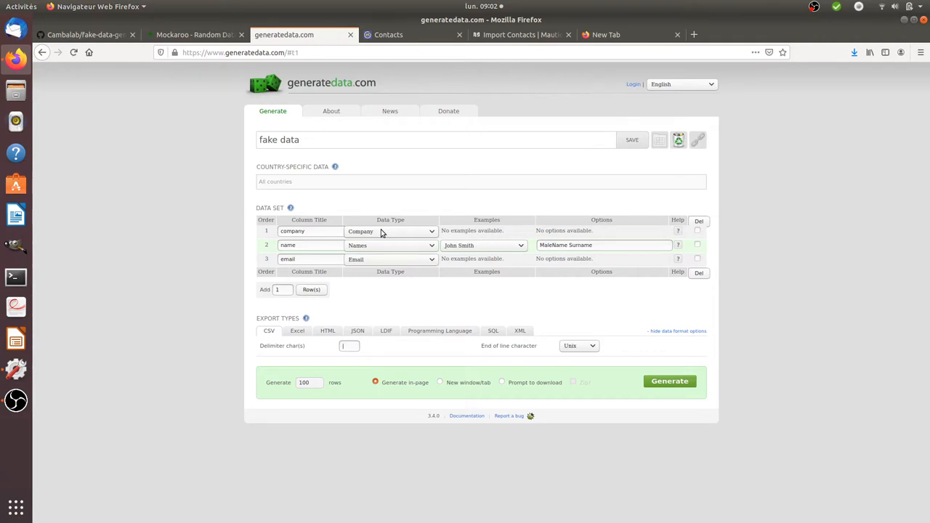
mouse_move(378, 257)
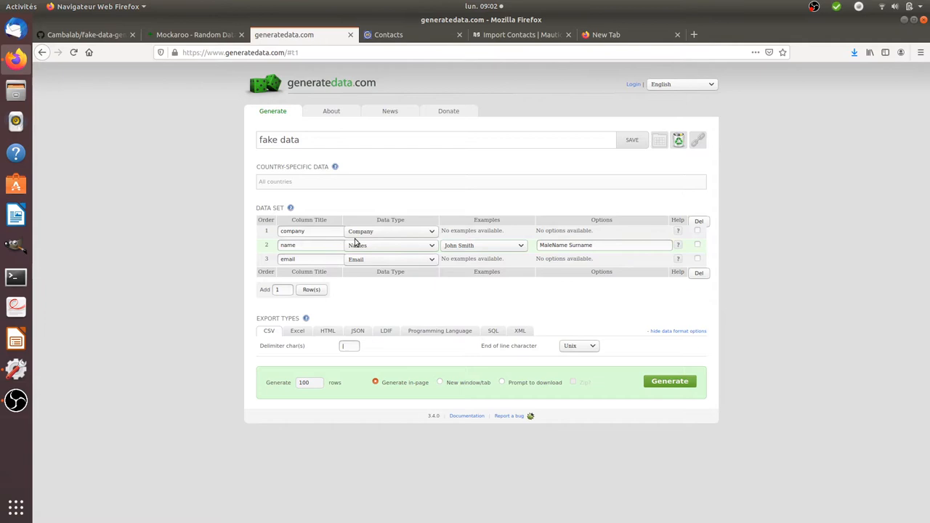
mouse_move(366, 244)
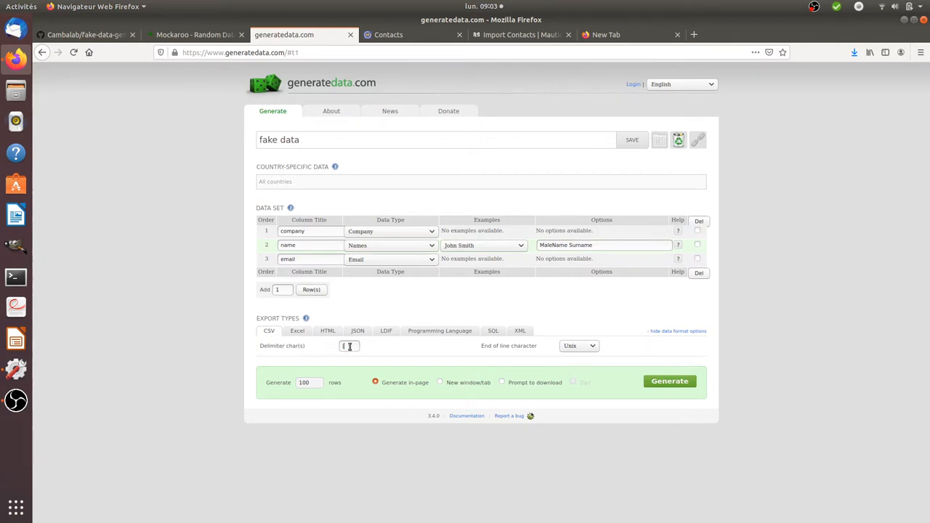
left_click(349, 346)
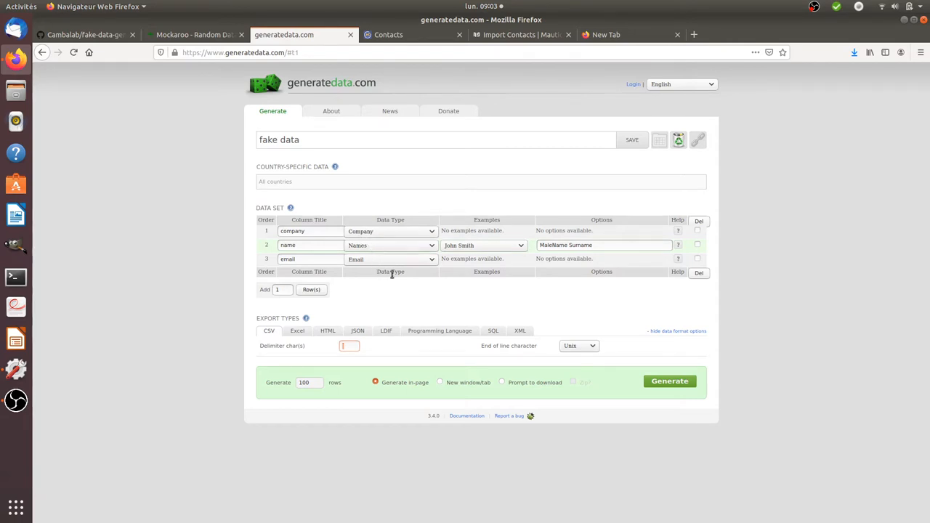
Generate 100 pipe-separated company, name and email rows and focus them for copying.
left_click(668, 381)
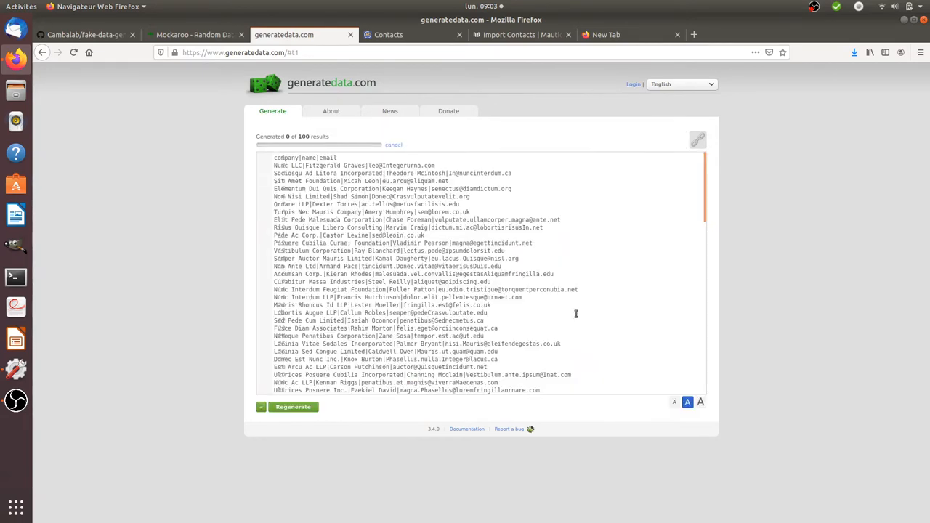
mouse_move(325, 238)
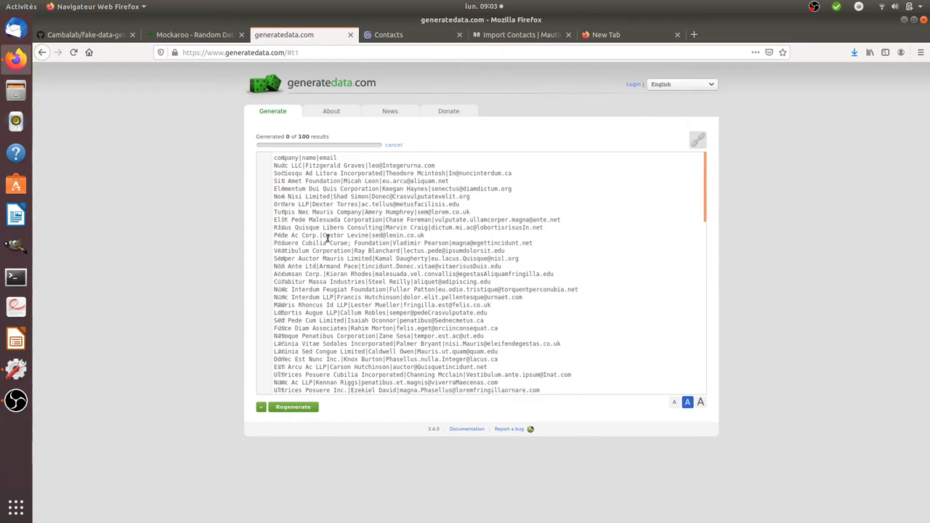
mouse_move(397, 227)
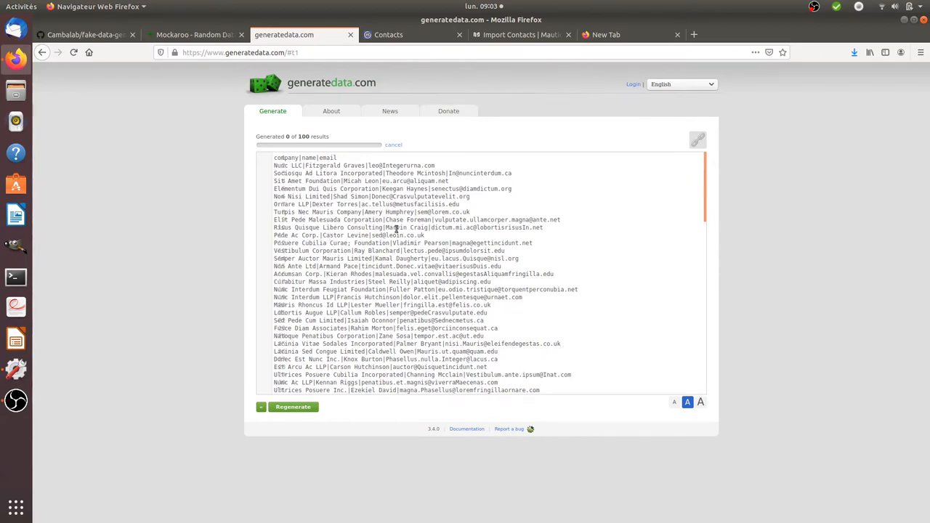
left_click(294, 407)
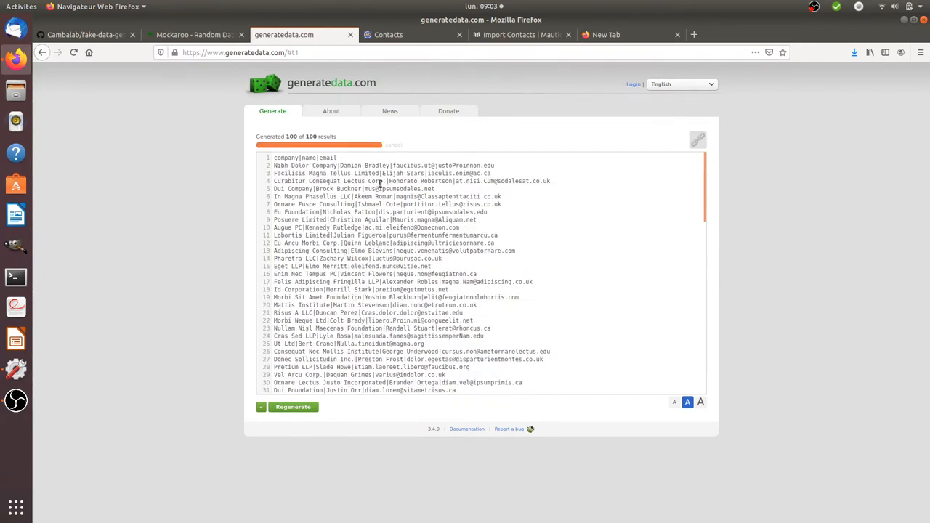
mouse_move(341, 340)
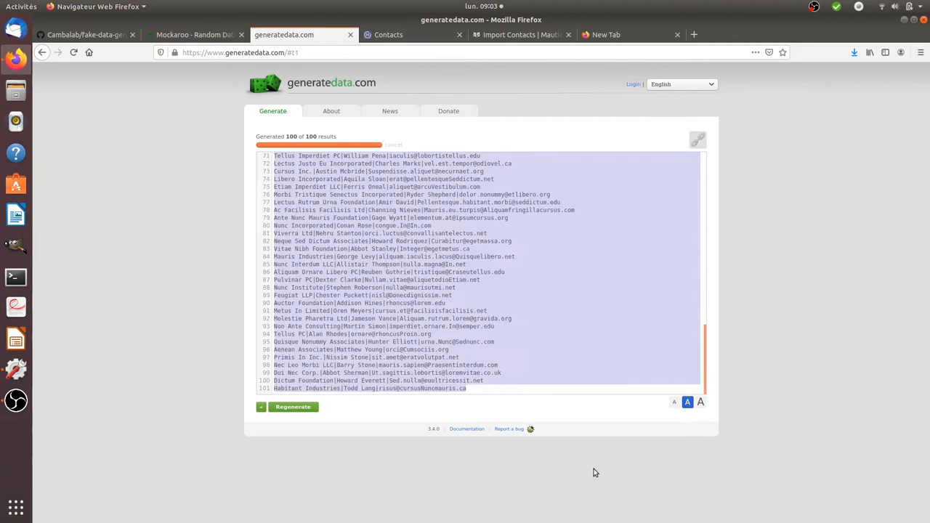
mouse_move(163, 151)
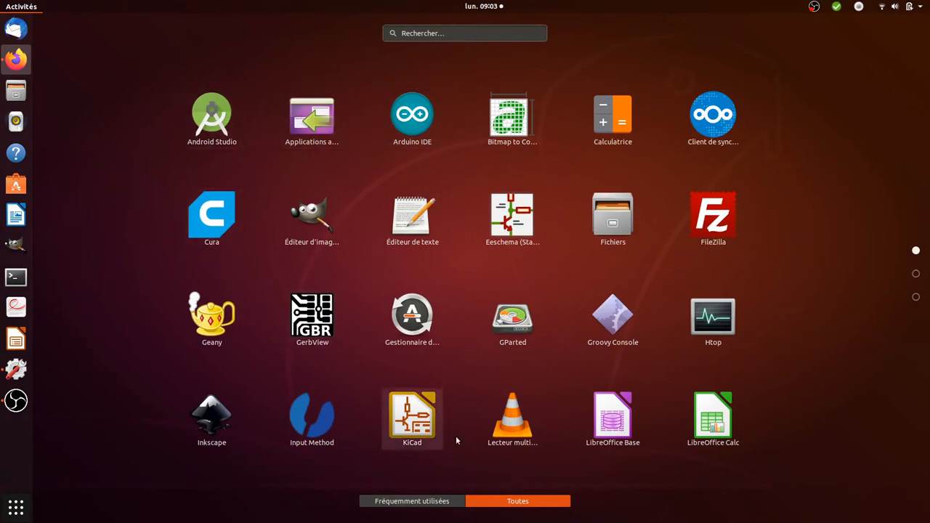
Paste the records into a new Calc sheet split on the '|' separator, checking down to row 101.
left_click(712, 418)
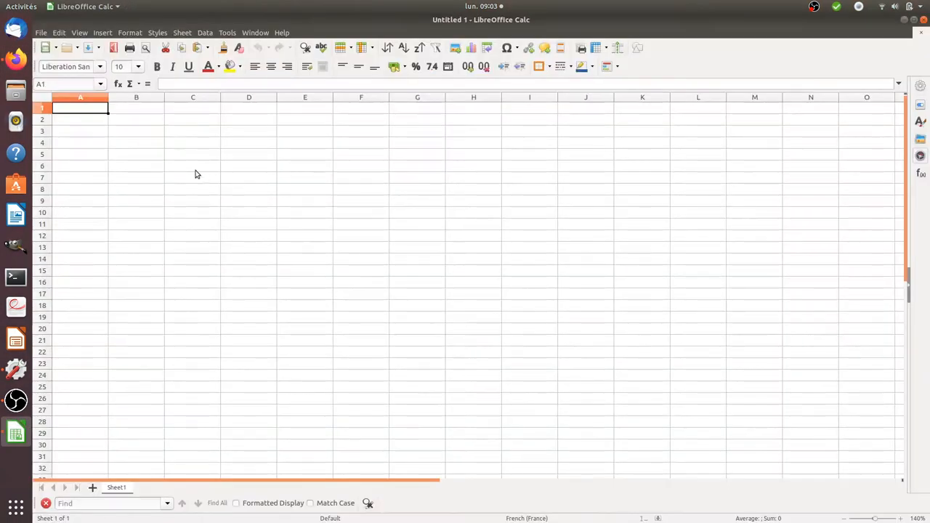
mouse_move(234, 169)
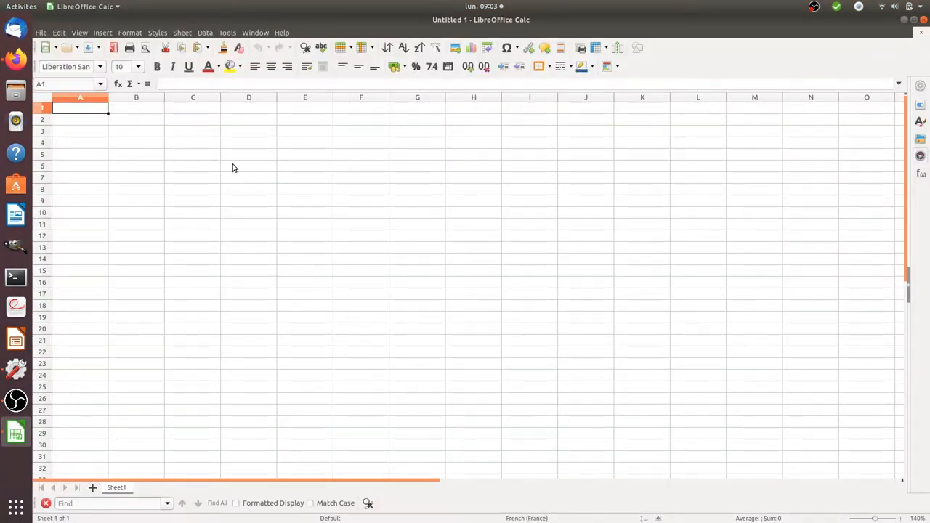
mouse_move(293, 124)
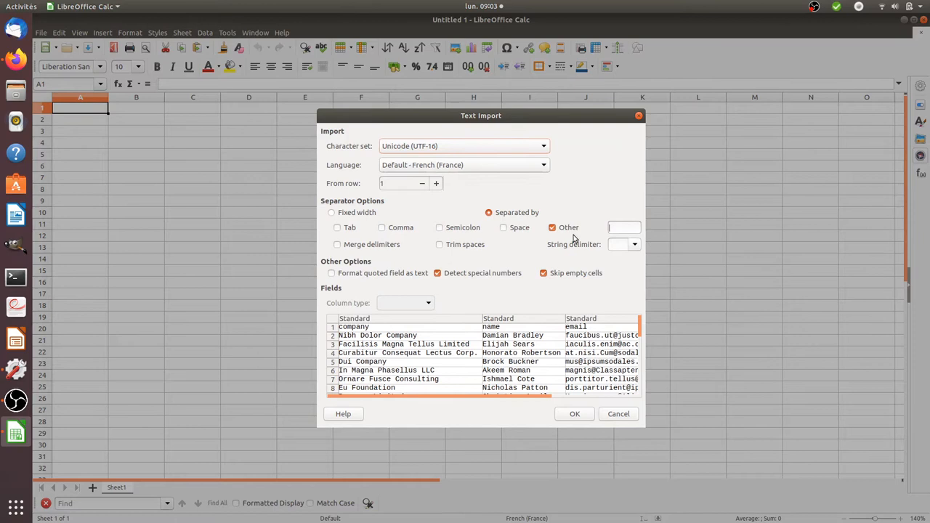
left_click(552, 227)
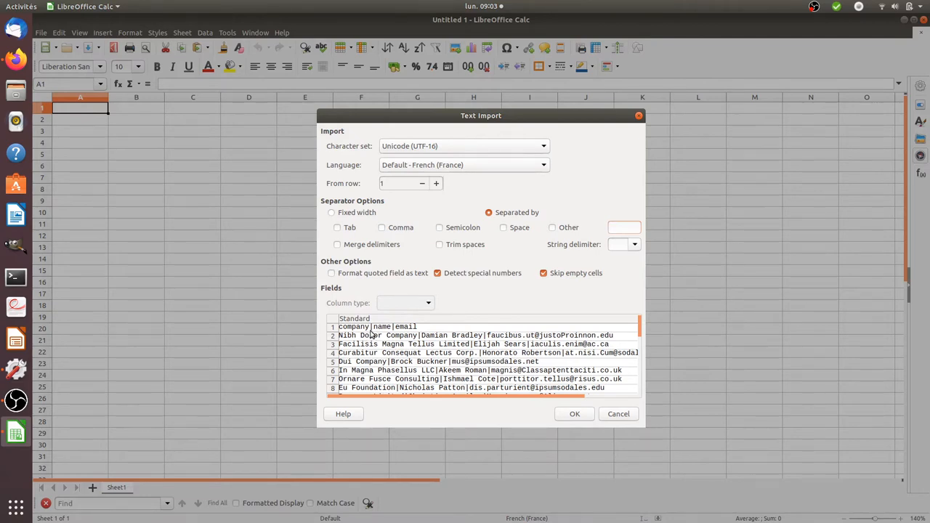
mouse_move(386, 340)
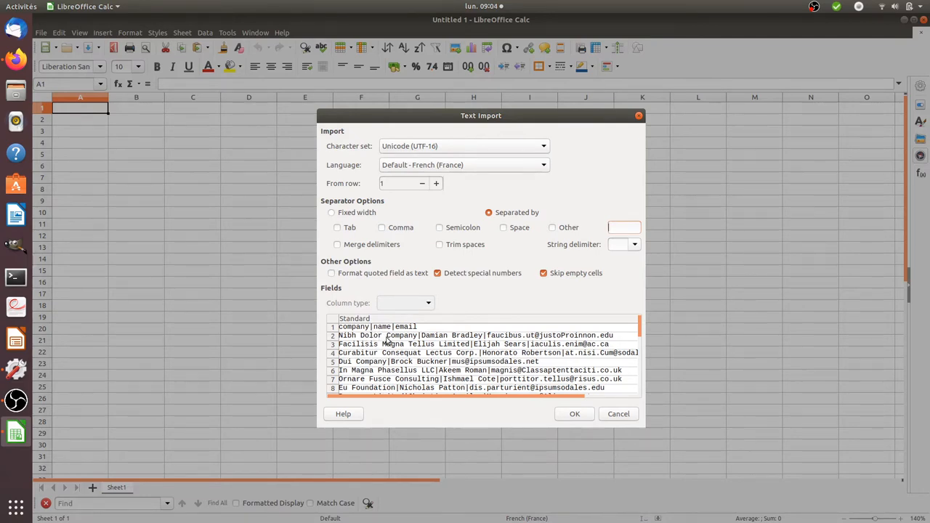
mouse_move(422, 342)
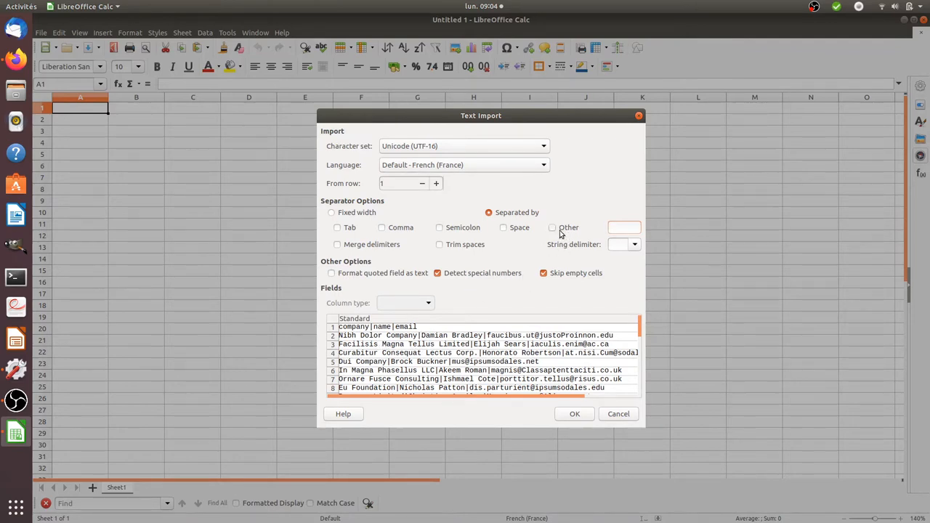
left_click(552, 227)
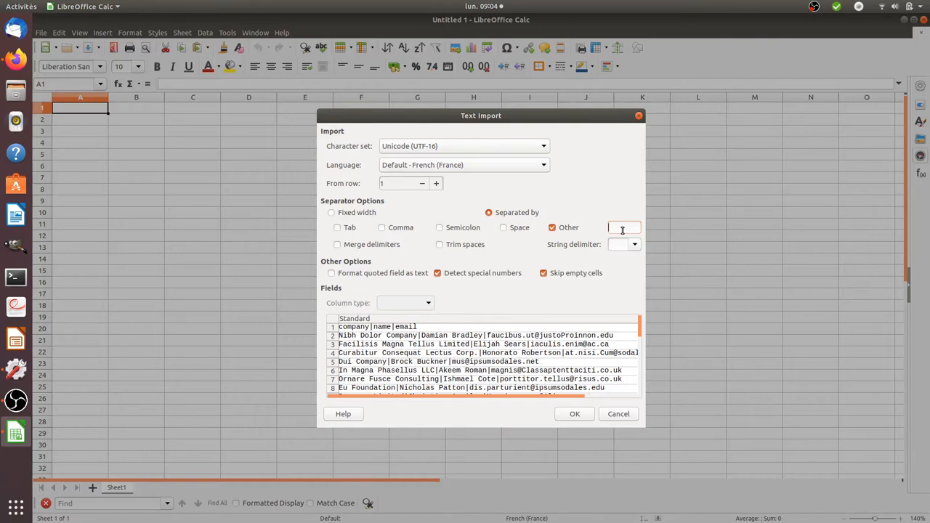
type("|")
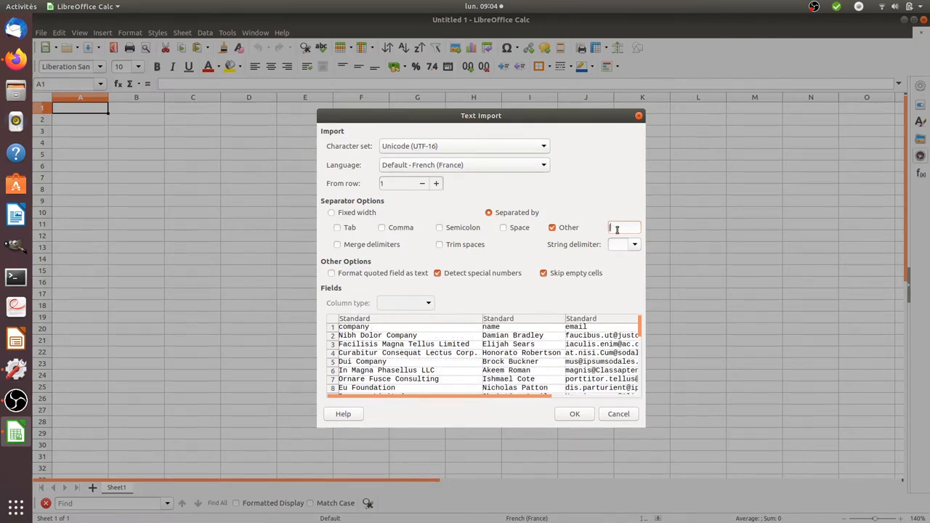
left_click(574, 413)
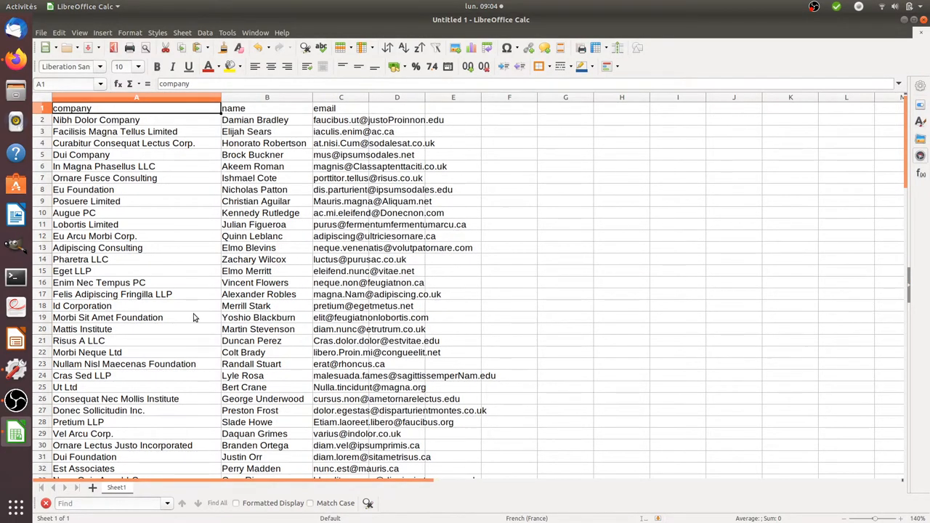
mouse_move(325, 240)
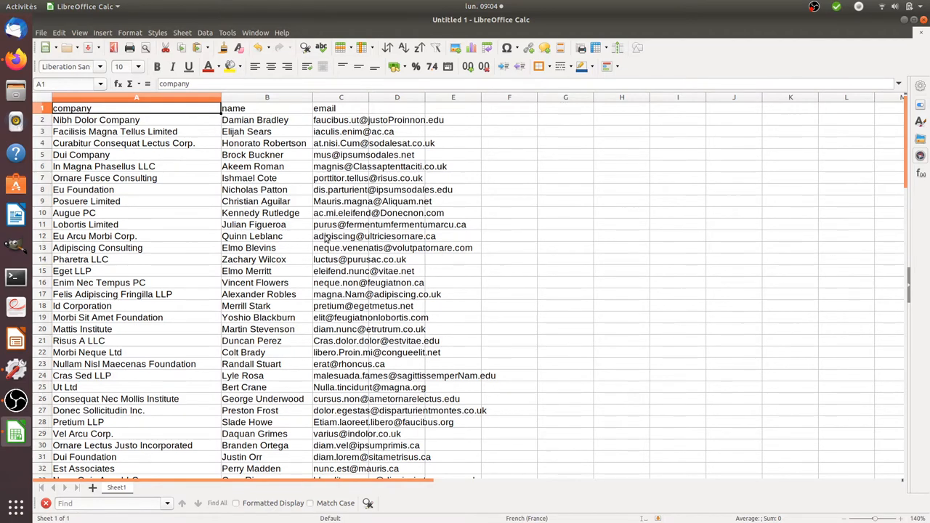
scroll("down", 3)
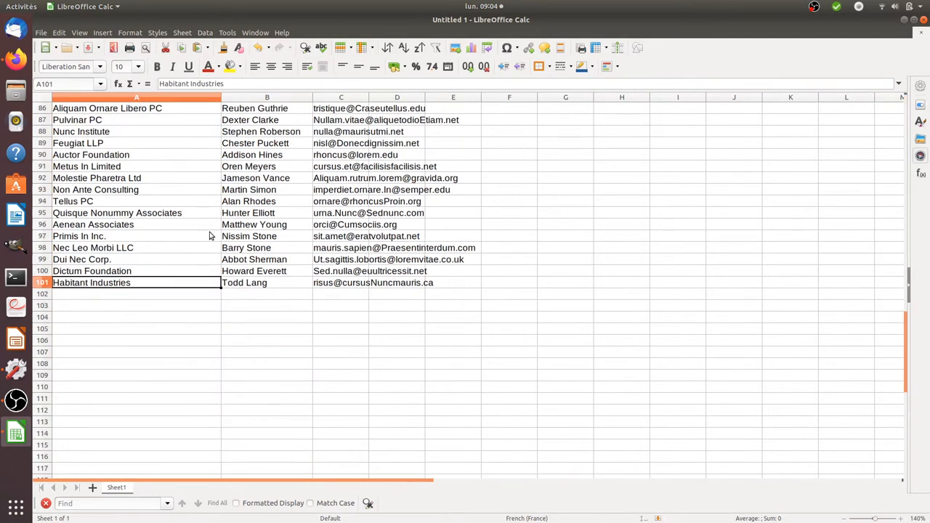
Export Mautic's existing contacts list to a file via the actions menu.
key("ctrl+Home")
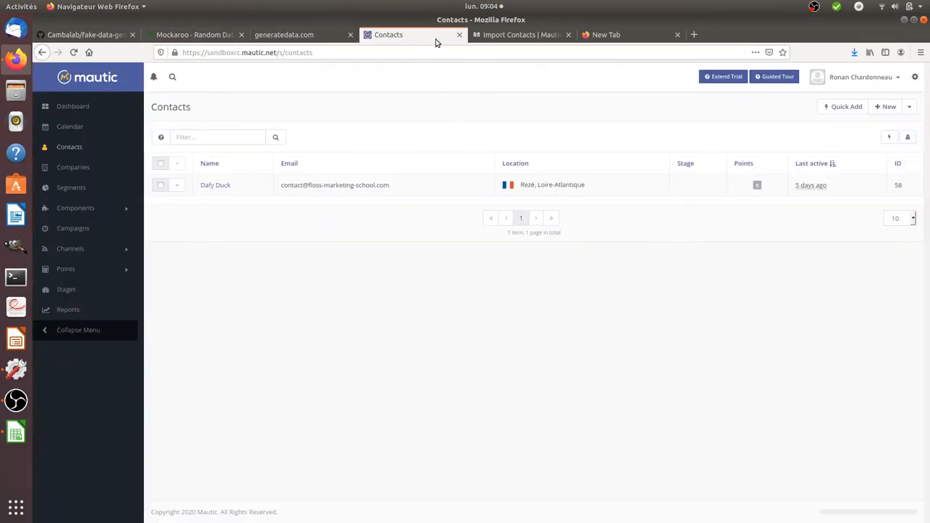
mouse_move(584, 256)
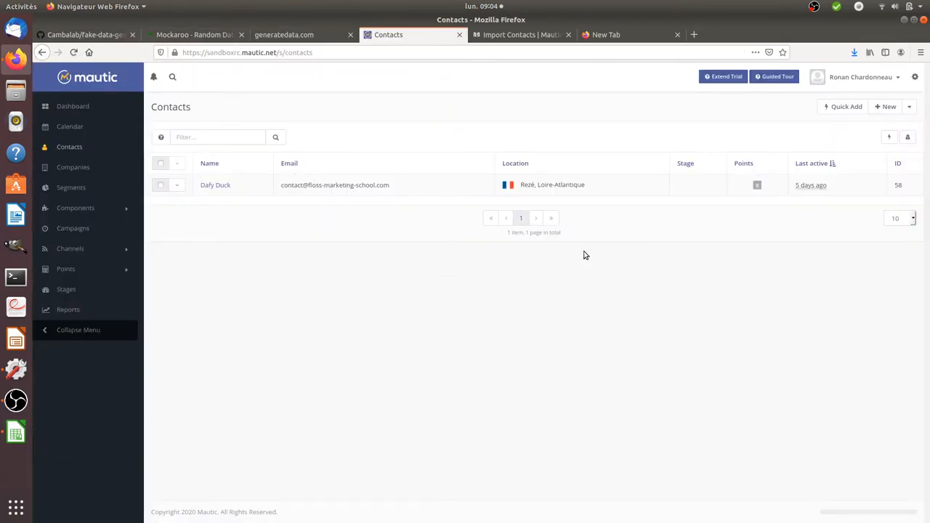
mouse_move(385, 231)
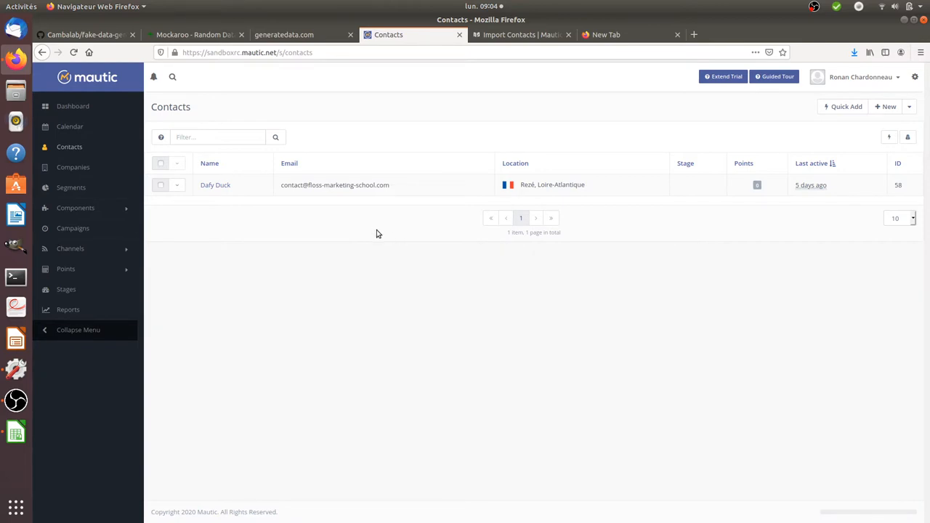
mouse_move(244, 247)
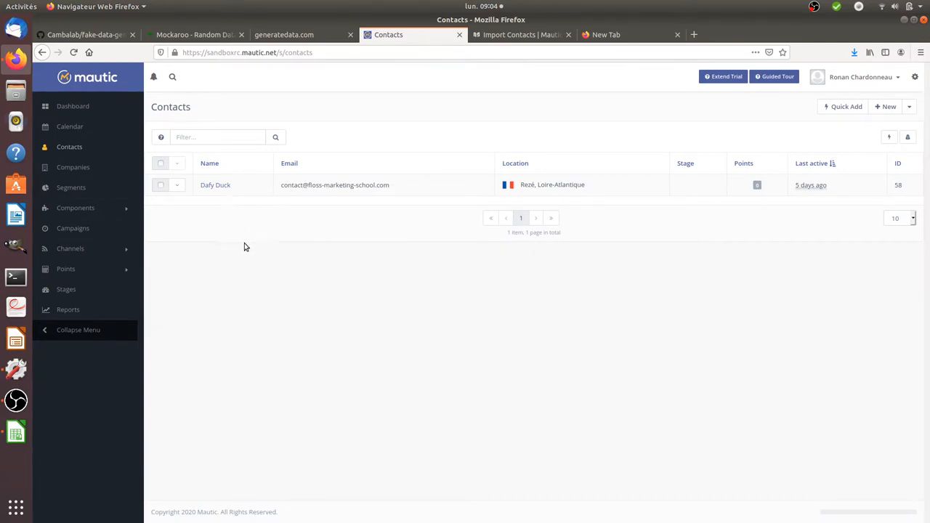
mouse_move(395, 195)
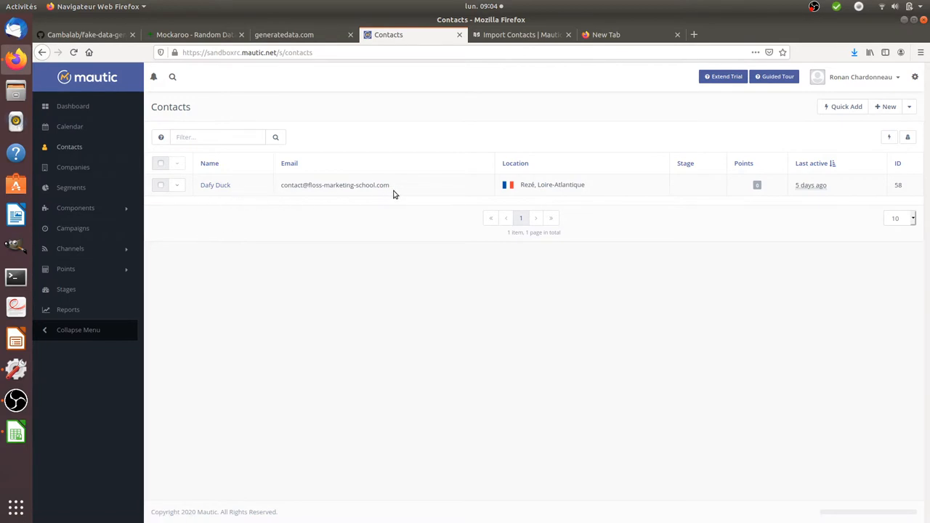
left_click(910, 107)
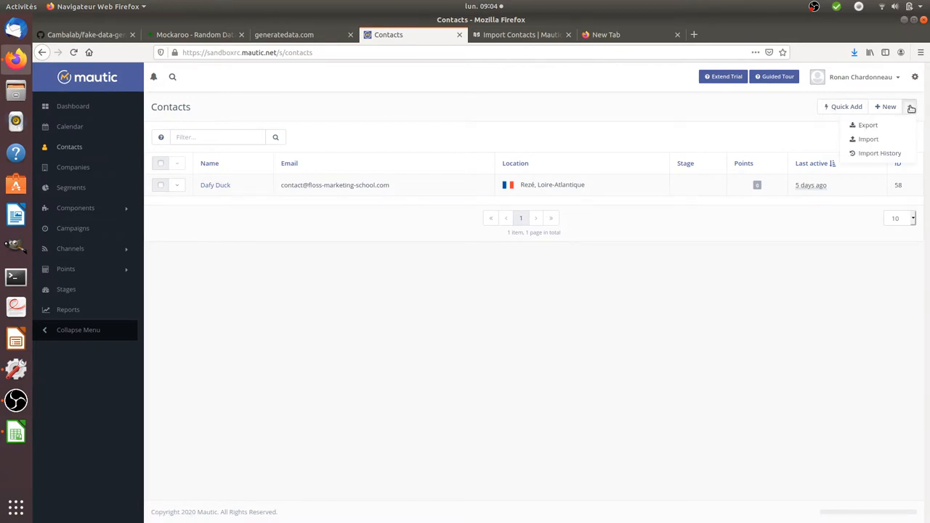
left_click(868, 125)
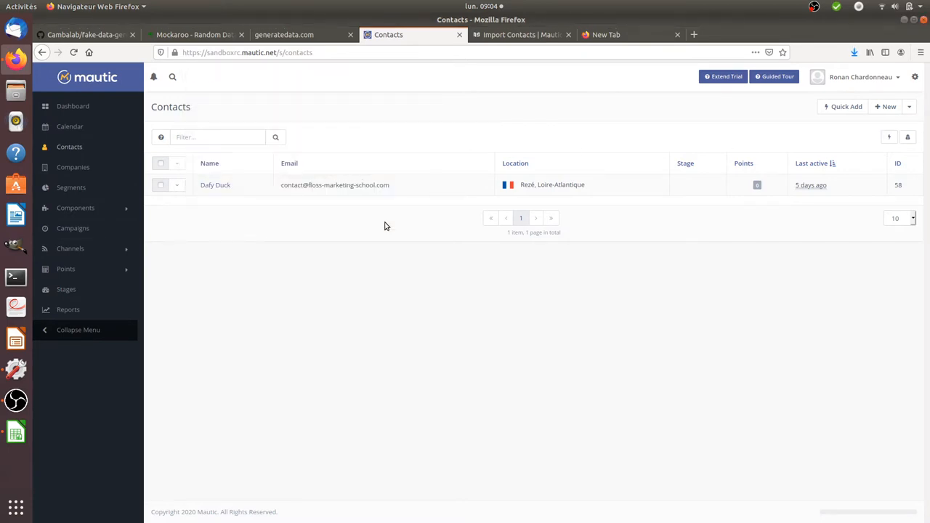
mouse_move(387, 213)
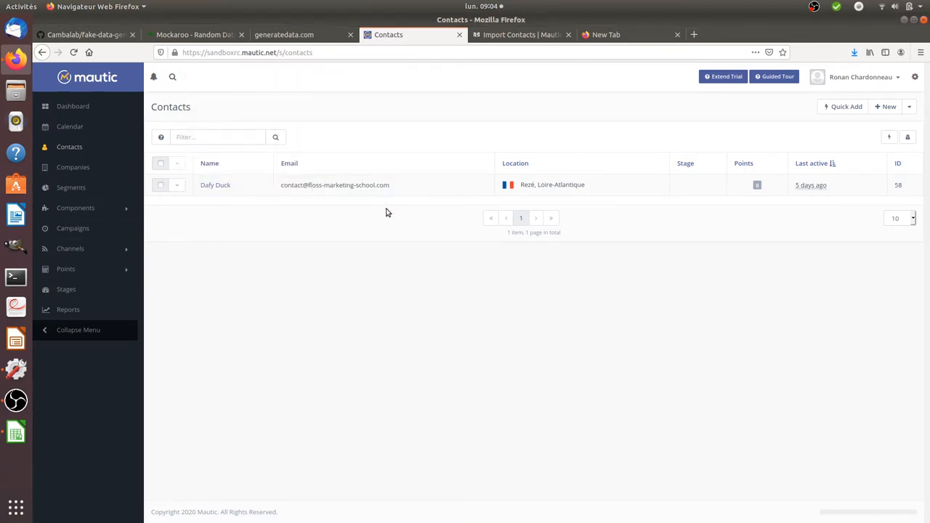
mouse_move(255, 398)
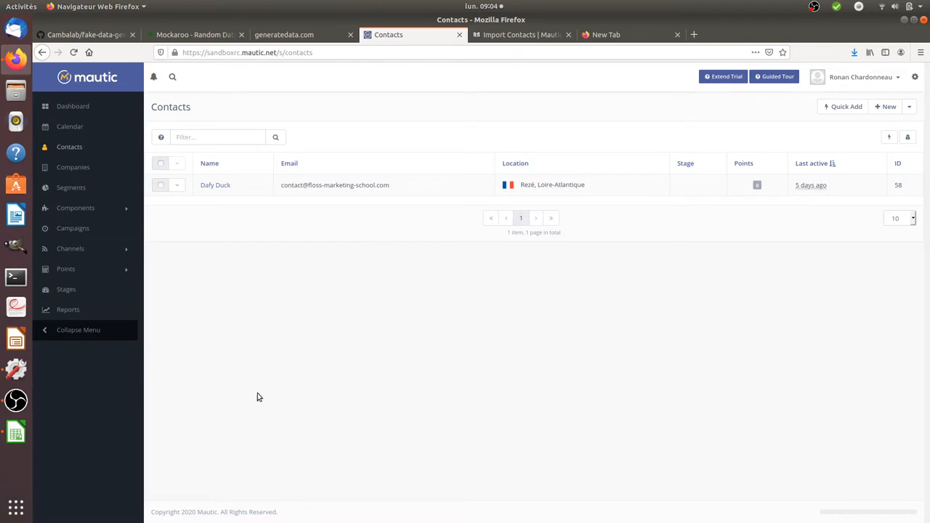
mouse_move(32, 446)
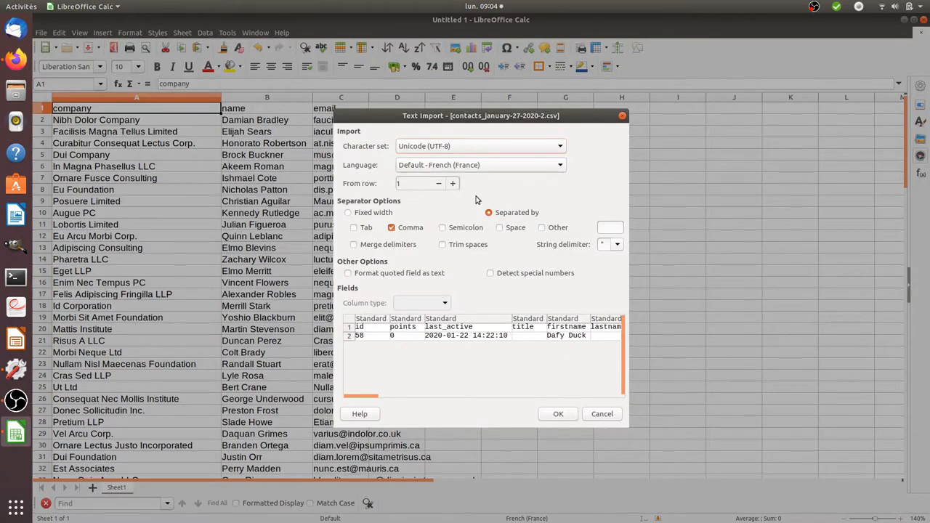
Open the exported contacts CSV in Calc and scan its 34 field headers and the Dafy Duck record.
left_click(557, 413)
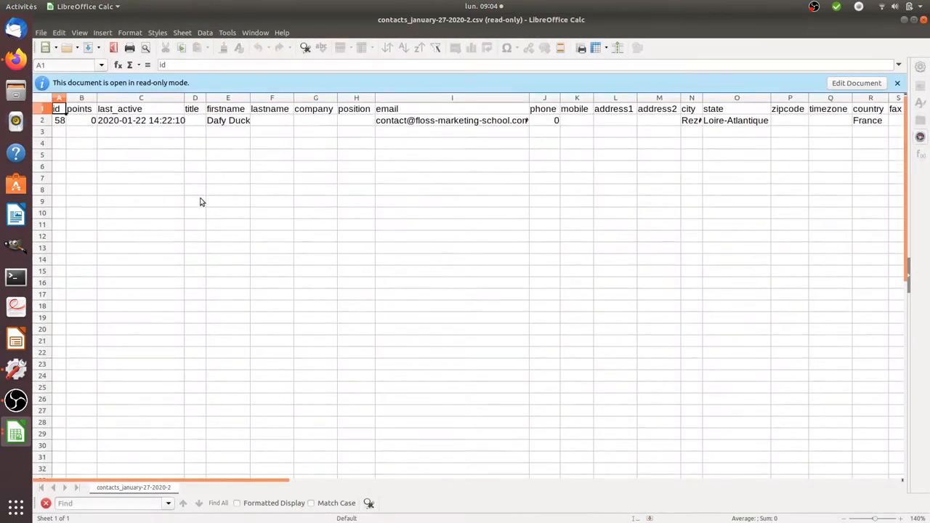
left_click(856, 81)
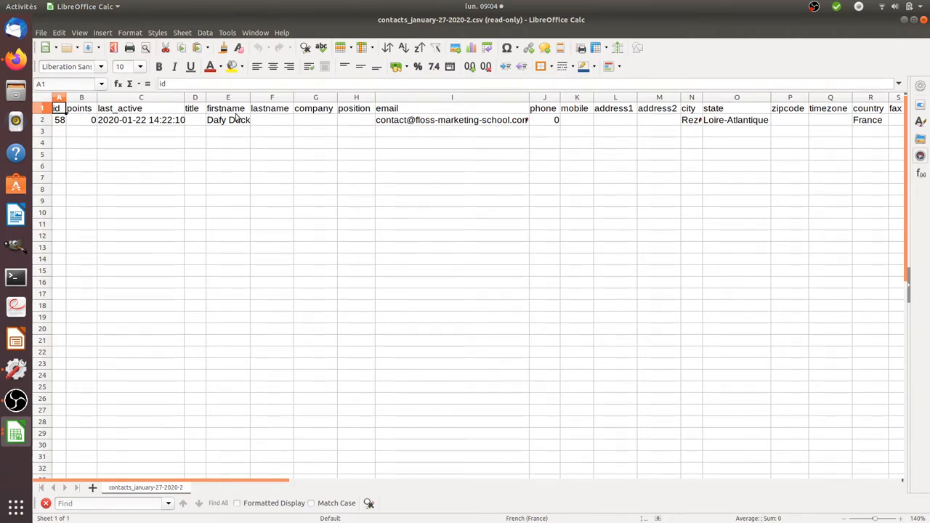
mouse_move(358, 122)
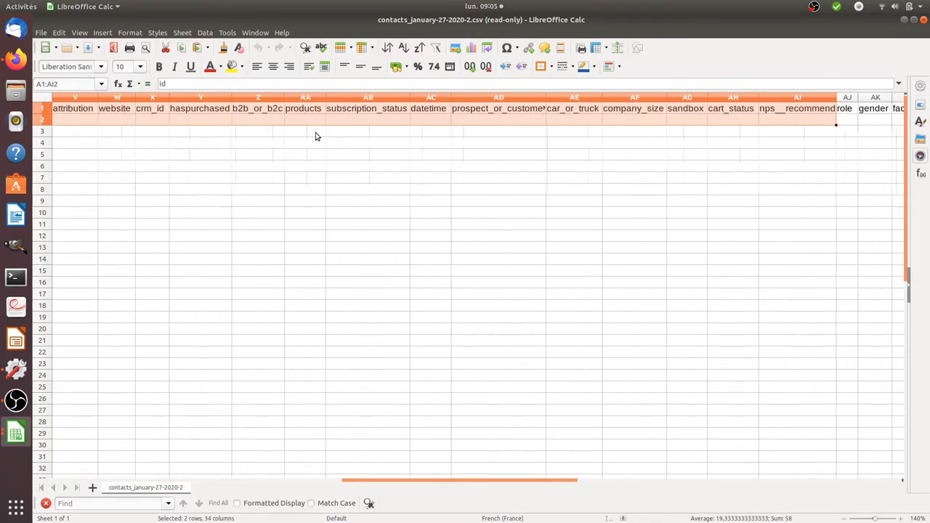
scroll("right", 3)
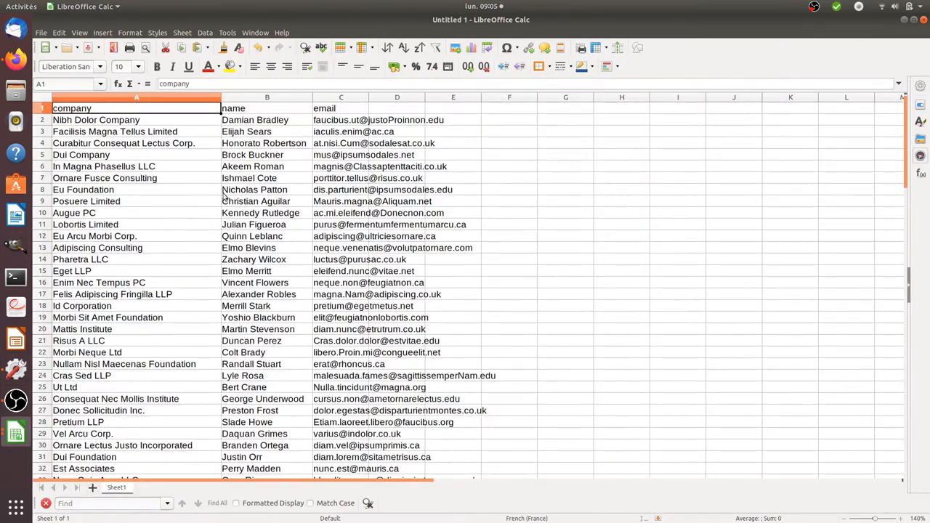
Insert two blank top rows and paste Mautic's exported headers and sample record into them.
right_click(40, 108)
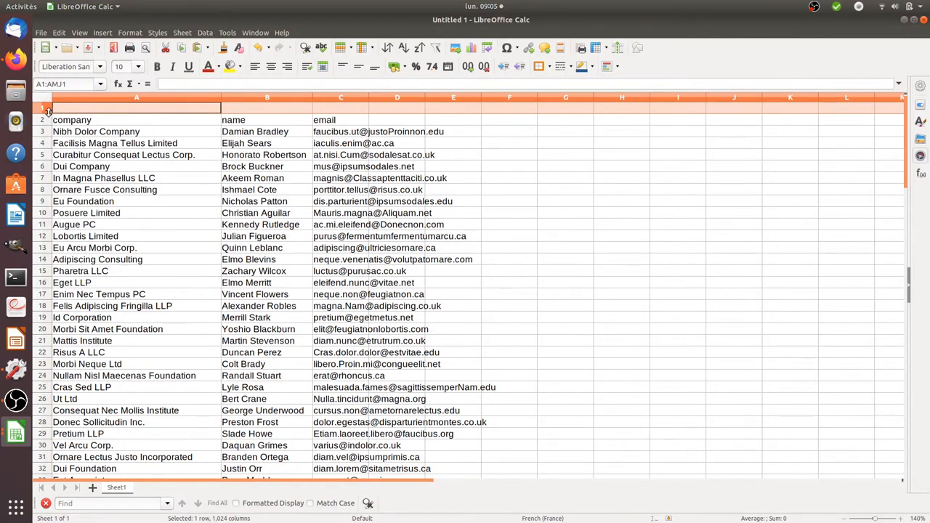
right_click(42, 107)
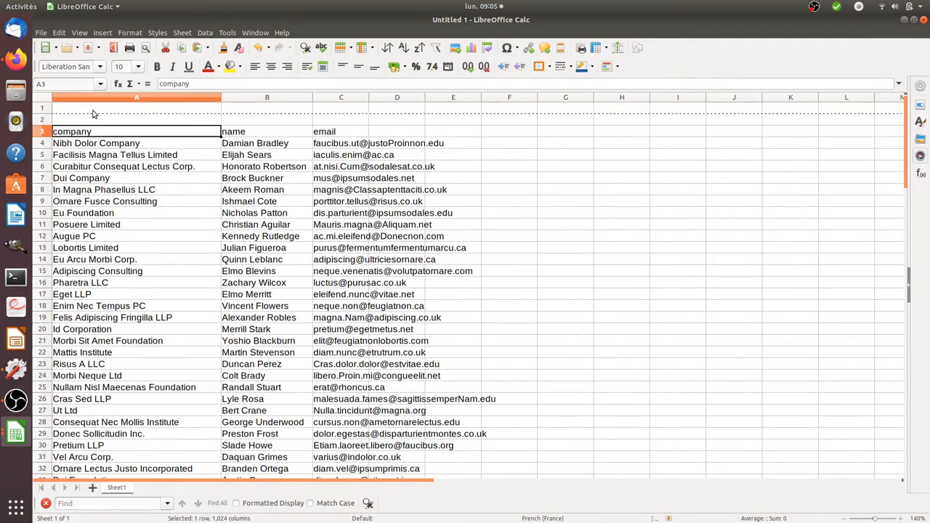
left_click(41, 108)
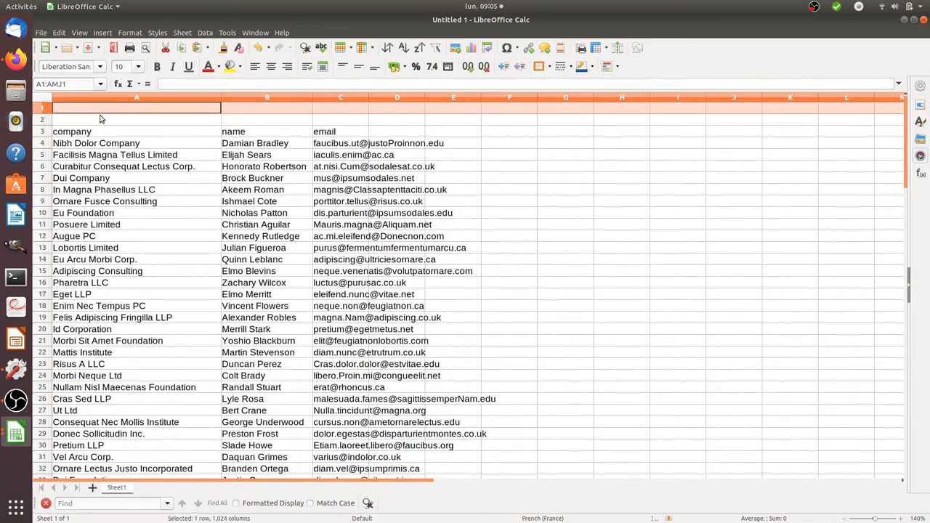
left_click(137, 119)
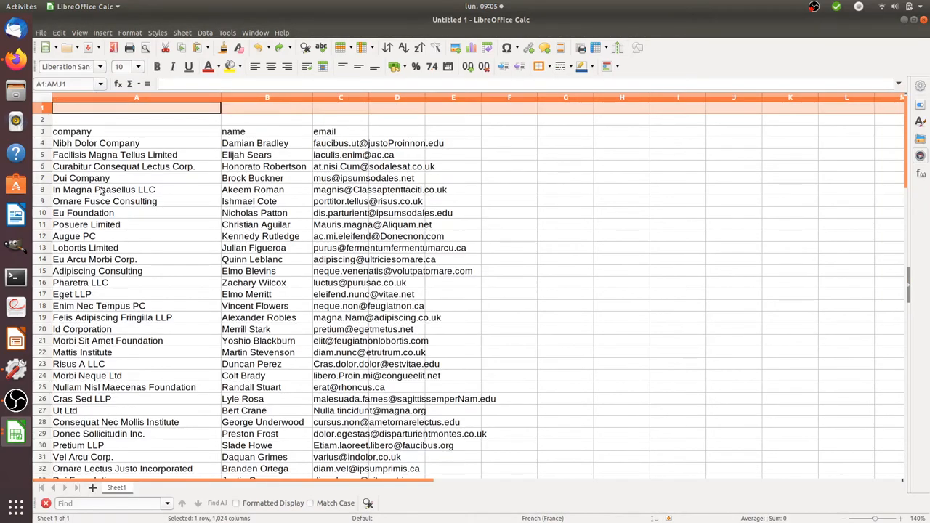
left_click(137, 107)
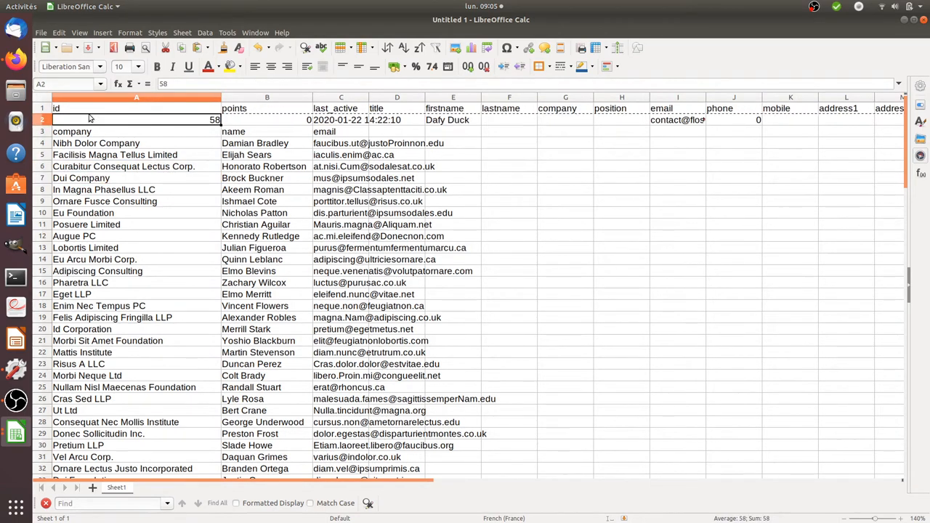
mouse_move(115, 137)
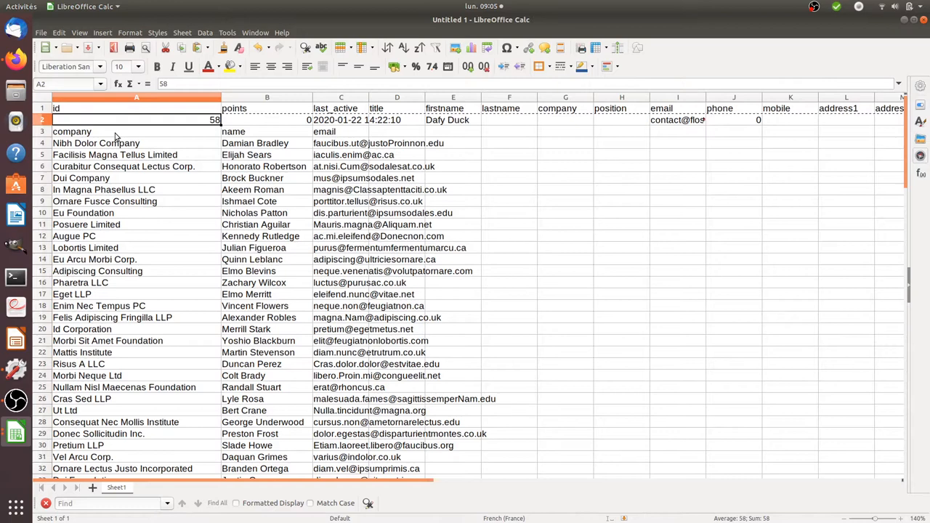
Clear the sample record's id, points and last_active values, then start selecting the generated emails.
left_click(340, 120)
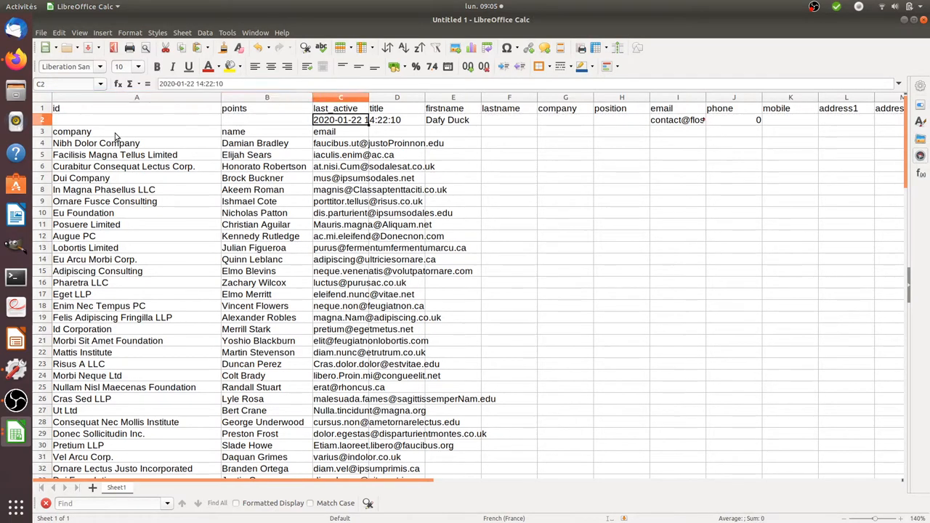
left_click(396, 119)
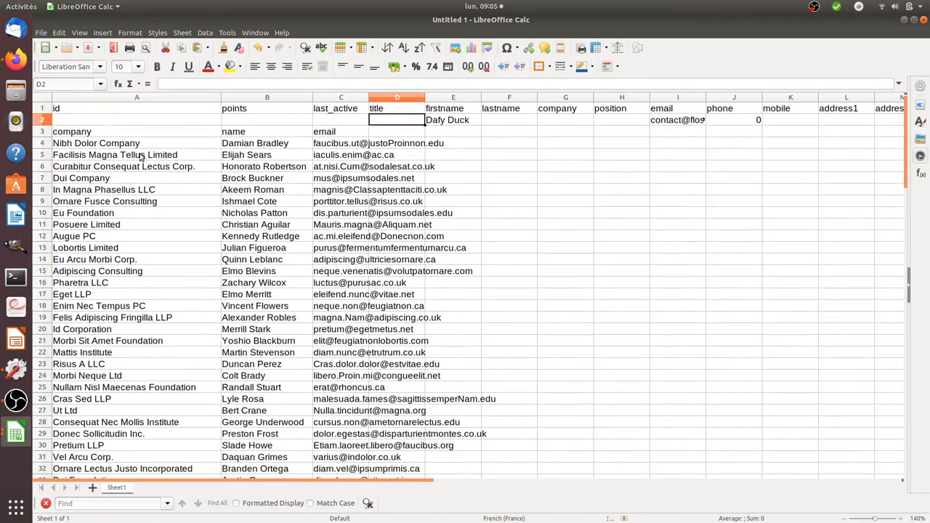
left_click(453, 119)
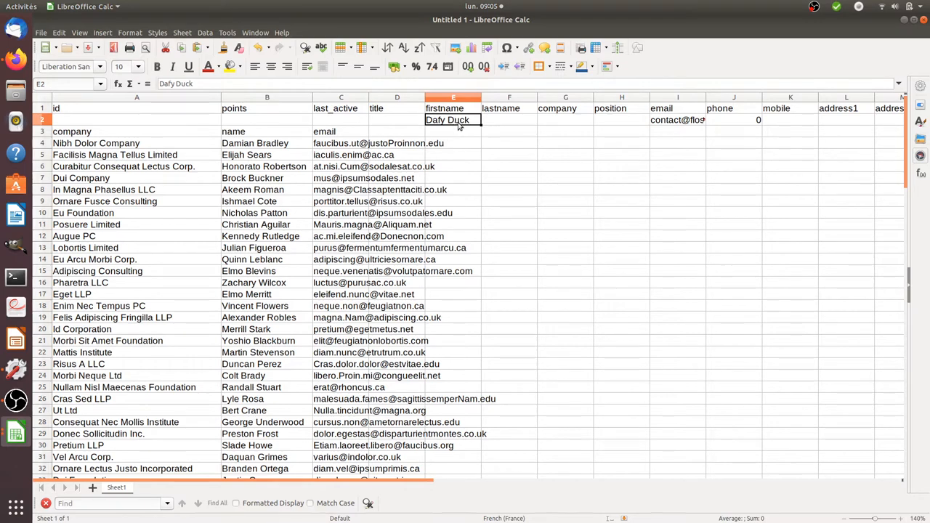
left_click(508, 119)
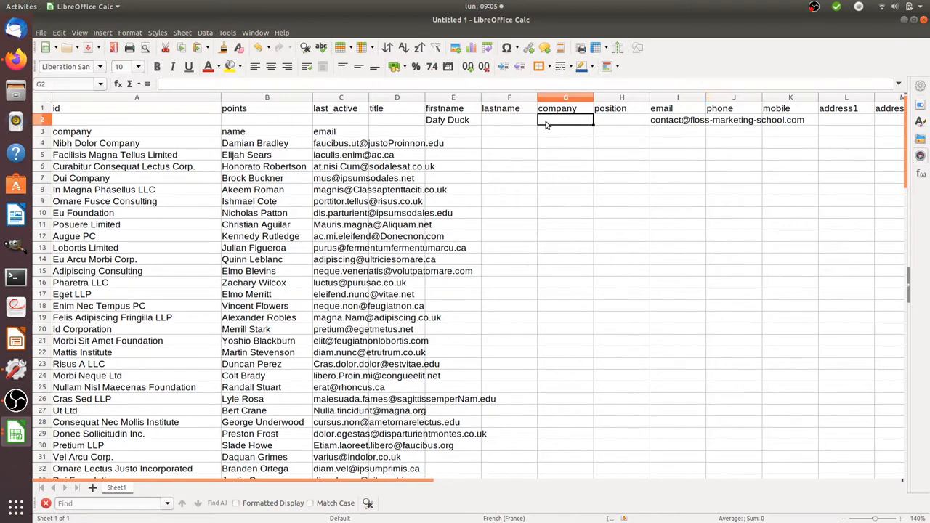
left_click(677, 119)
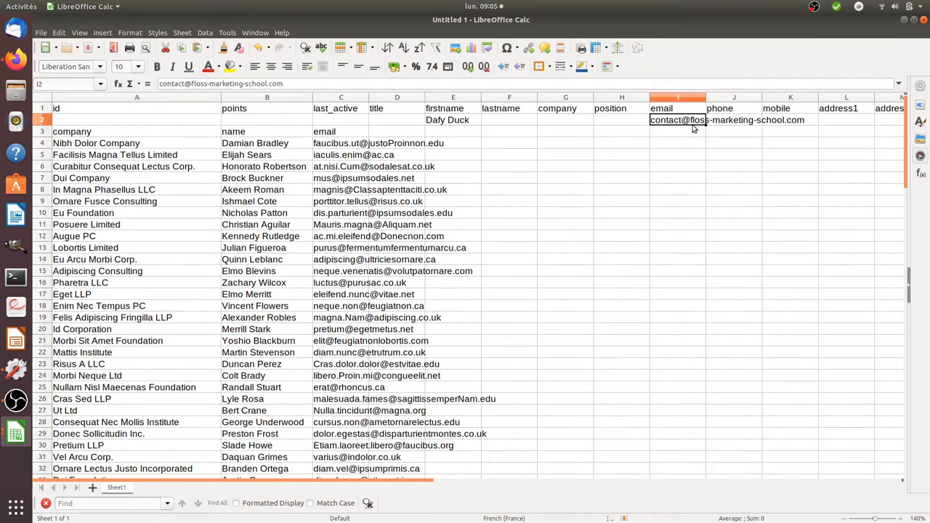
left_click(340, 143)
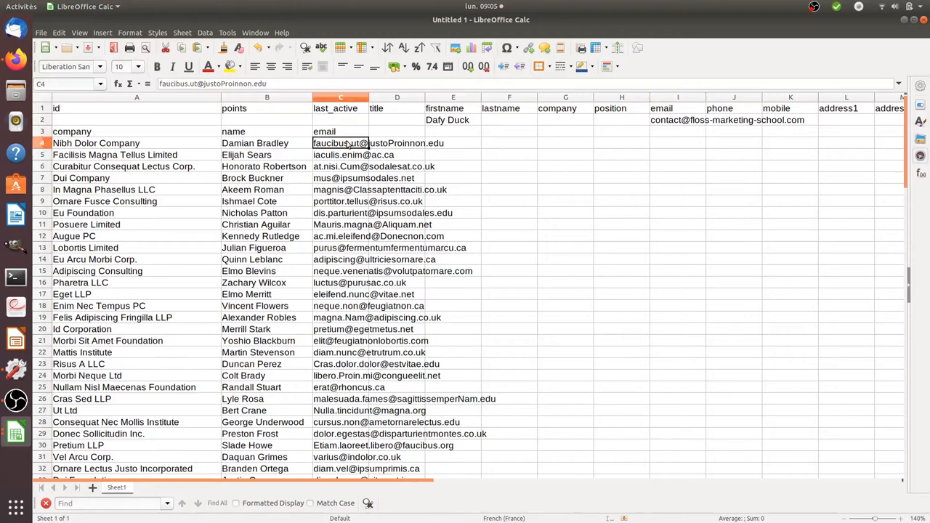
left_click(339, 154)
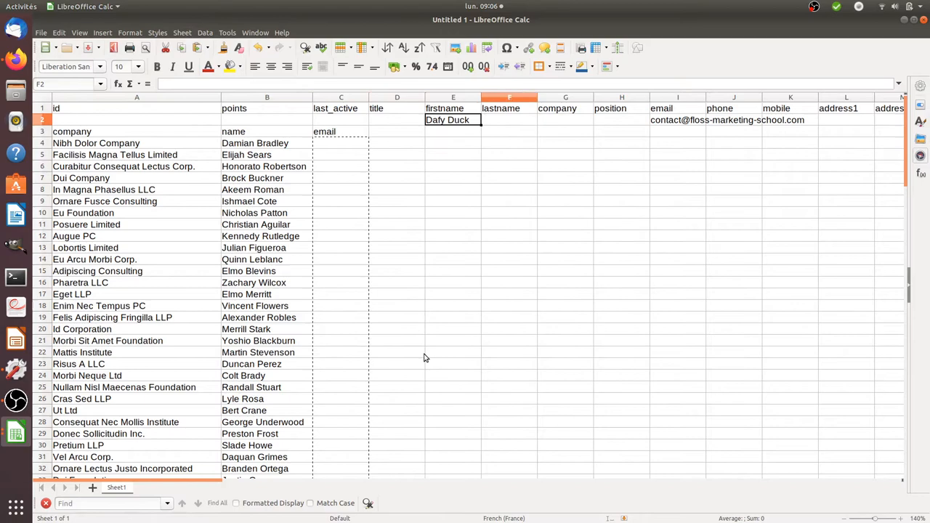
Paste the cut email addresses into the email column.
left_click(677, 120)
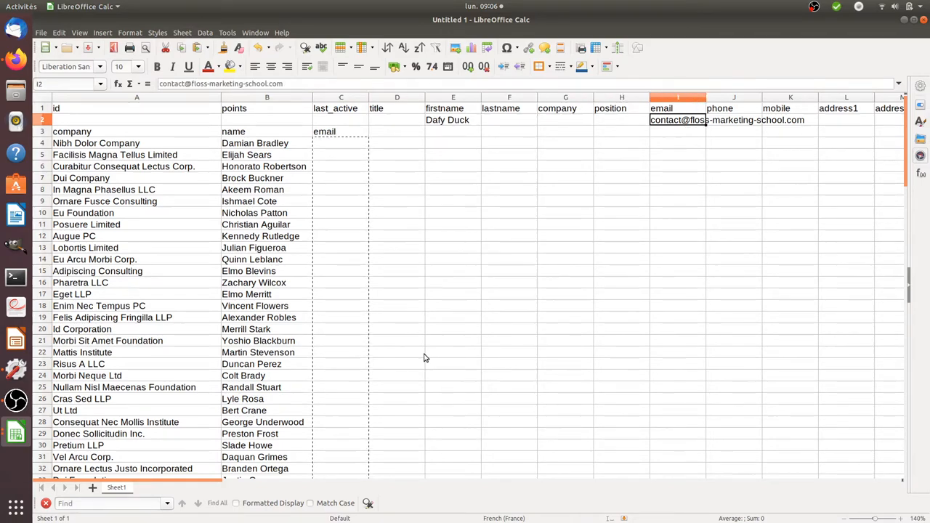
key("ctrl+v")
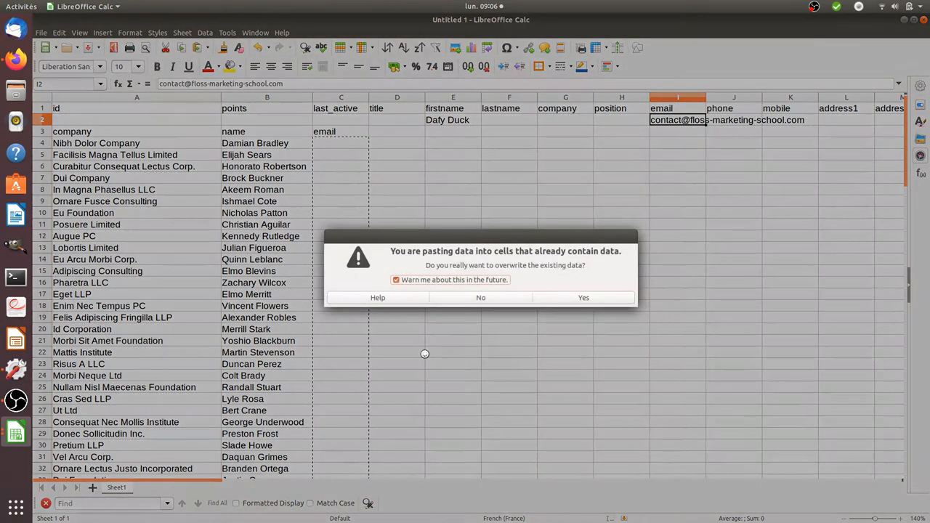
left_click(584, 296)
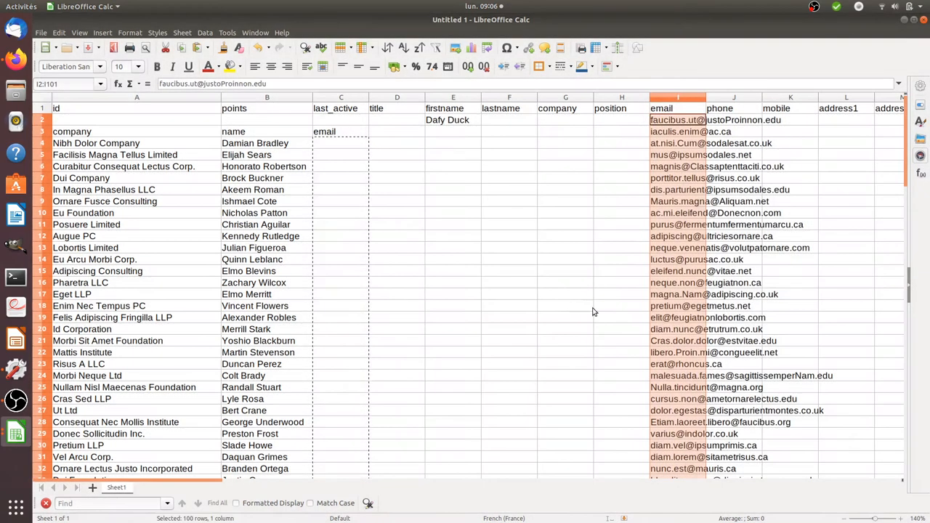
Clear the stray row-3 labels near the Dafy Duck entry and select the company names in column A to cut.
left_click(453, 119)
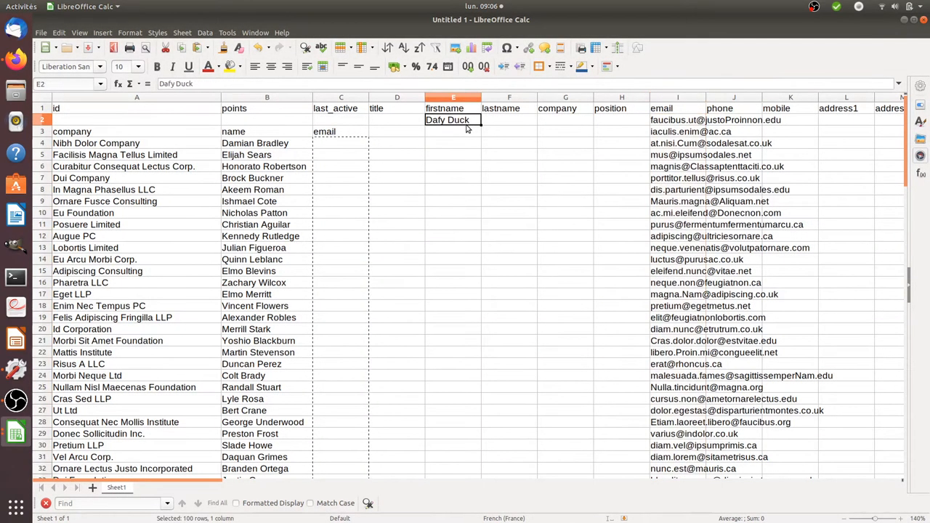
mouse_move(445, 125)
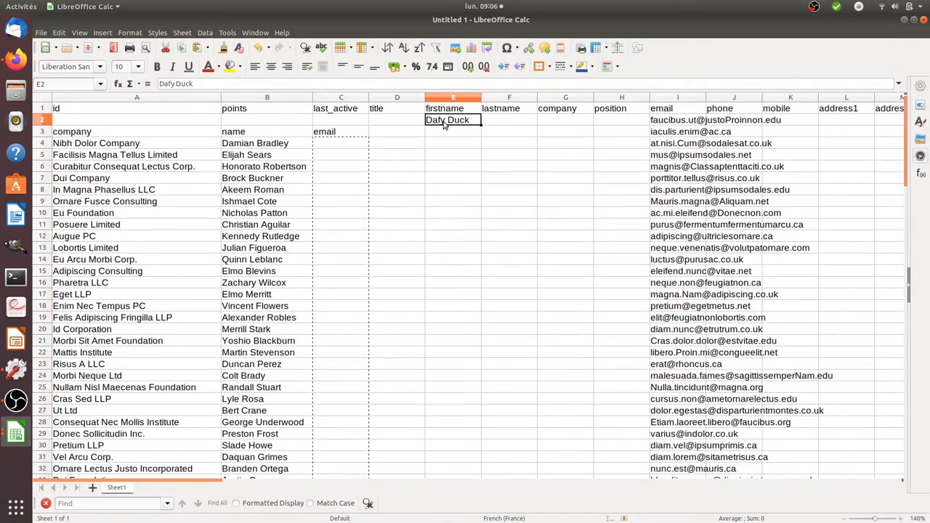
left_click(340, 131)
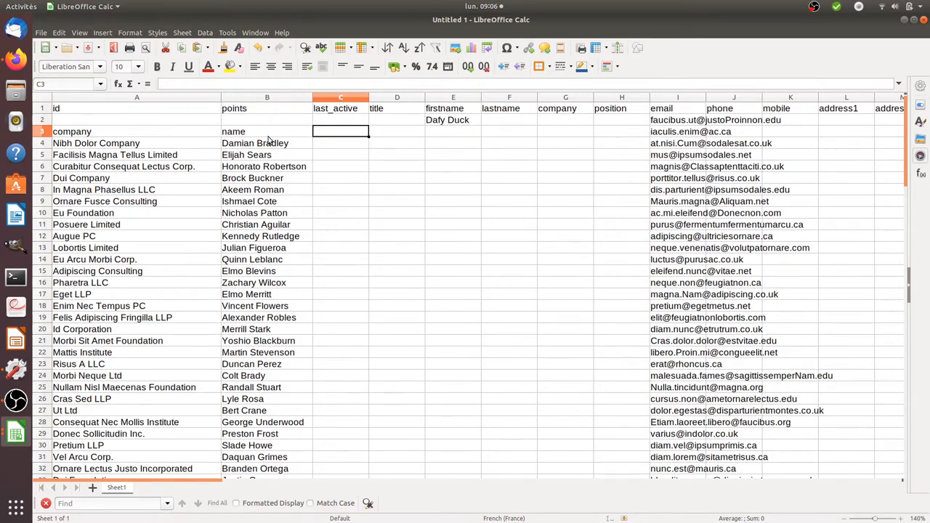
left_click(267, 131)
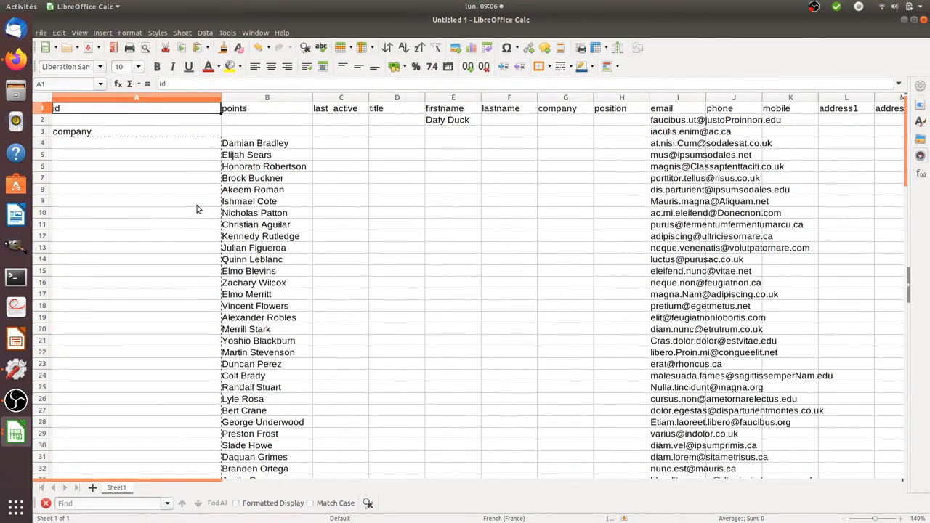
Paste the company names under the company header, then delete the leftover company label and the Dafy Duck first name.
left_click(565, 119)
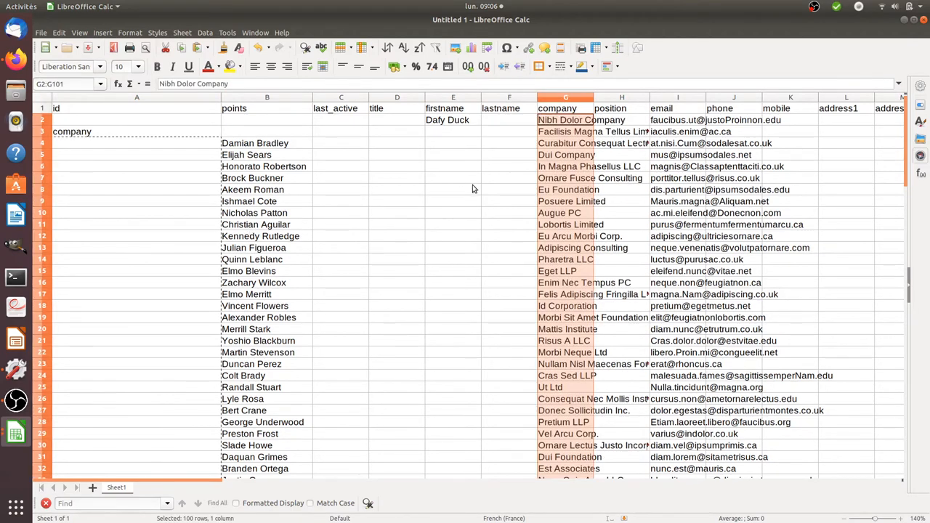
left_click(136, 131)
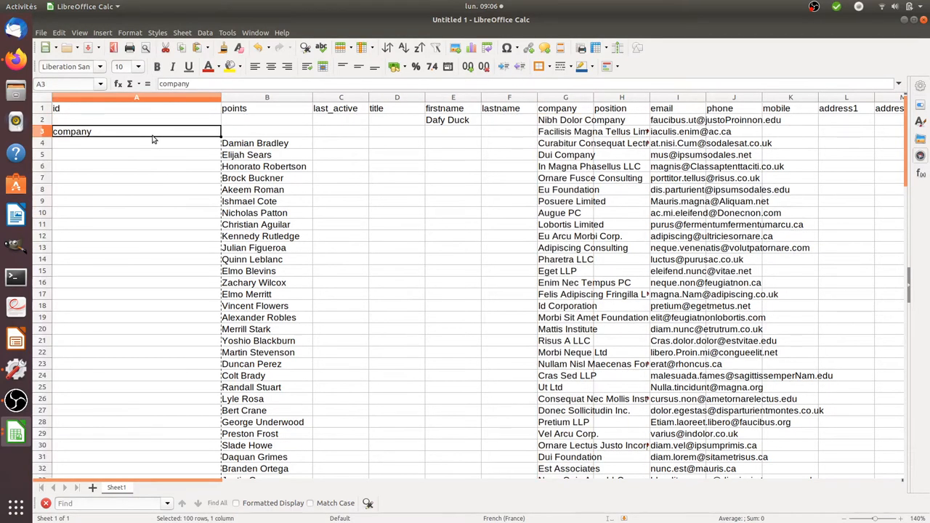
left_click(453, 119)
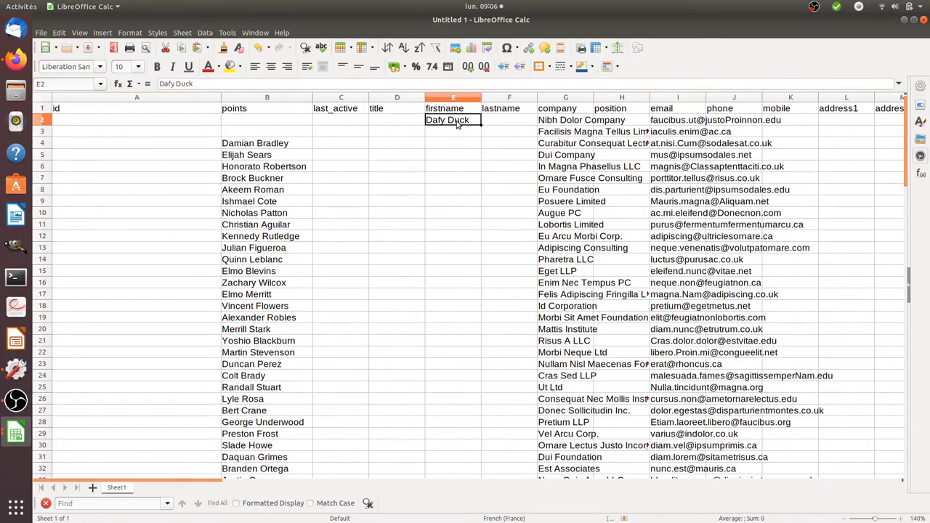
key("Delete")
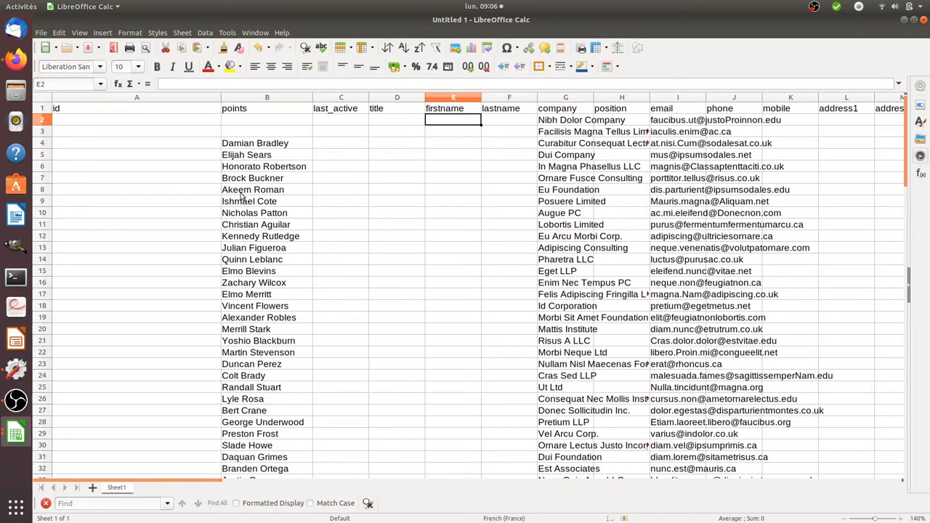
mouse_move(447, 183)
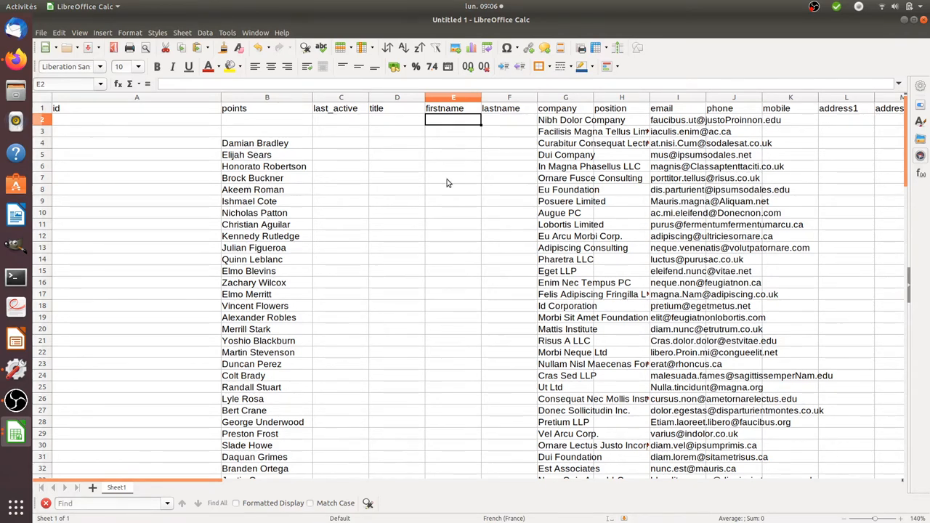
mouse_move(283, 165)
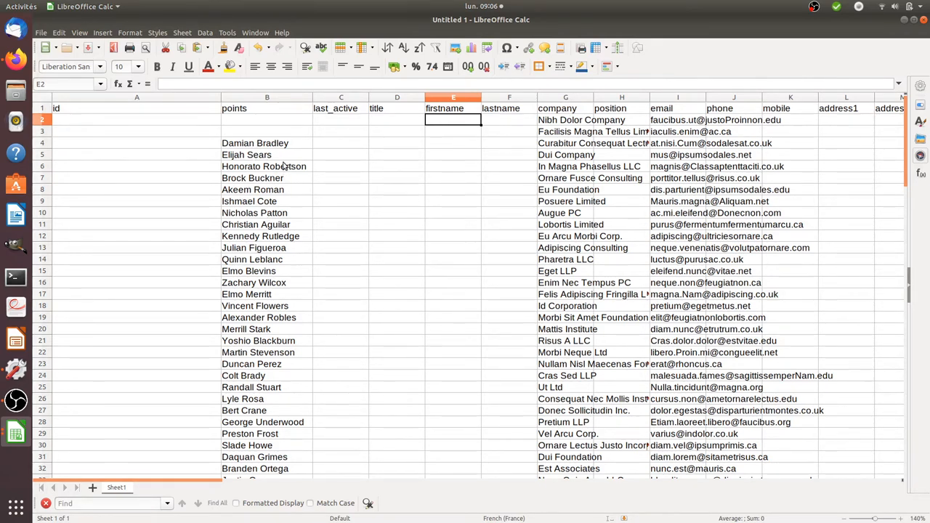
mouse_move(503, 125)
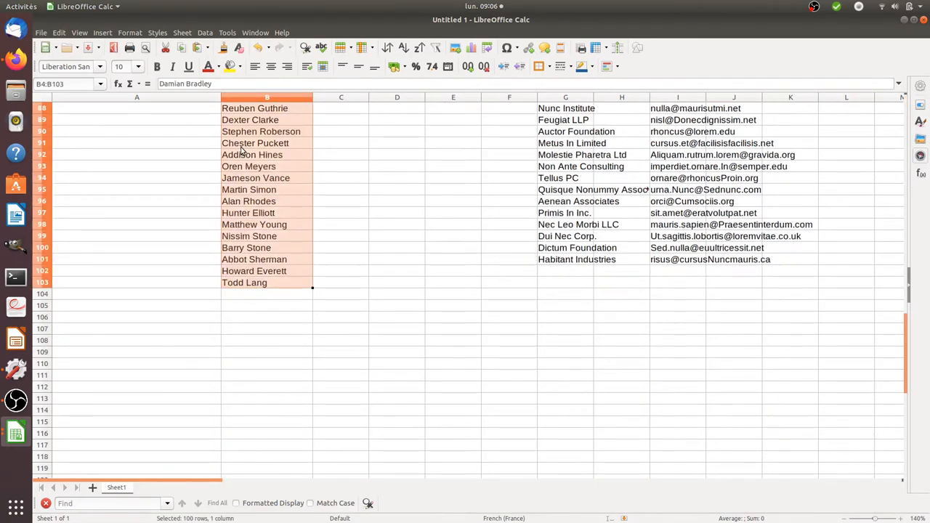
Move the 100 contact names onto a new Sheet2 at A1 and launch a terminal from the dock.
key("Delete")
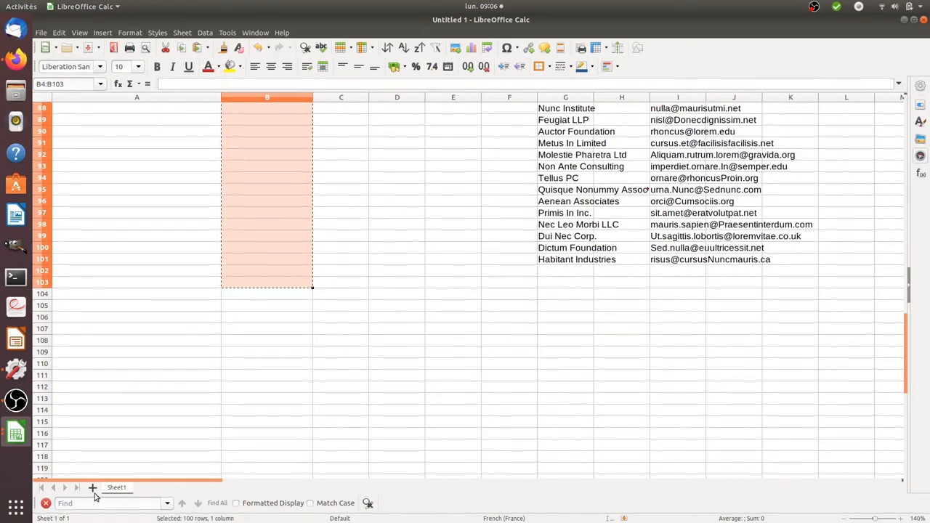
left_click(93, 488)
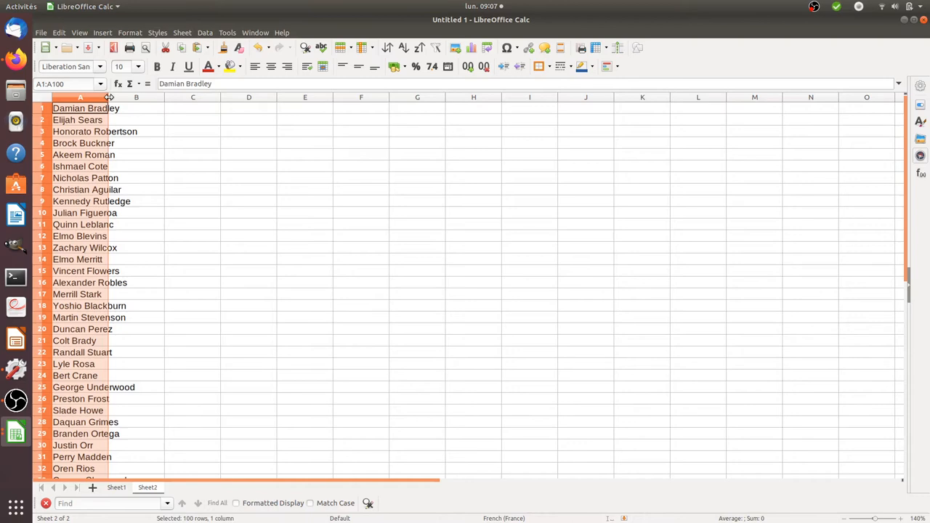
left_click(171, 154)
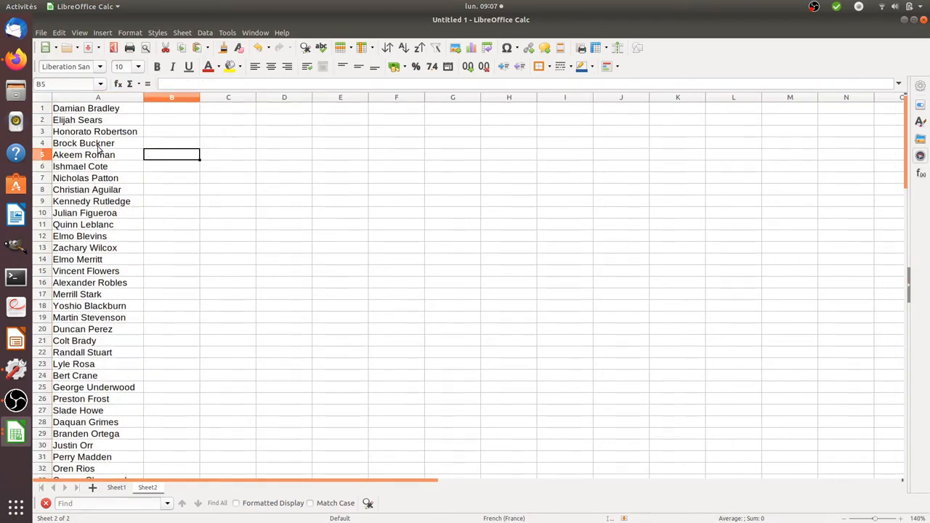
mouse_move(134, 121)
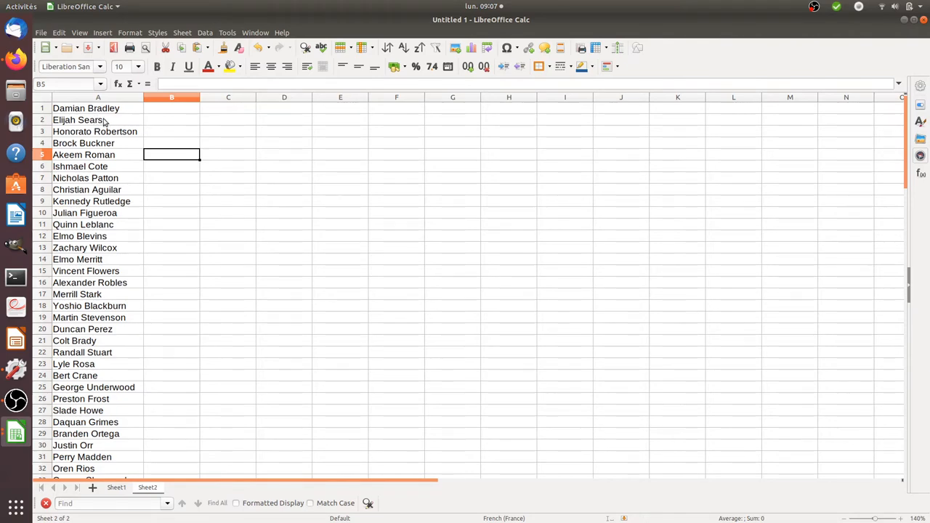
mouse_move(127, 125)
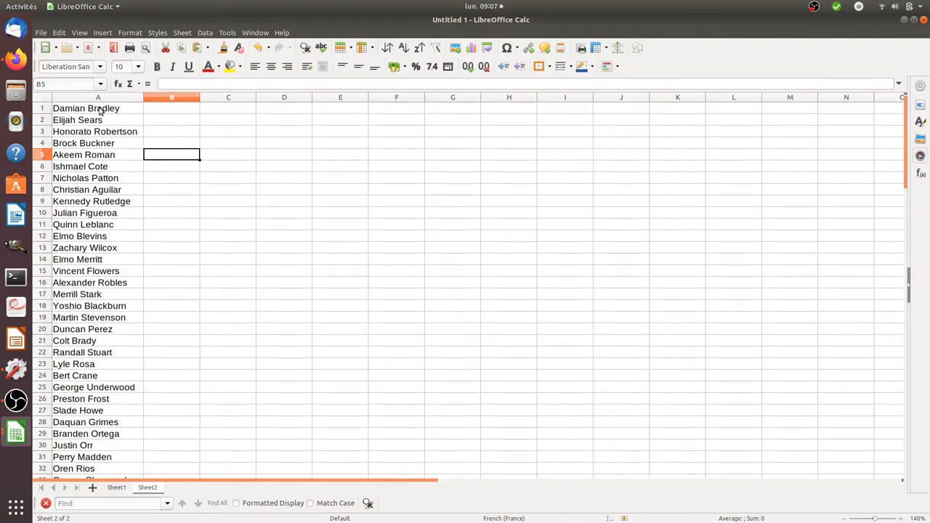
left_click(99, 107)
type("gean")
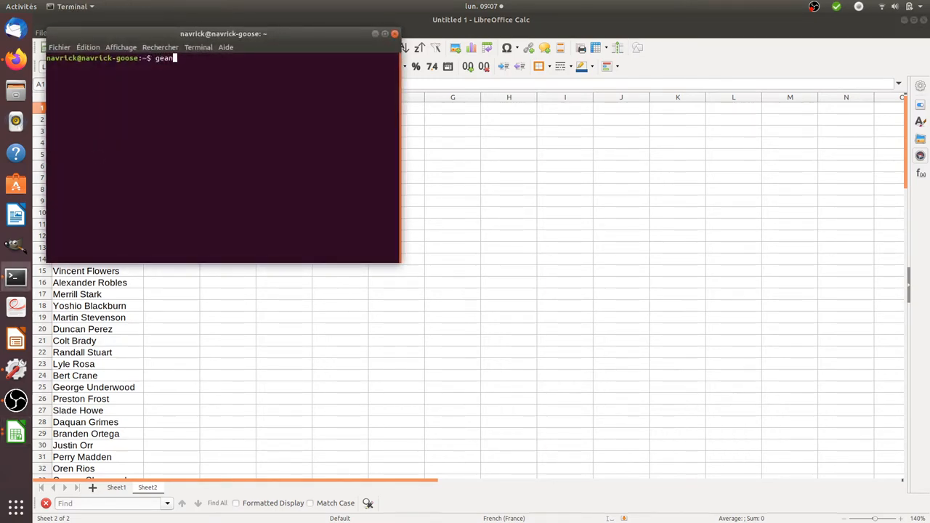
Run geany from the terminal to get a blank document, then switch back to the Calc window.
type("y")
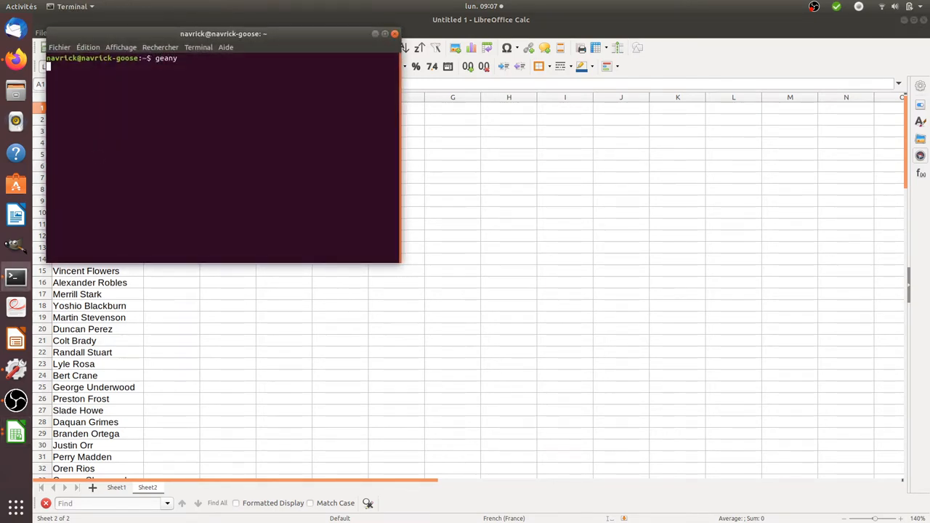
key("Return")
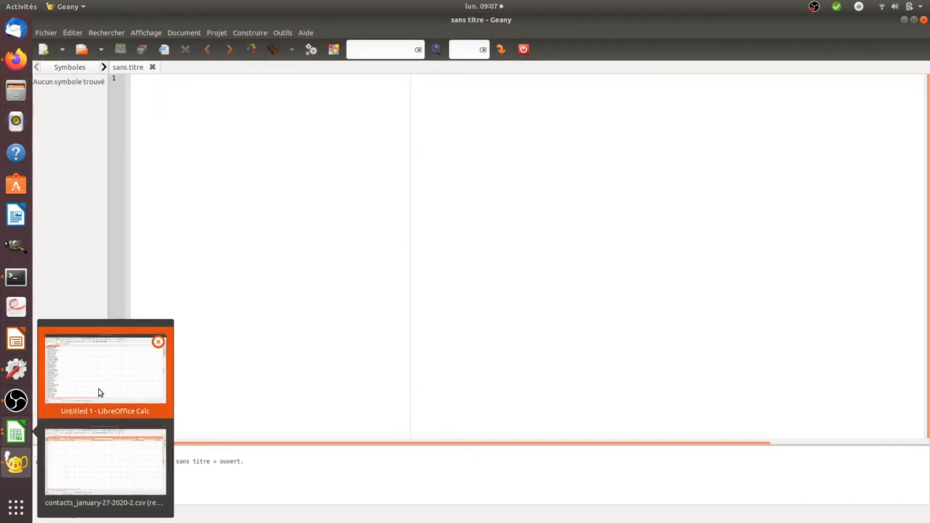
left_click(105, 366)
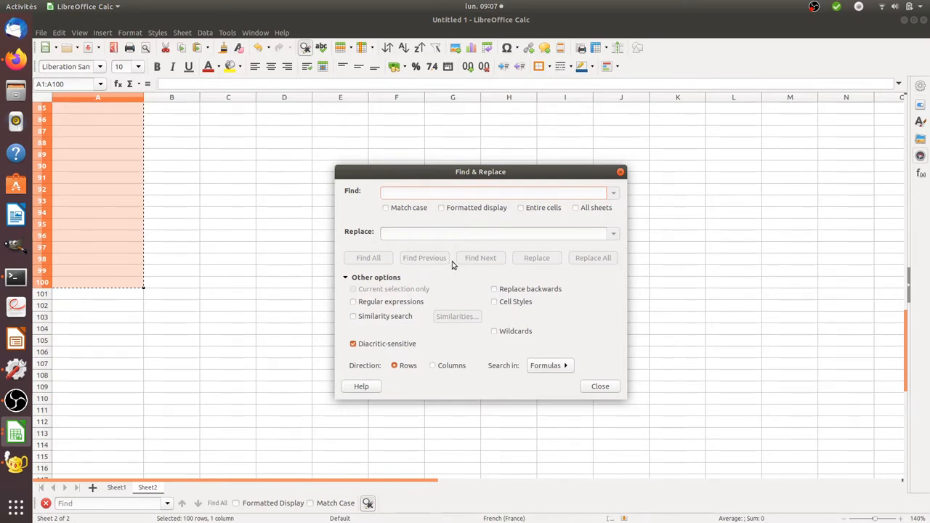
Enable regular-expression matching in Find & Replace for the column of names.
left_click(353, 301)
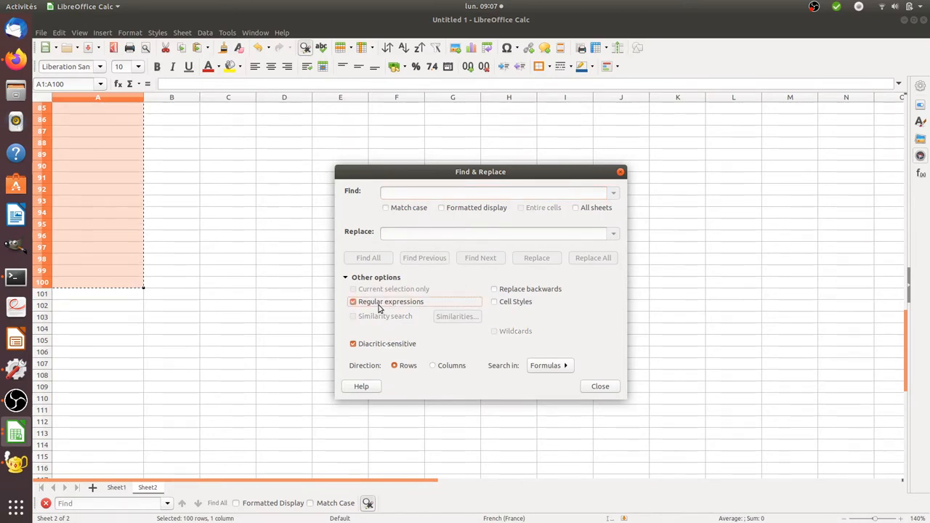
left_click(598, 386)
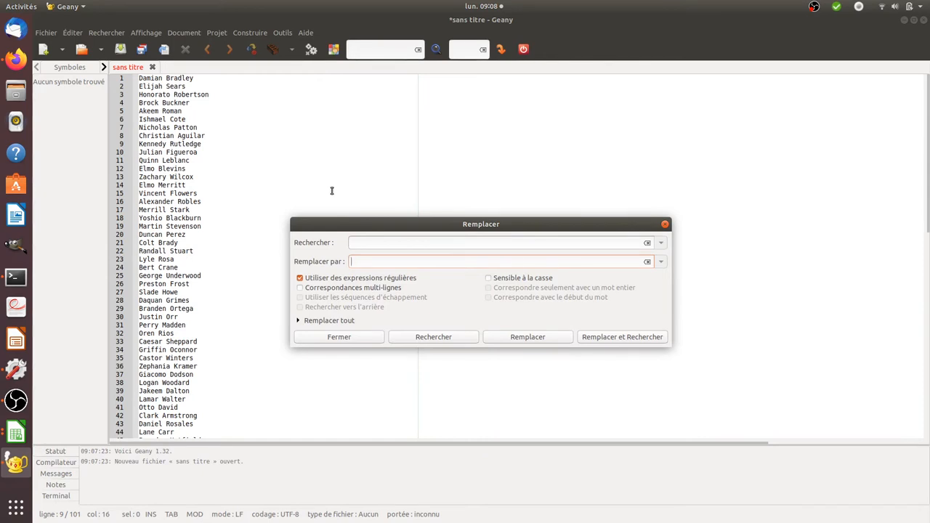
Regex-replace the space in all 100 names with \t across the document, then return to Calc.
type("\\t")
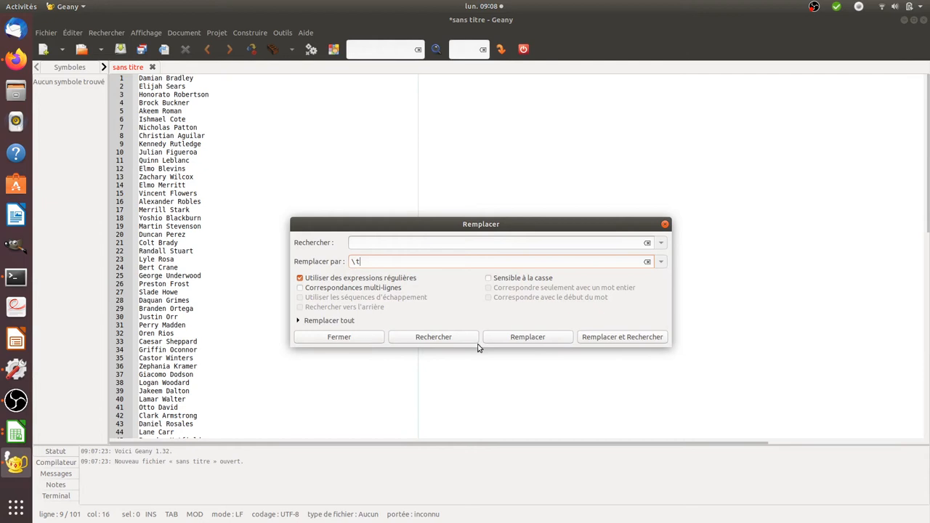
left_click(622, 337)
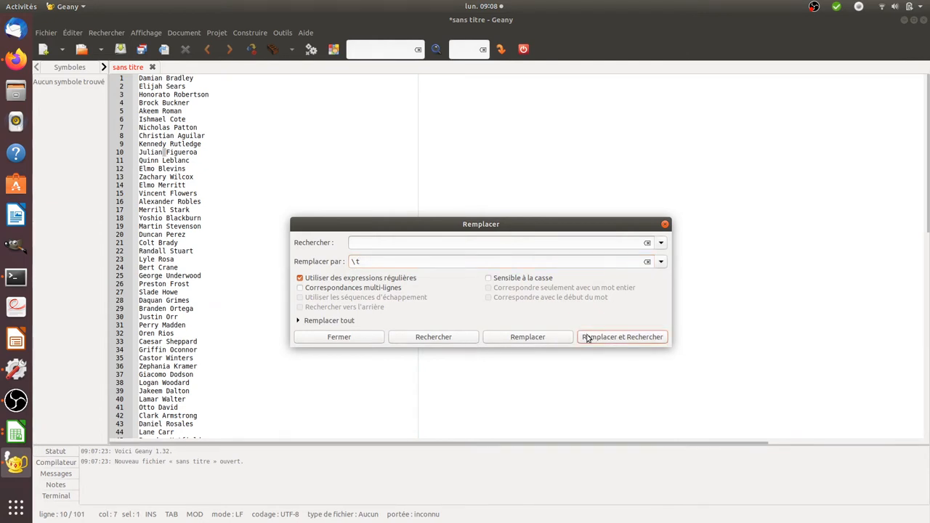
mouse_move(527, 337)
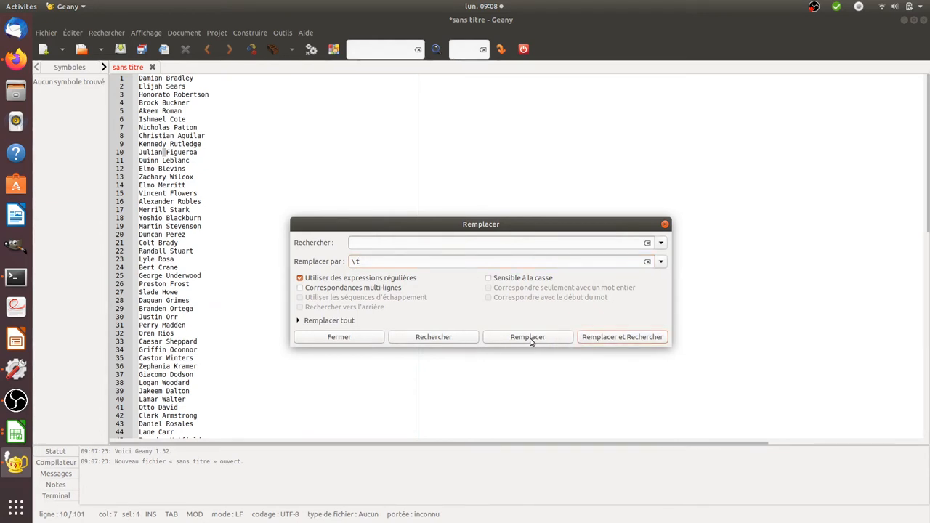
left_click(328, 321)
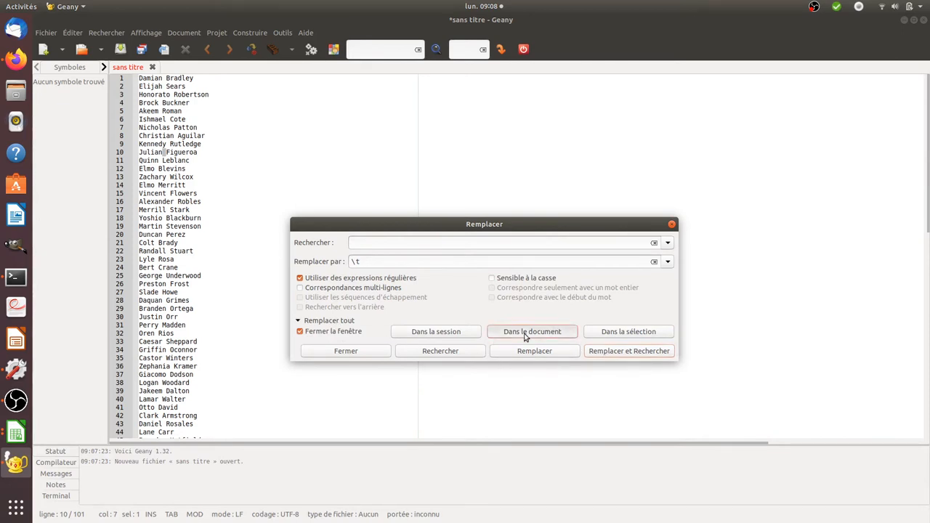
left_click(532, 331)
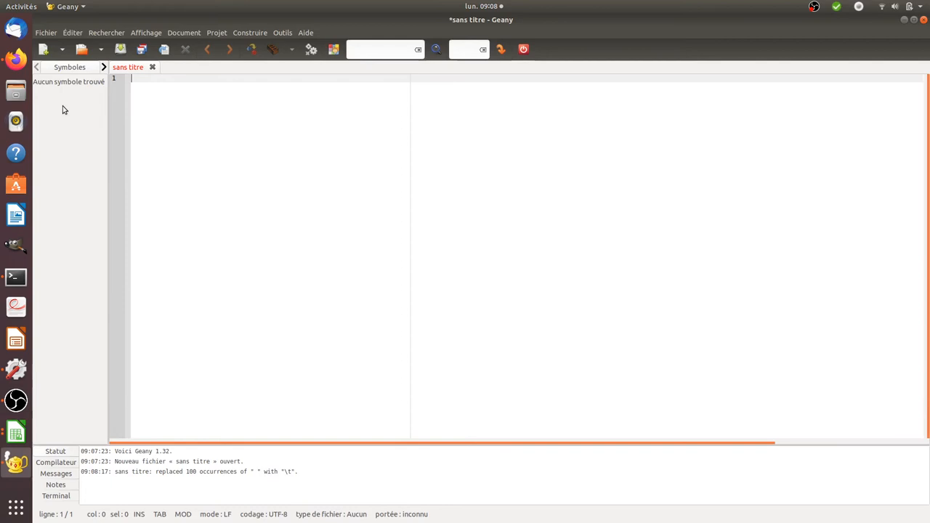
mouse_move(16, 433)
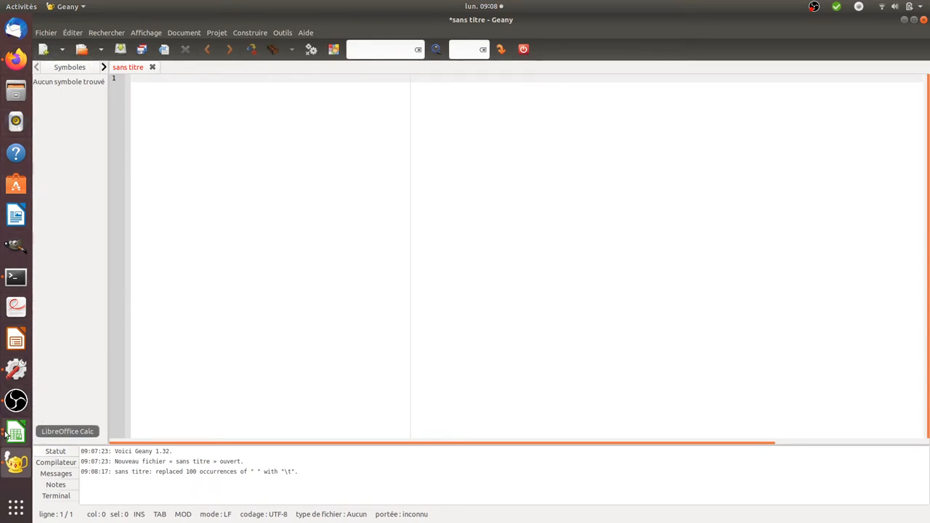
left_click(14, 430)
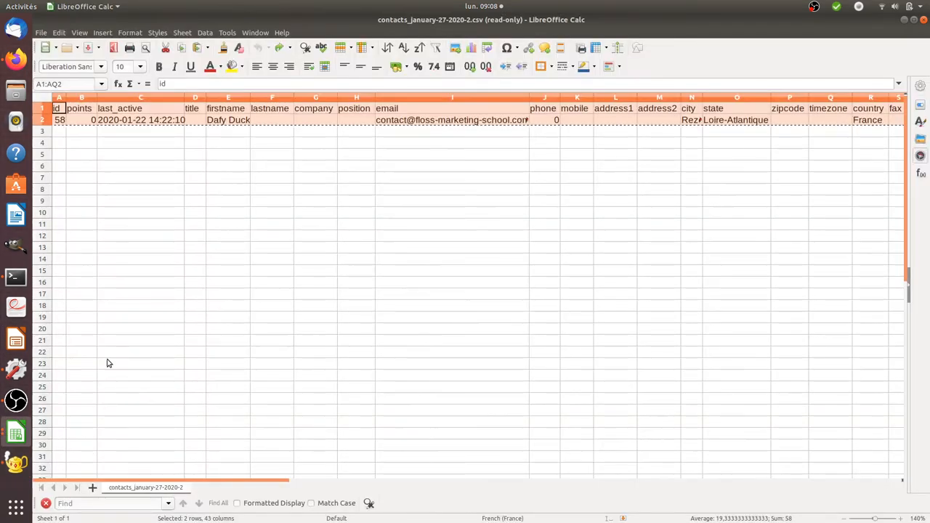
mouse_move(110, 389)
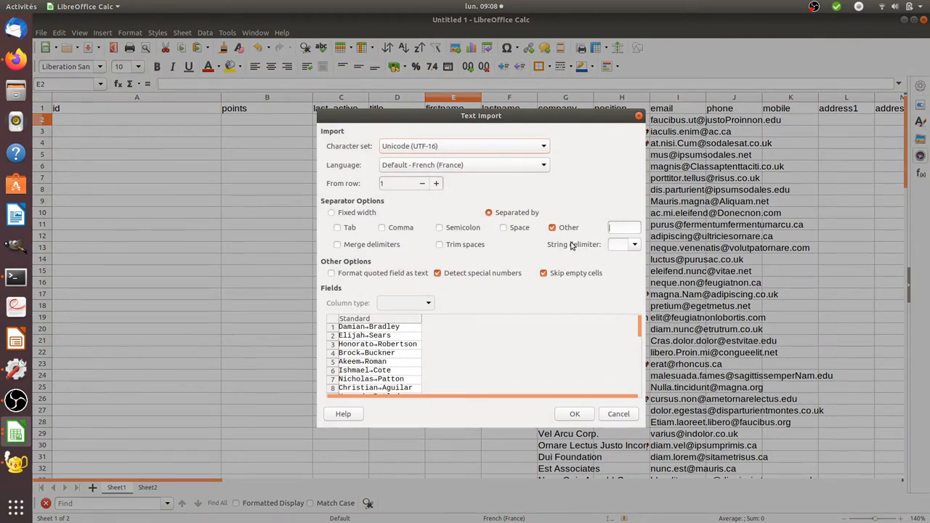
Import the pasted names with the Tab separator so first and last names fill separate columns, and review the rows.
left_click(543, 273)
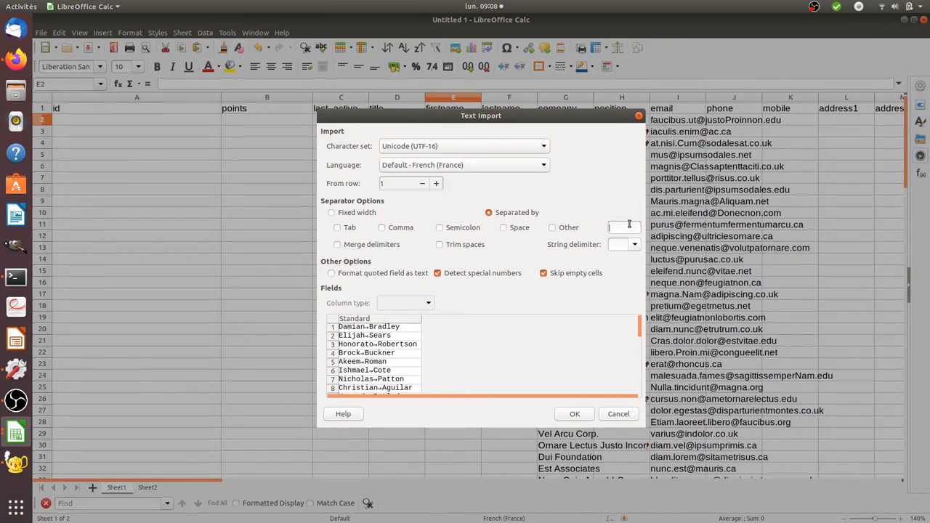
left_click(337, 226)
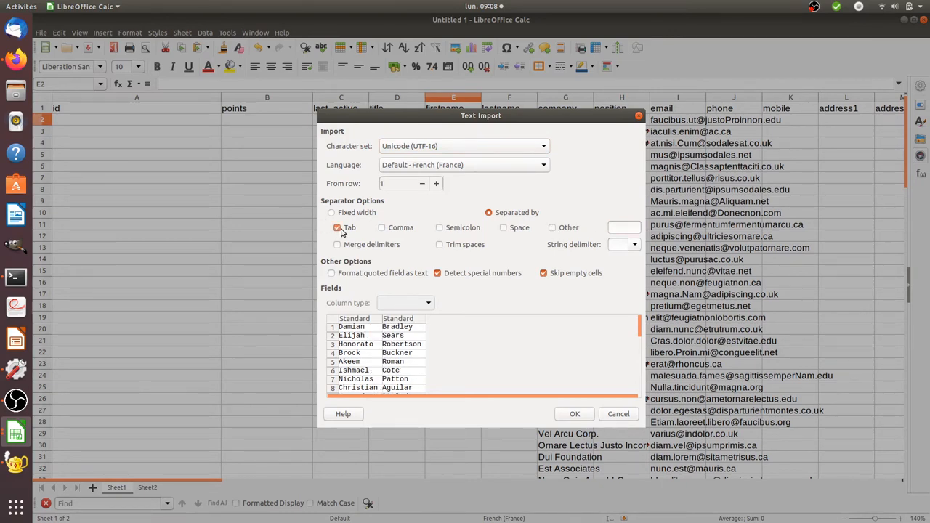
left_click(574, 413)
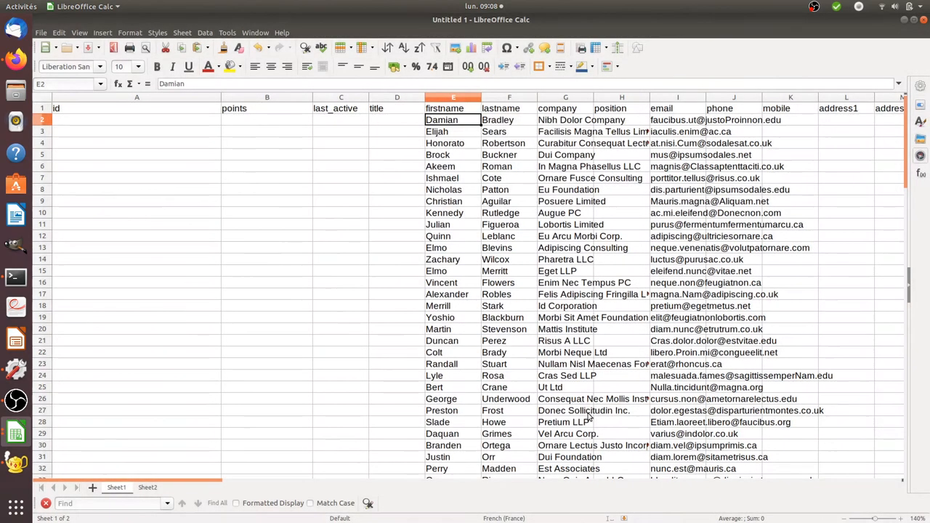
mouse_move(457, 157)
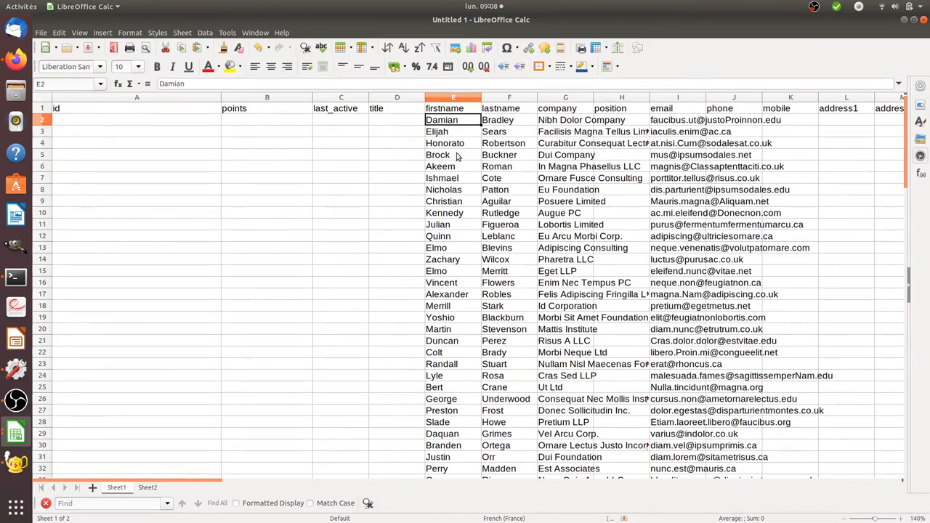
scroll("down", 3)
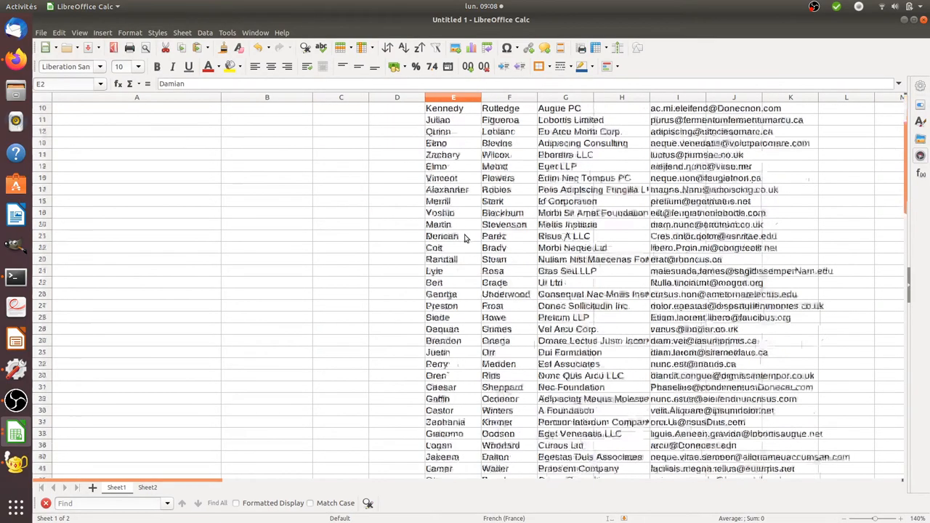
scroll("down", 3)
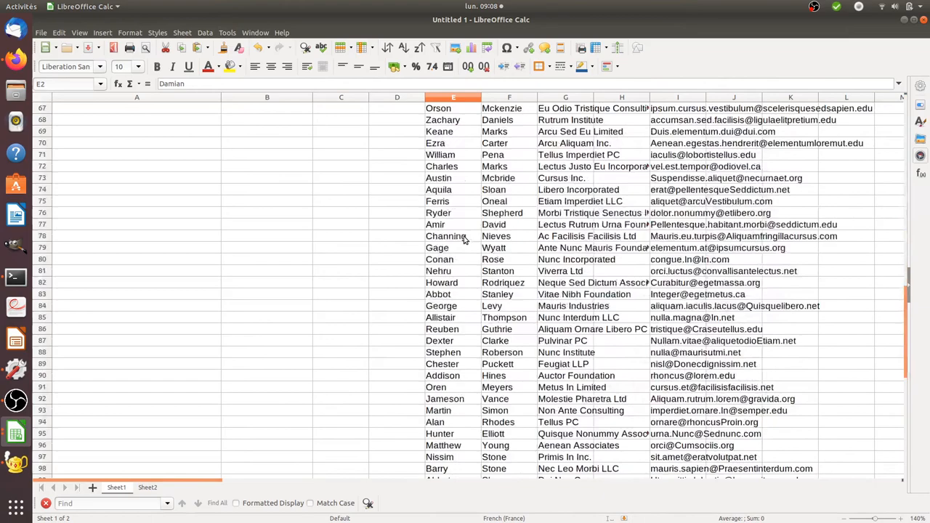
scroll("down", 3)
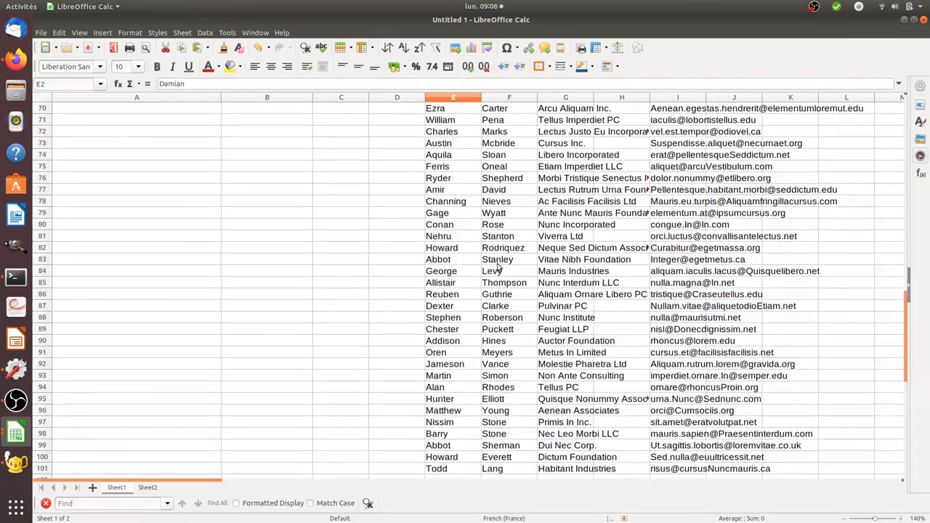
scroll("up", 3)
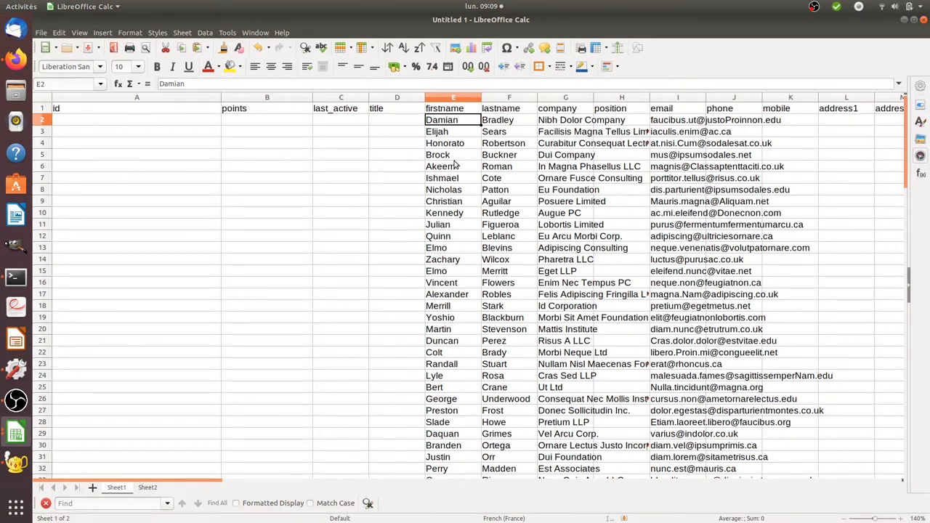
mouse_move(465, 183)
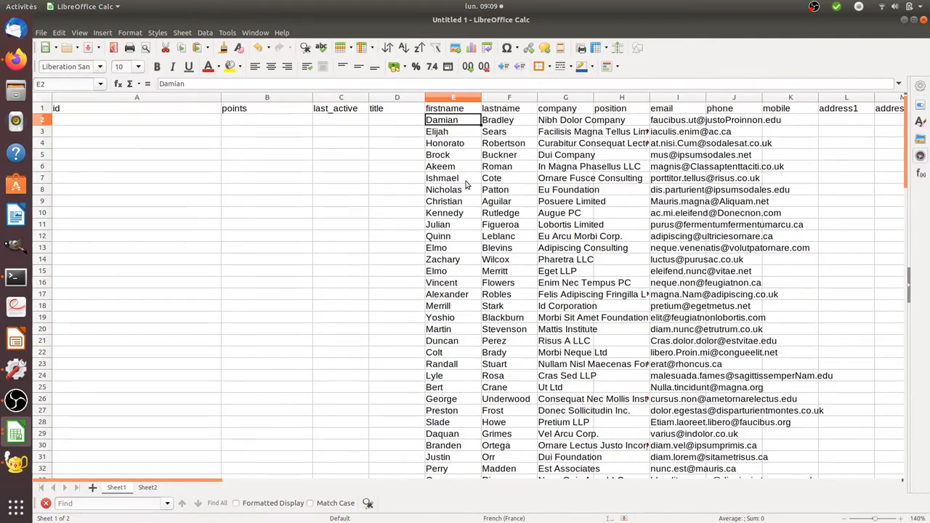
mouse_move(706, 134)
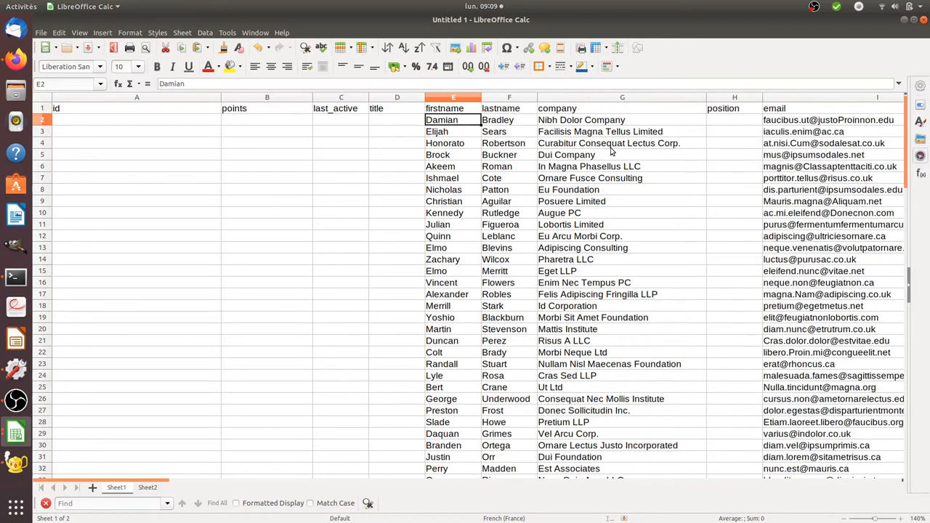
left_click(396, 130)
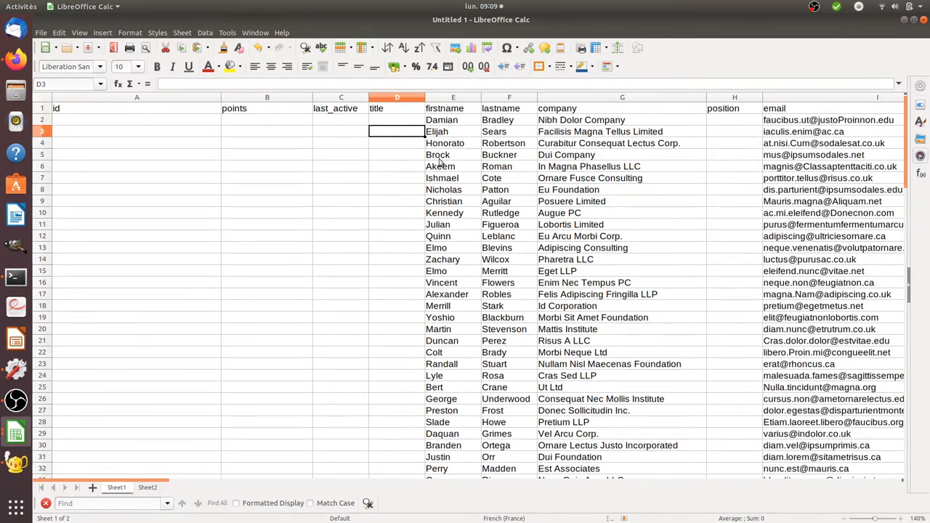
mouse_move(384, 227)
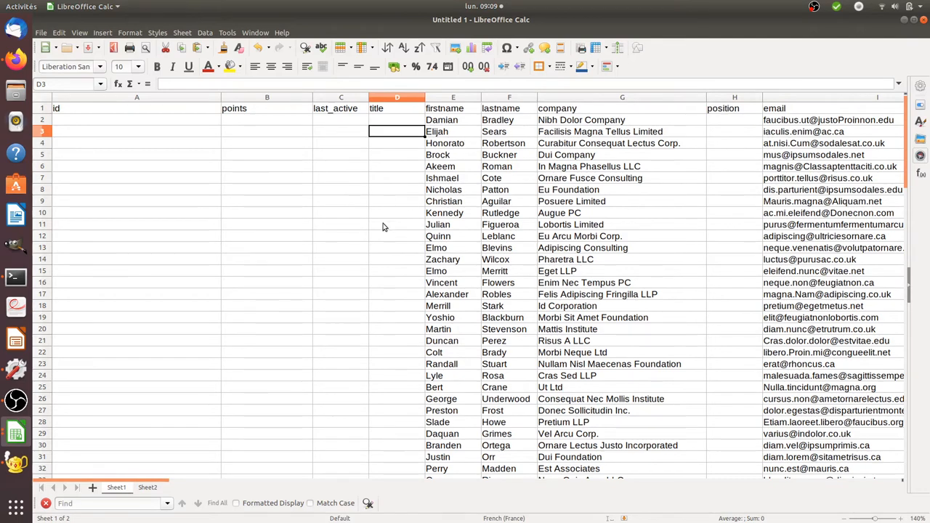
mouse_move(427, 272)
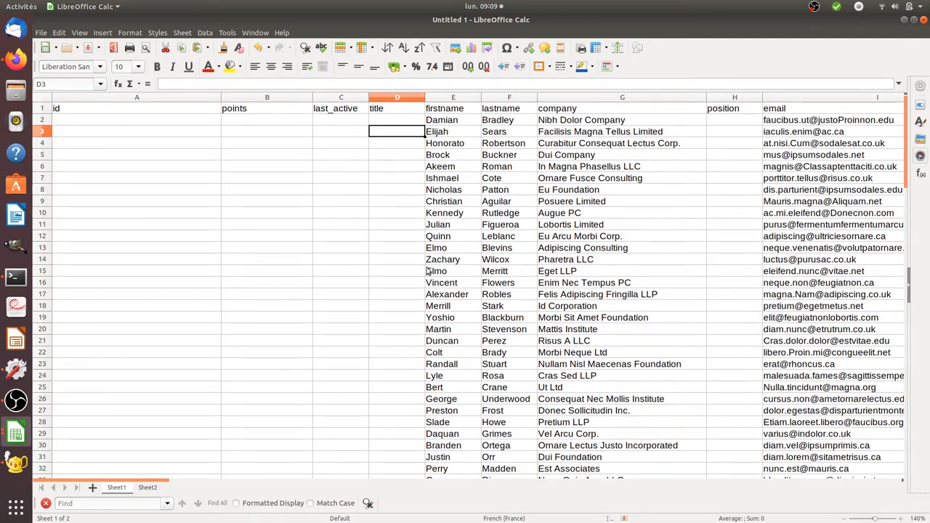
type("=")
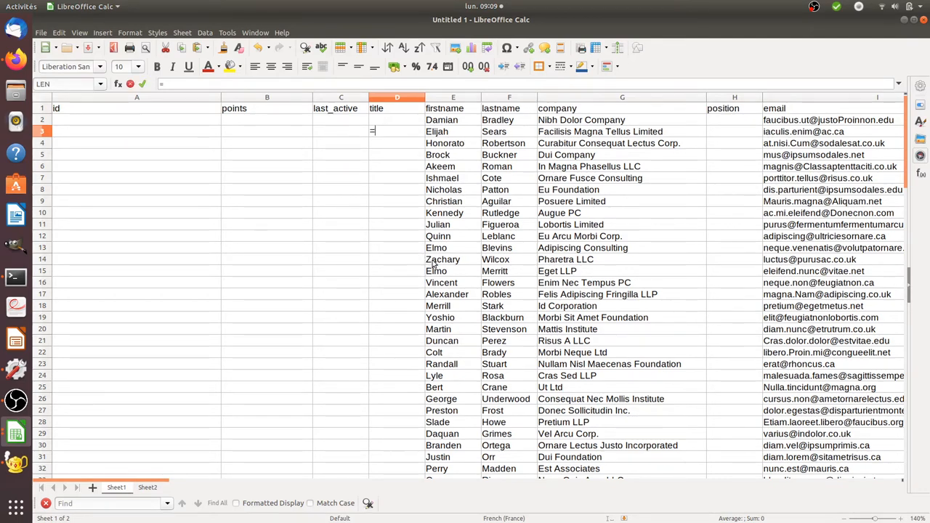
type("len(")
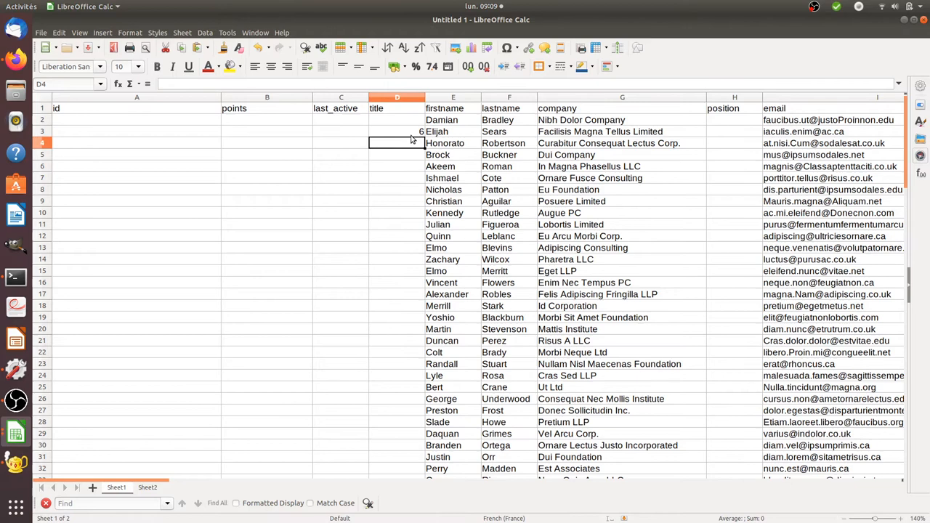
left_click(397, 131)
type("=E3")
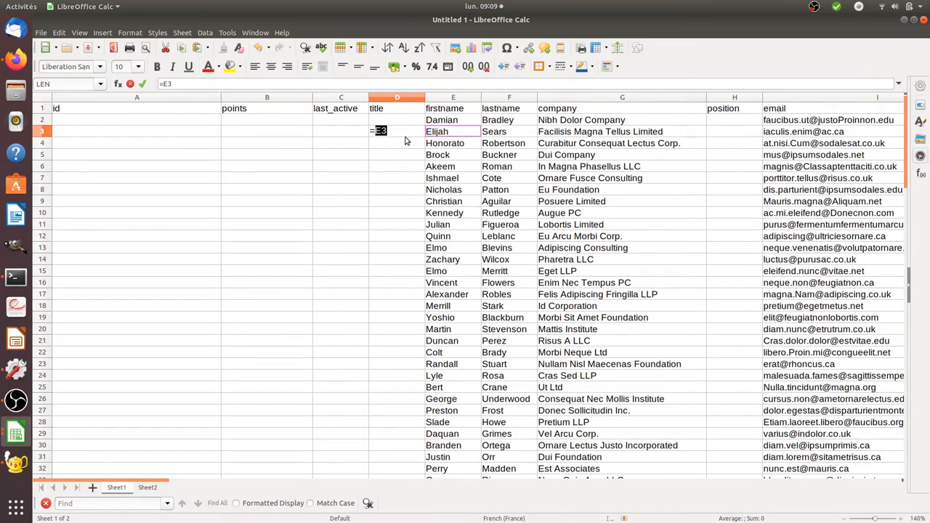
type("&\"")
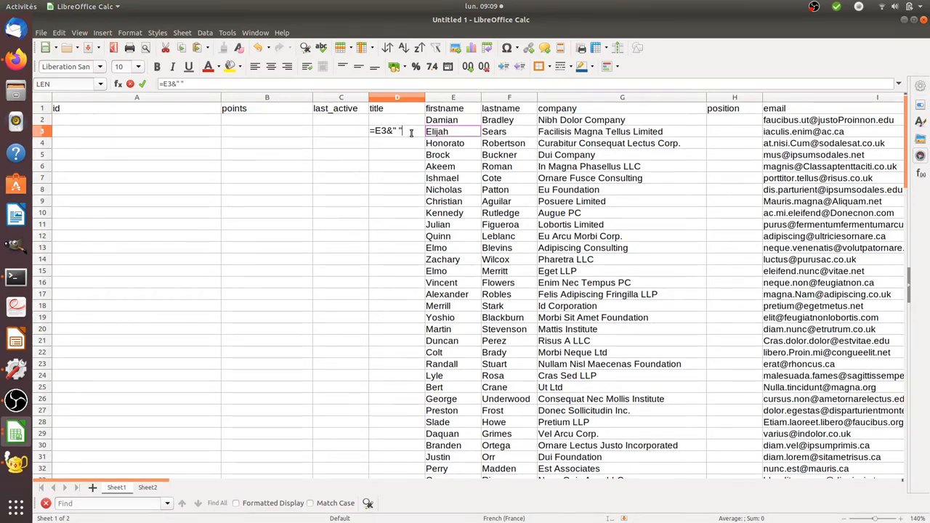
type("&")
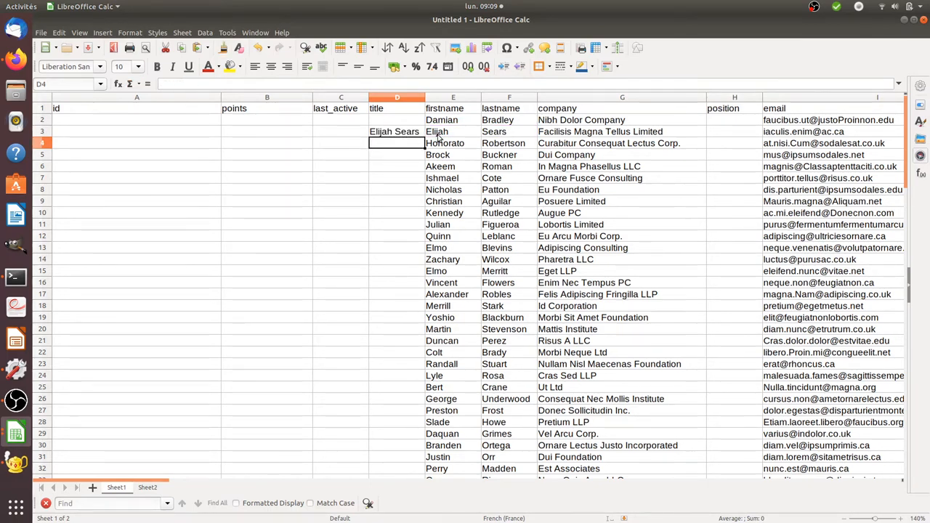
left_click(397, 131)
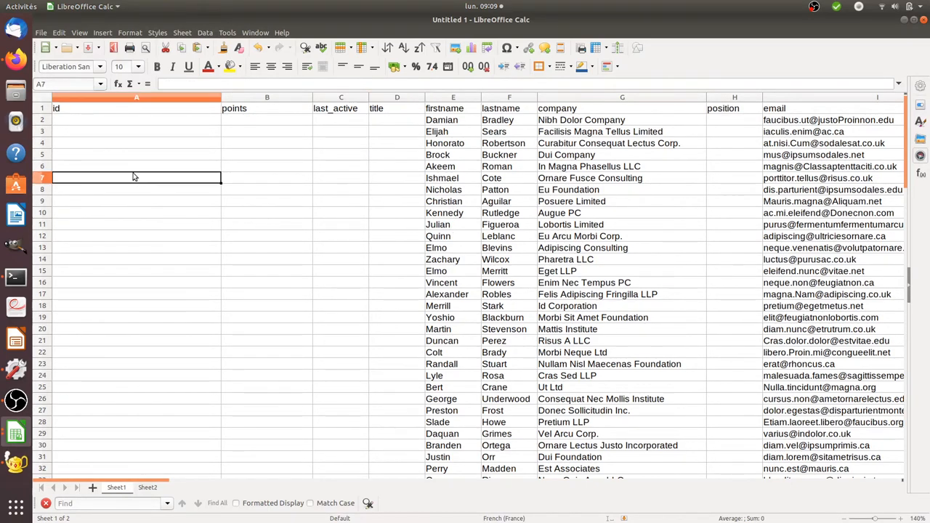
Save As with the name my-database.csv and the Text CSV (.csv) format selected.
left_click(41, 32)
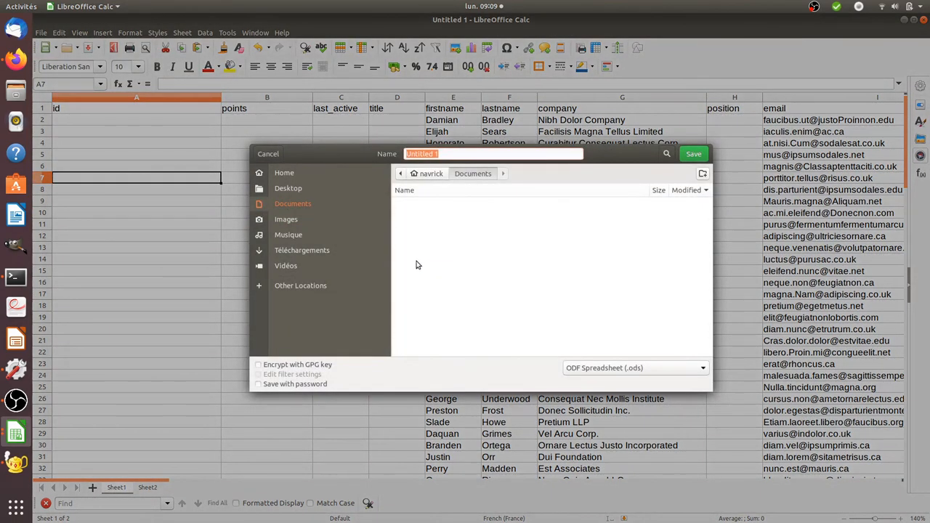
mouse_move(494, 152)
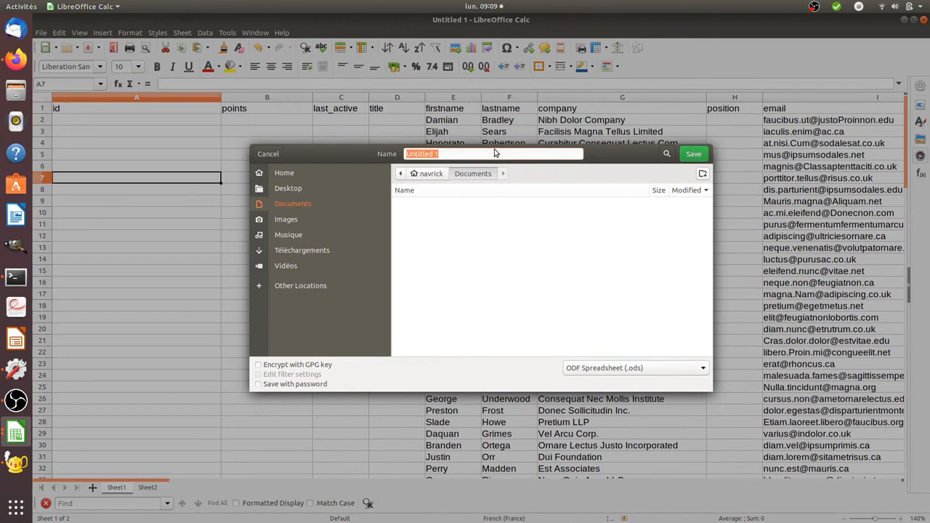
type("m")
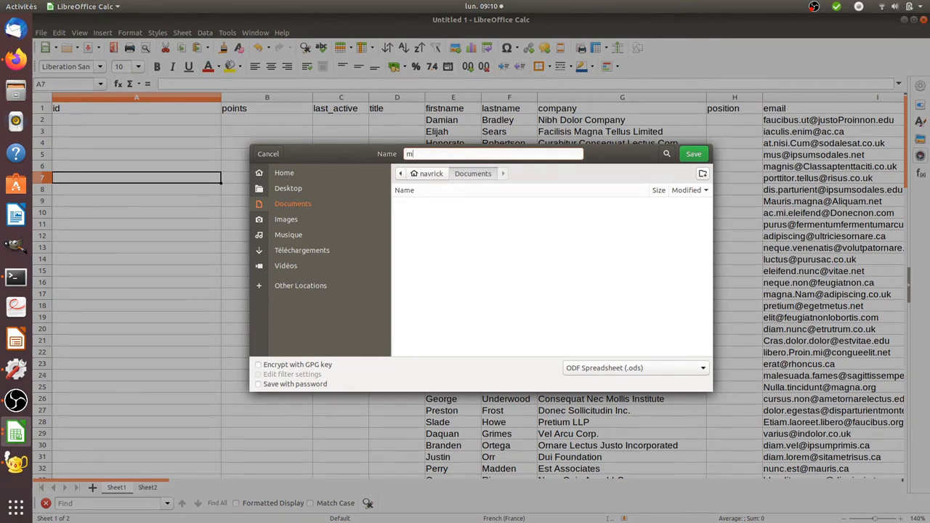
type("y-database")
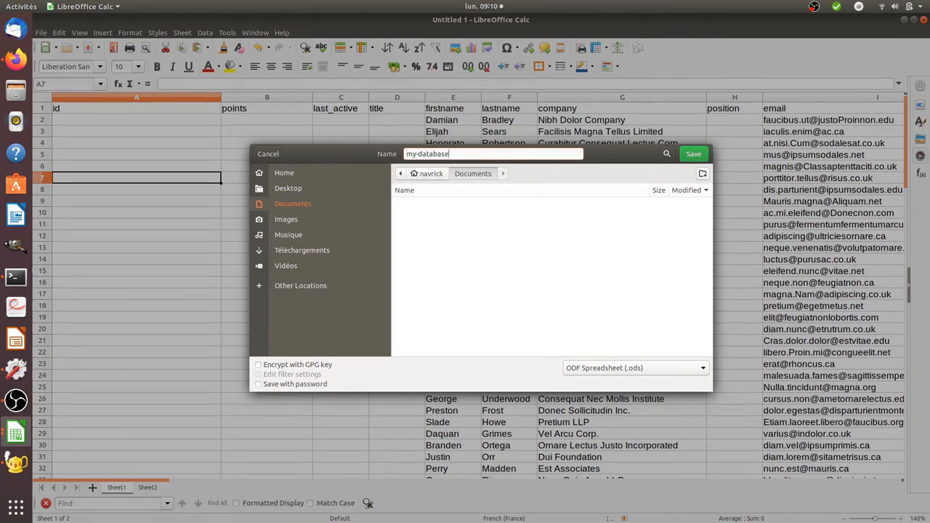
type(".csv")
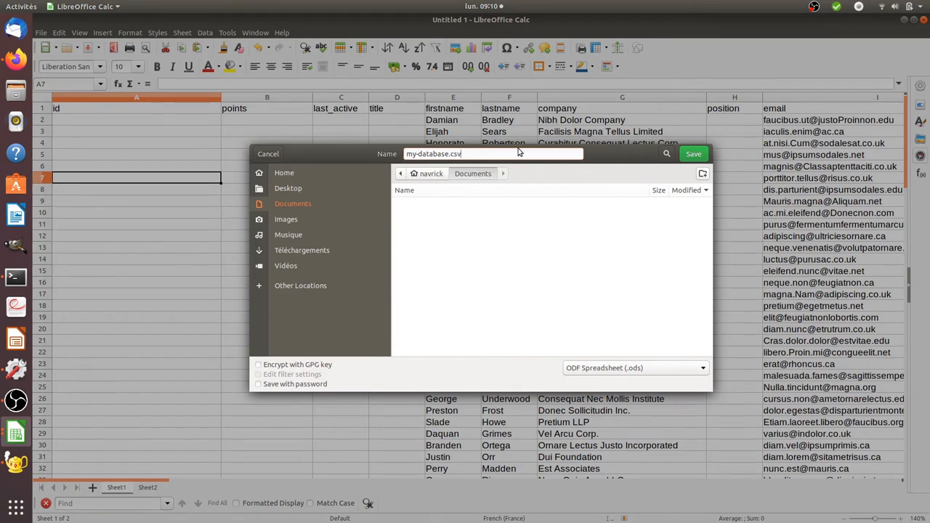
left_click(633, 367)
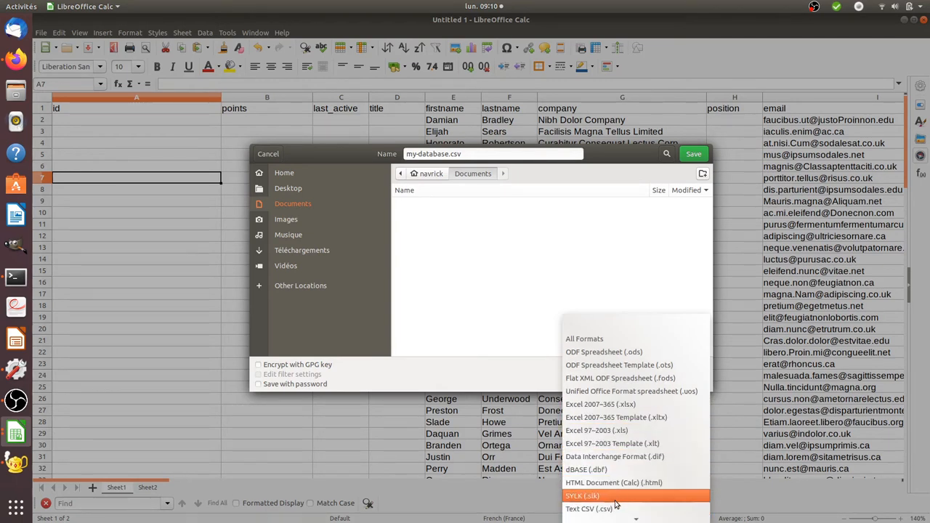
left_click(589, 508)
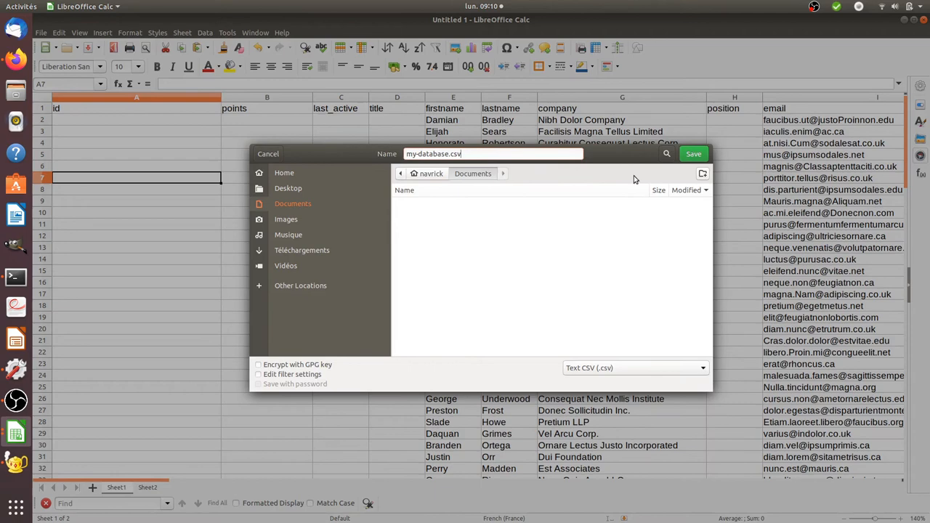
Save the file, keep Text CSV format, accept the export options and dismiss the active-sheet-only warning.
left_click(691, 154)
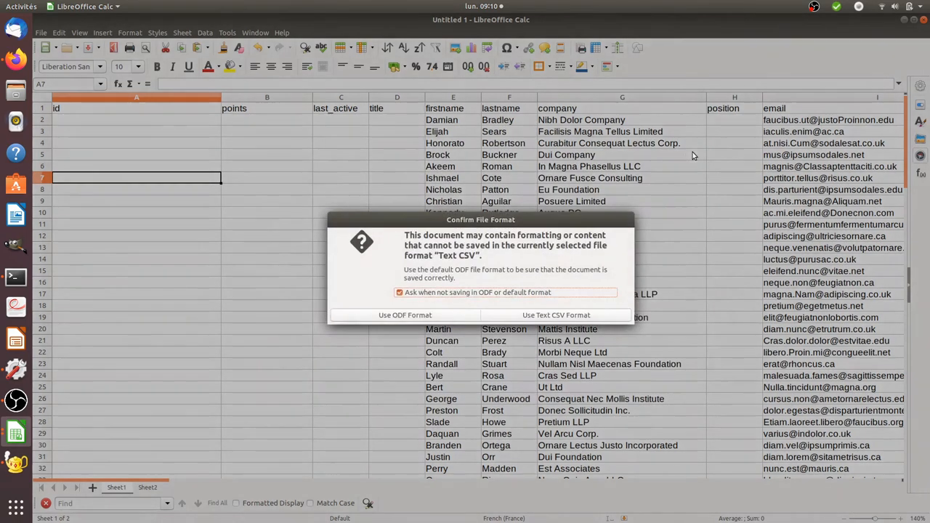
left_click(556, 313)
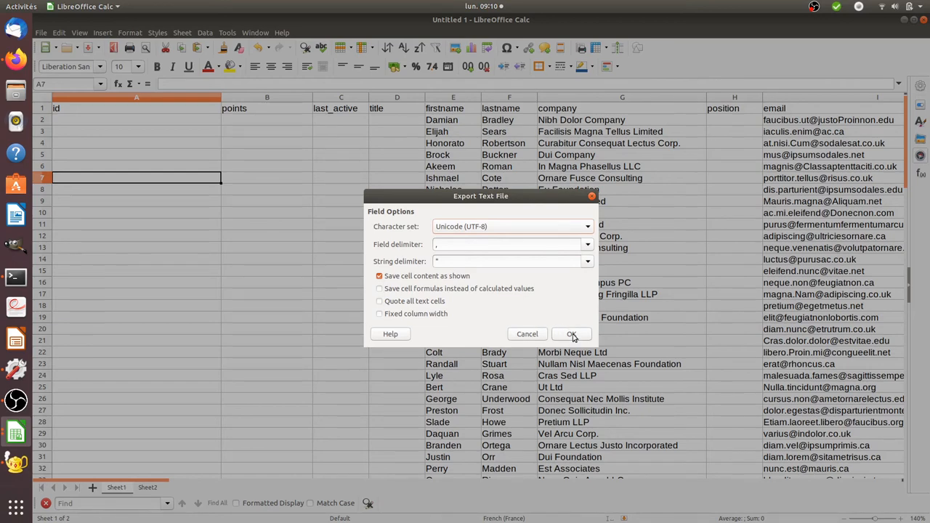
left_click(572, 332)
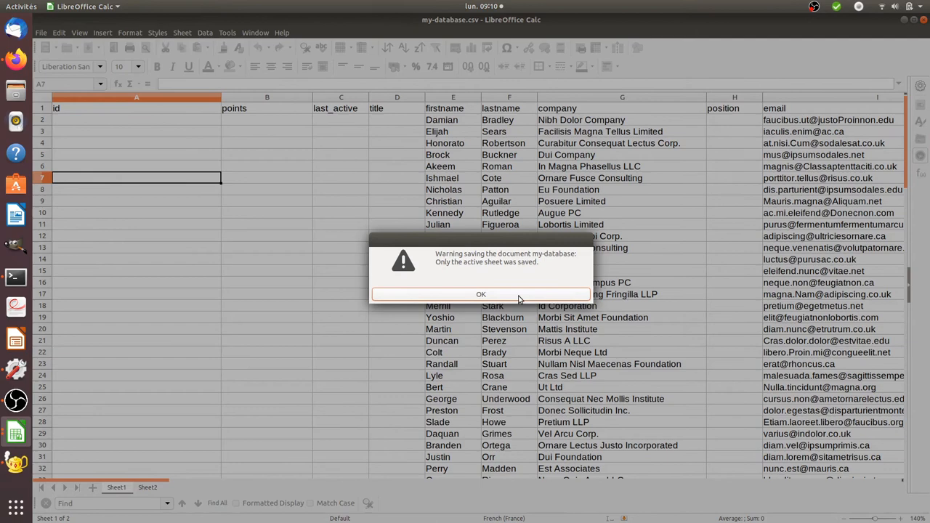
left_click(480, 293)
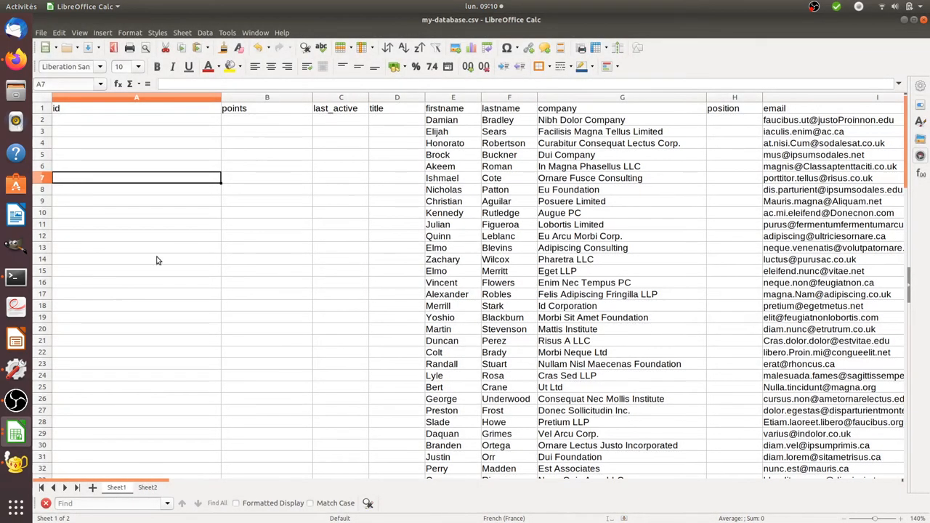
mouse_move(15, 59)
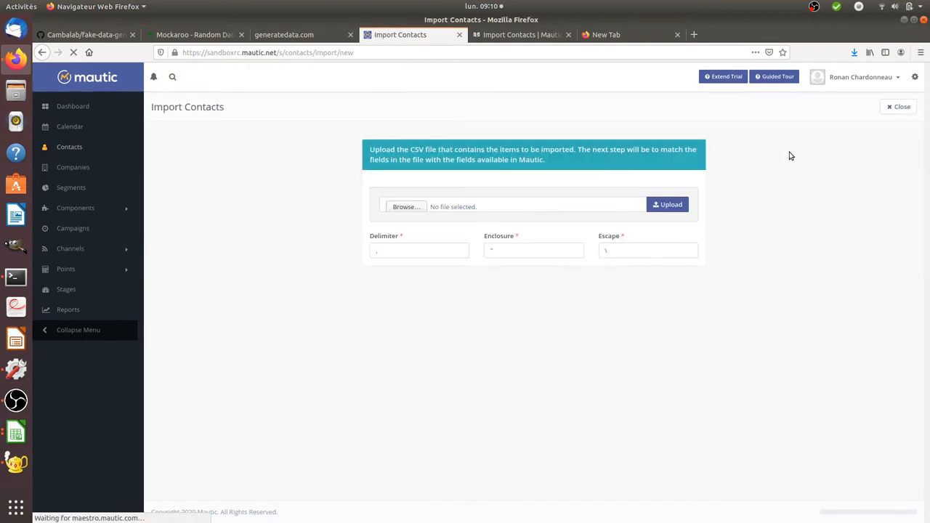
Choose my-database.csv from Documents and upload it as the contact import file.
left_click(407, 206)
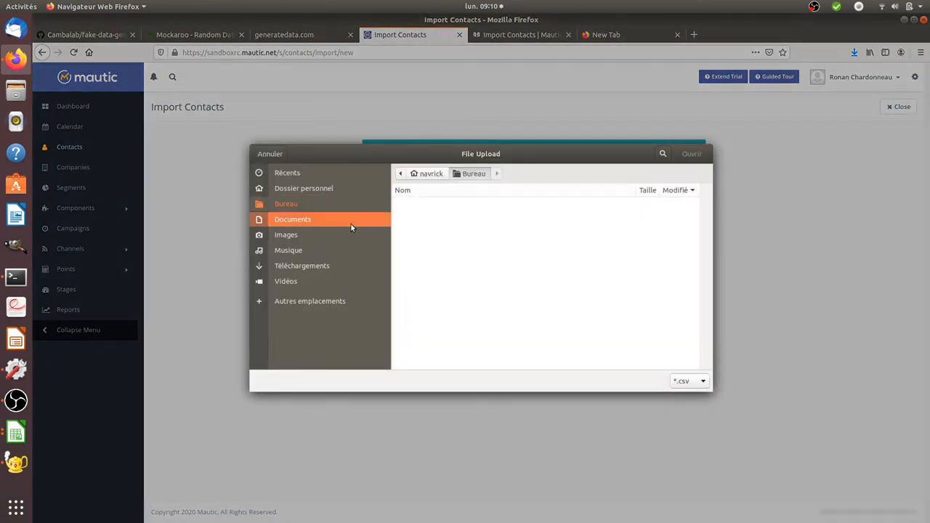
left_click(292, 218)
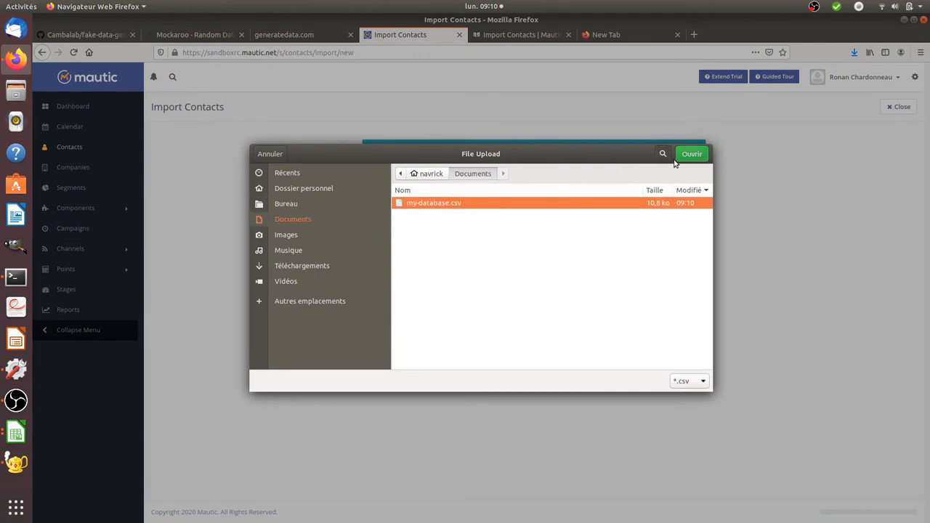
left_click(690, 154)
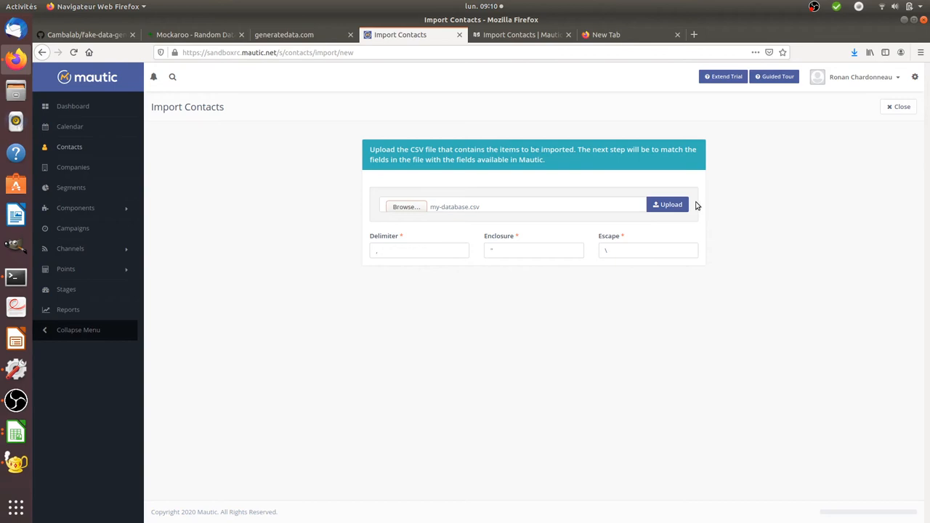
left_click(667, 203)
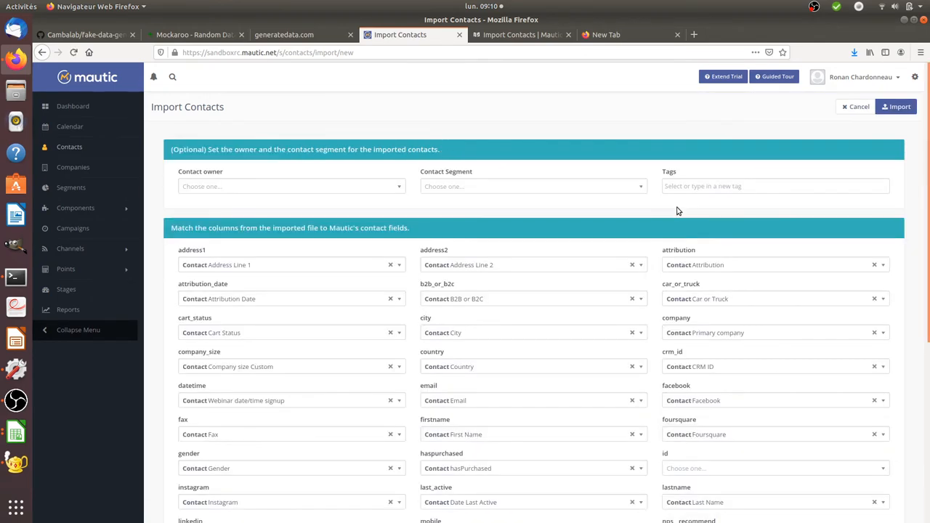
mouse_move(264, 241)
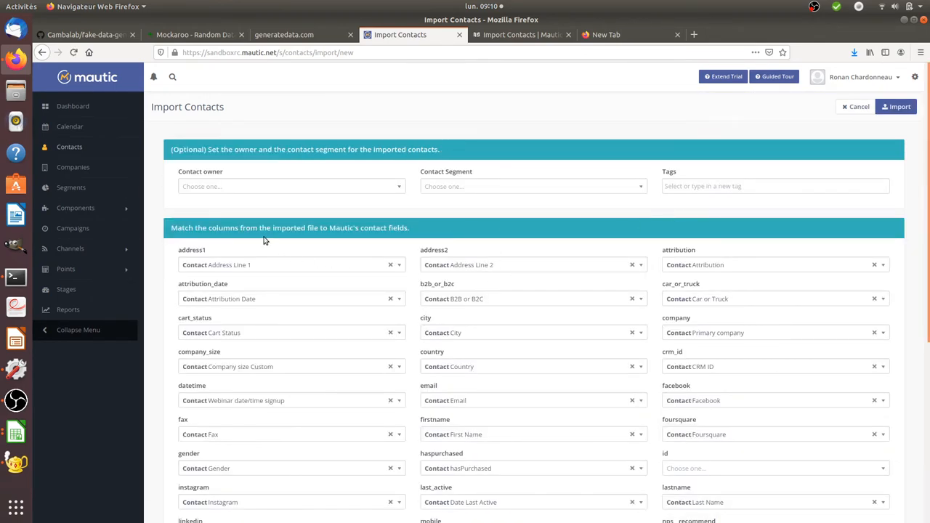
mouse_move(342, 226)
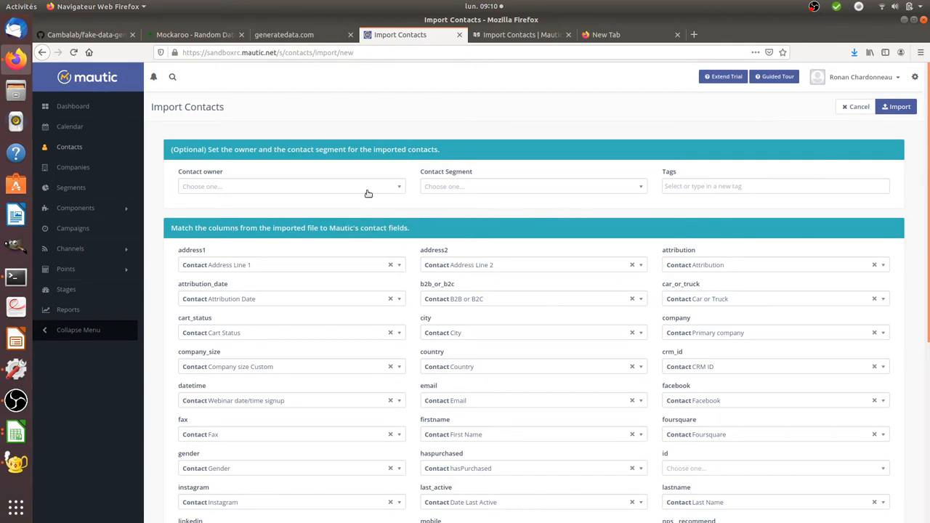
Make the account user the contact owner and add imported contacts to the B2B Contacts segment.
left_click(291, 186)
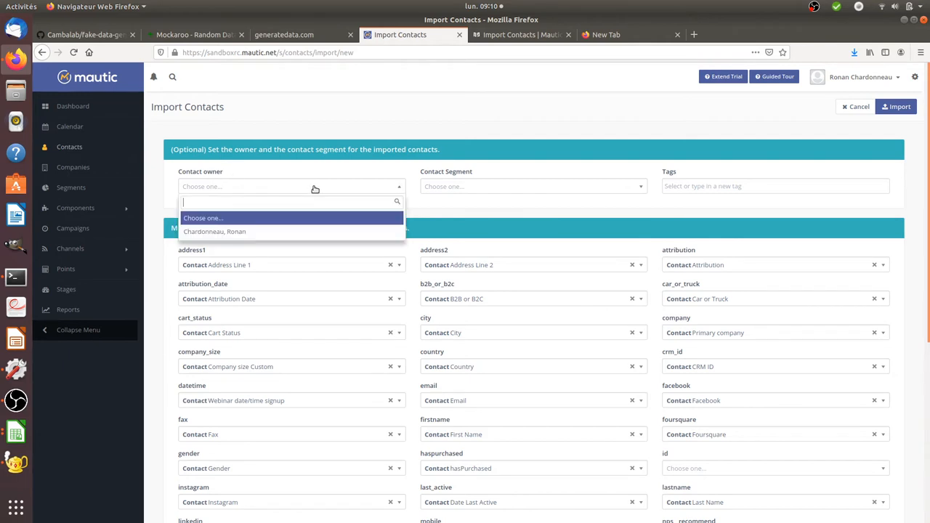
left_click(215, 231)
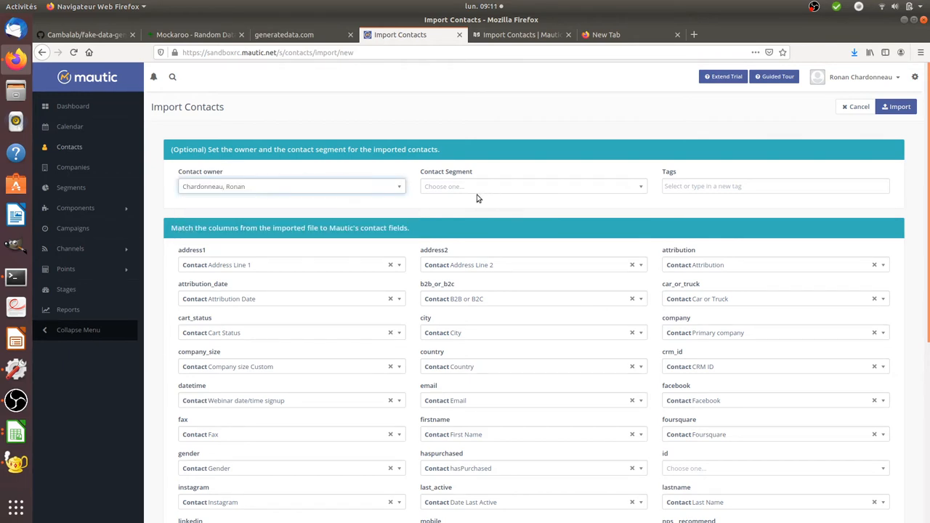
mouse_move(315, 137)
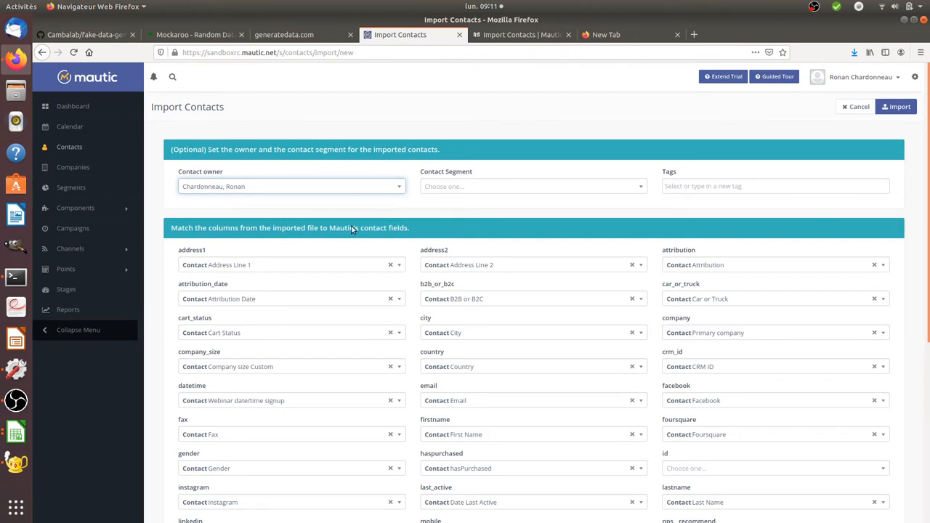
mouse_move(497, 195)
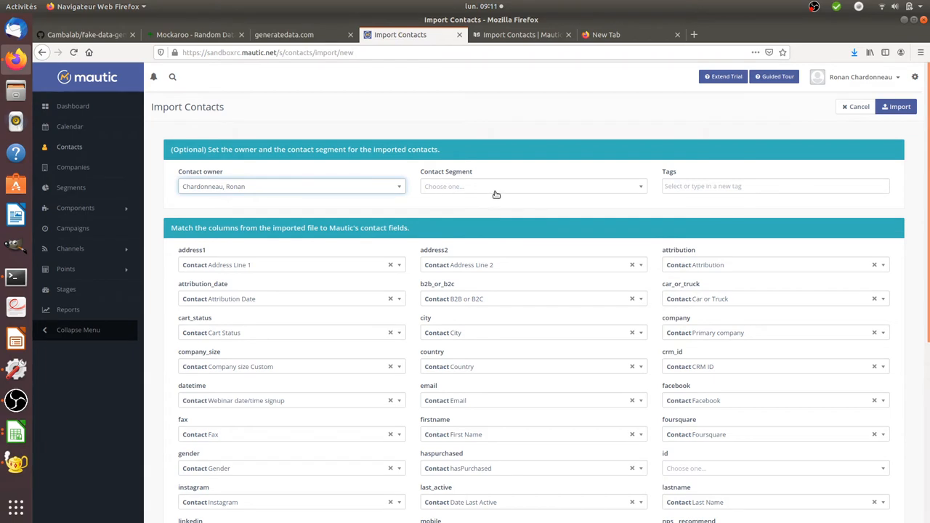
mouse_move(509, 187)
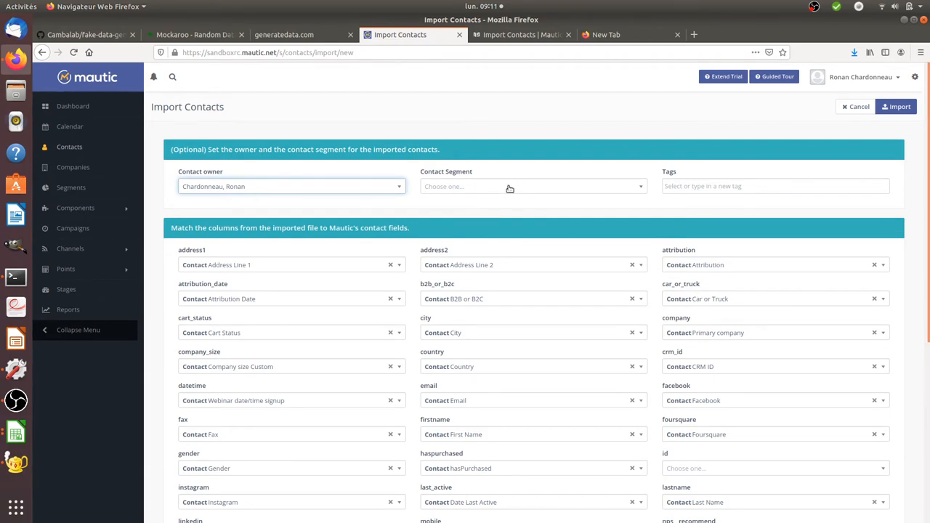
mouse_move(509, 189)
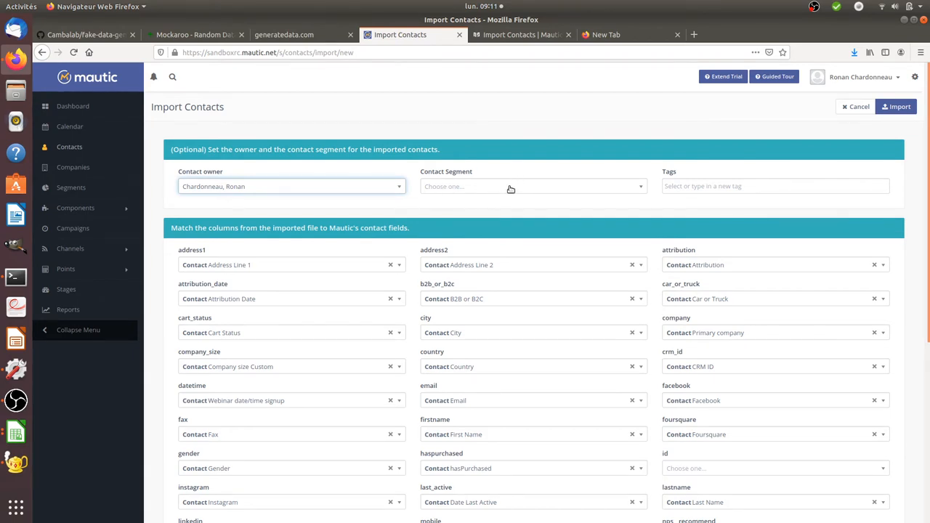
left_click(530, 186)
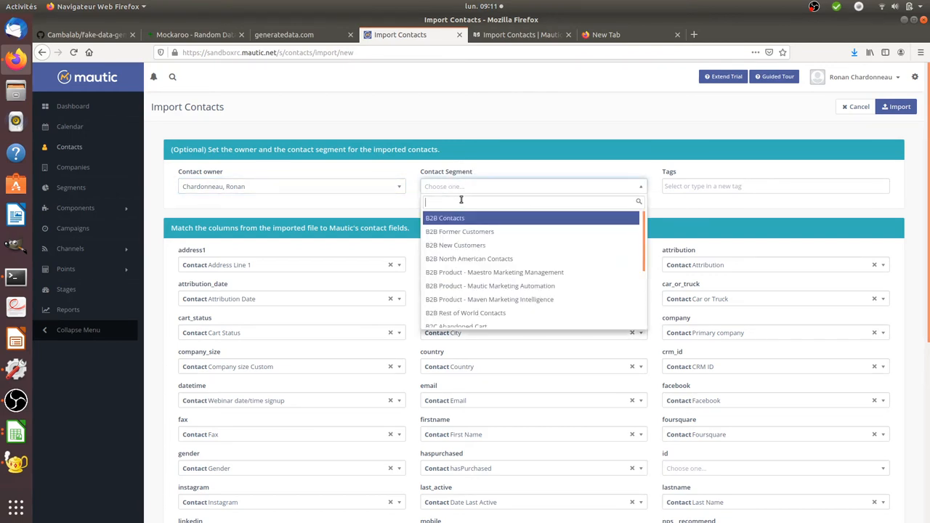
left_click(445, 218)
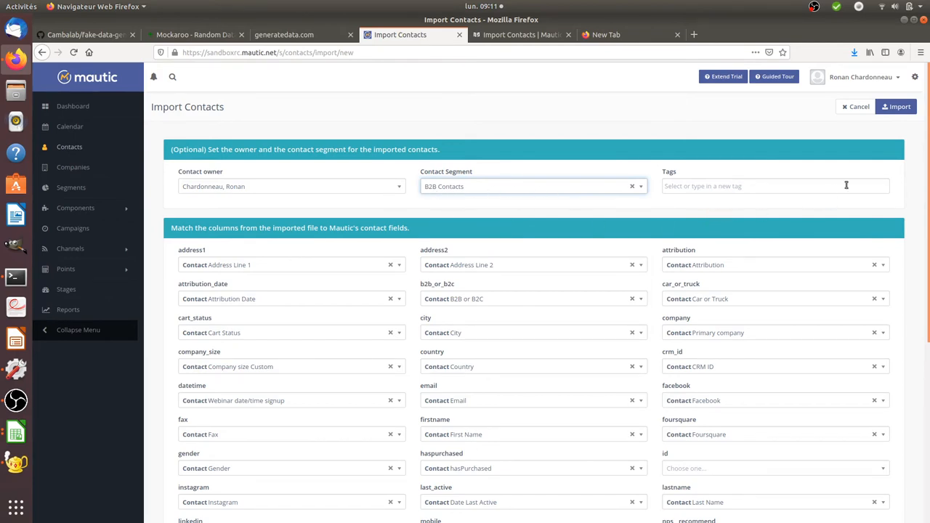
Run the import, which fails on the unmapped Company Name field, and switch to the error search tab.
scroll("down", 3)
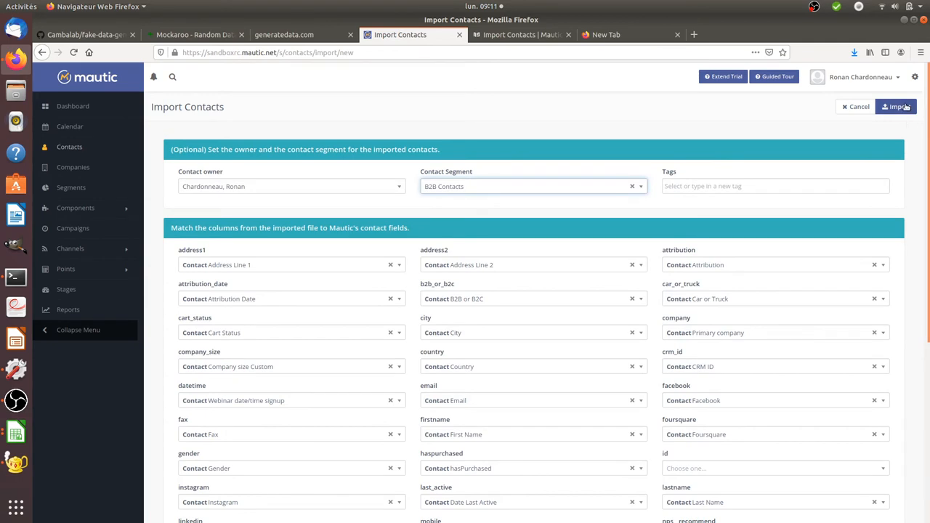
left_click(895, 106)
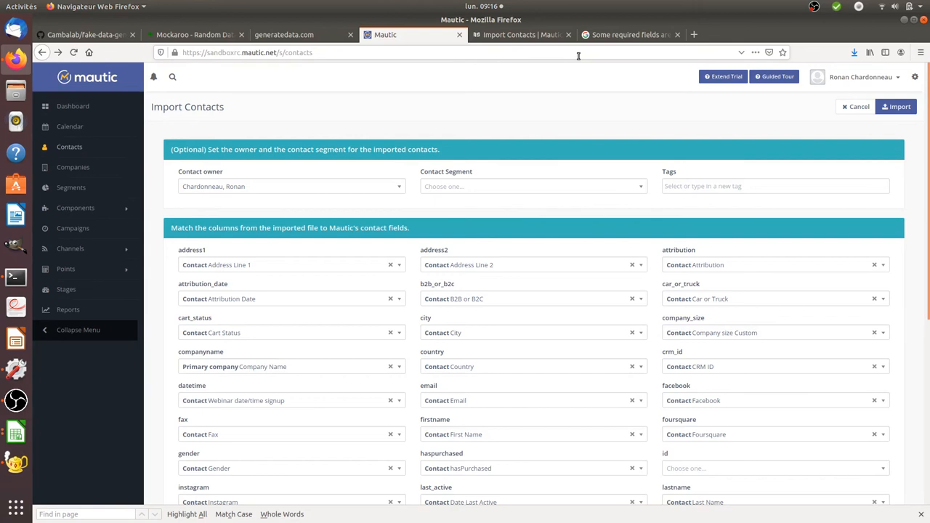
mouse_move(610, 45)
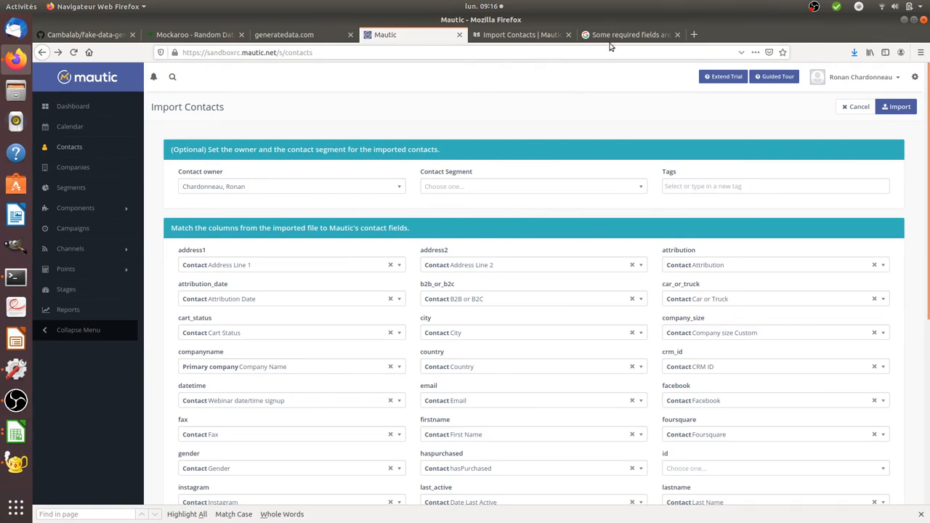
left_click(628, 34)
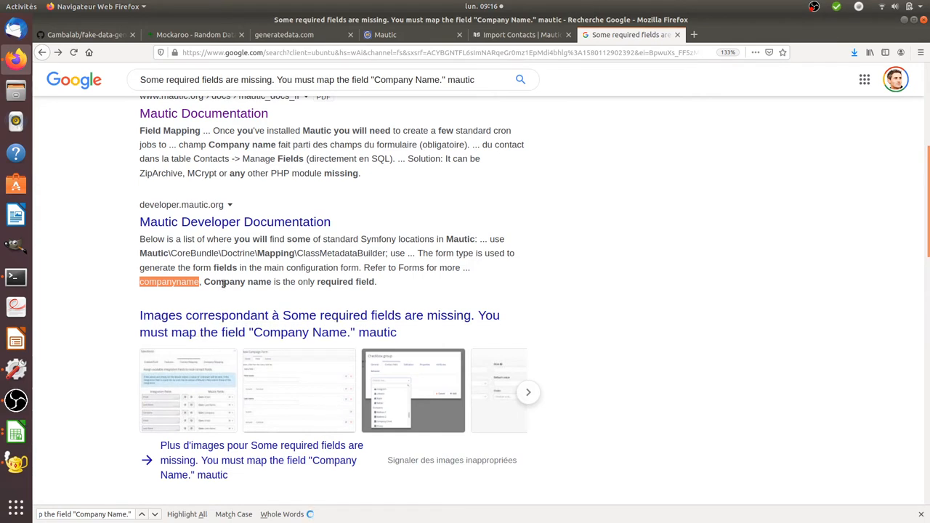
mouse_move(153, 291)
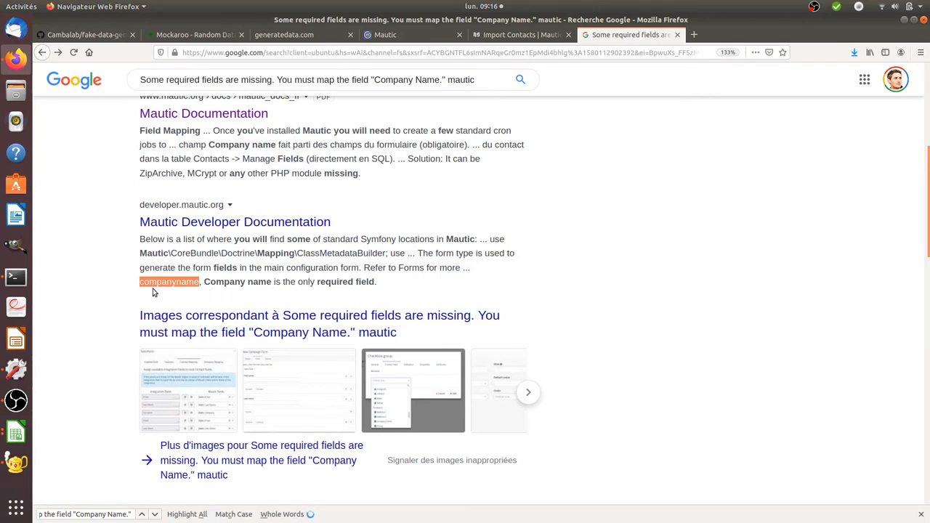
mouse_move(163, 292)
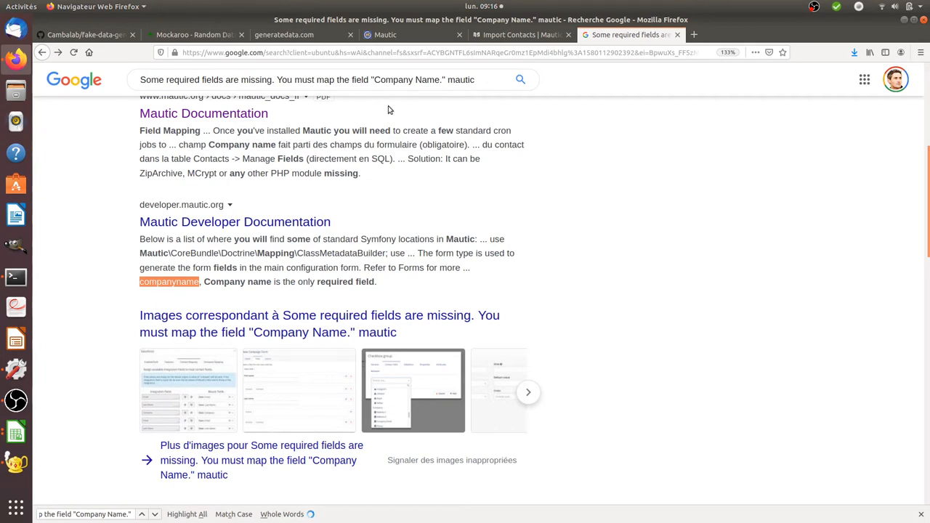
Switch back to the Mautic contact import column-matching page.
left_click(412, 35)
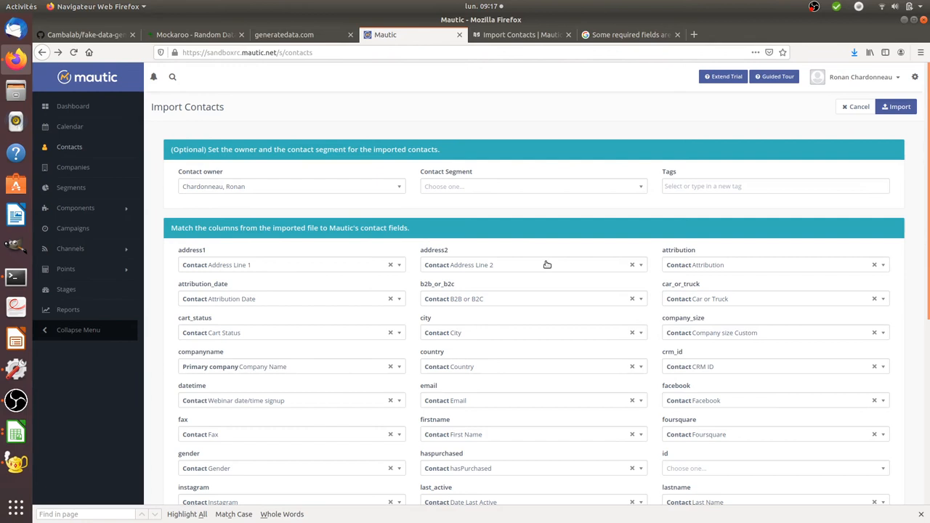
mouse_move(276, 366)
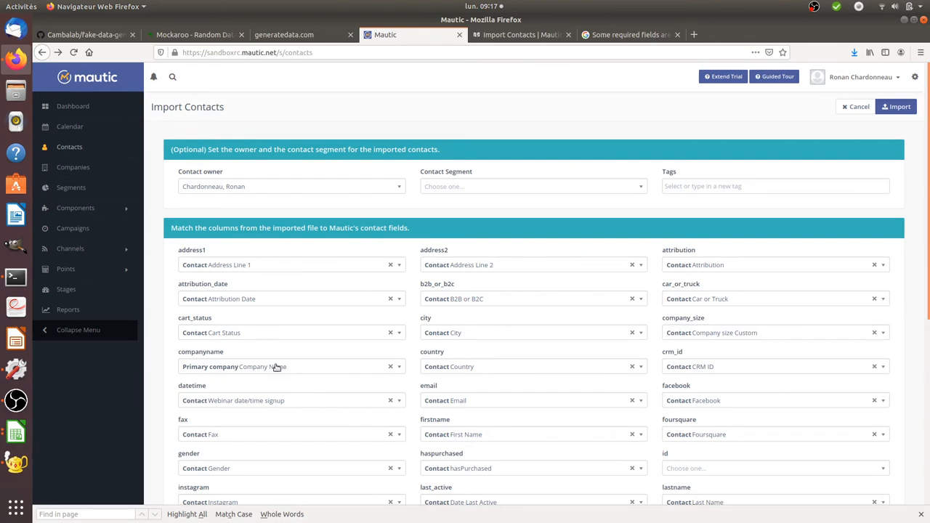
mouse_move(196, 362)
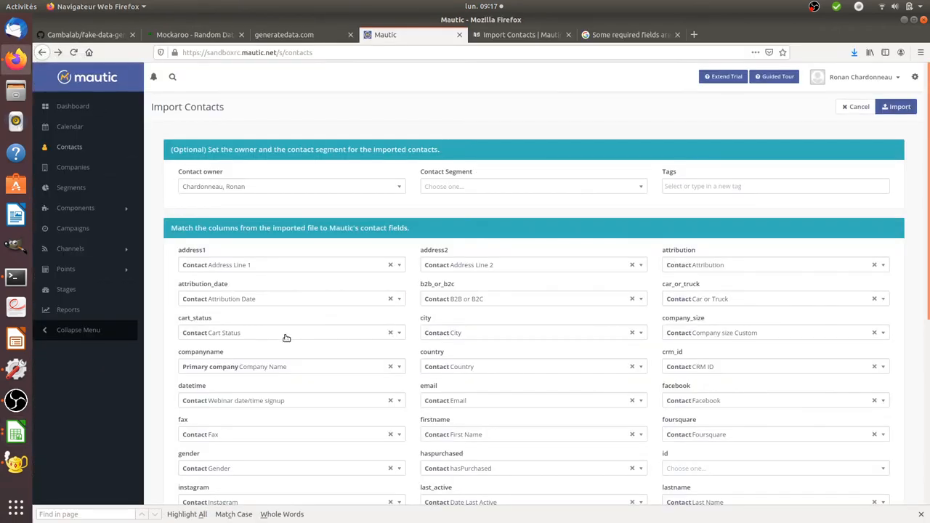
mouse_move(501, 211)
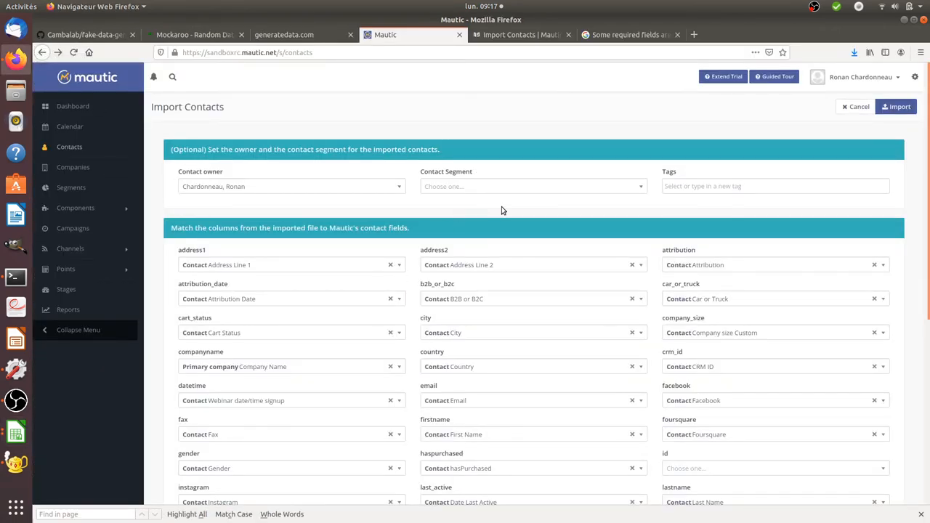
mouse_move(532, 207)
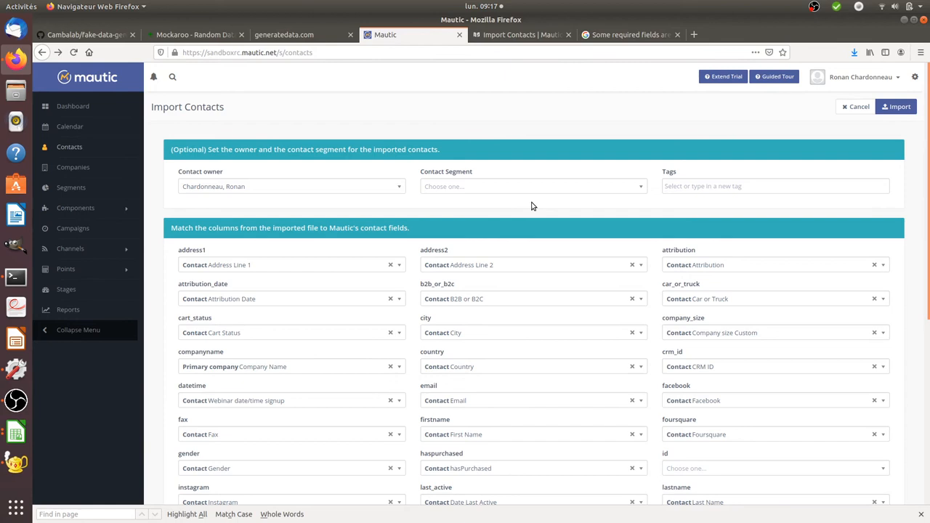
mouse_move(526, 141)
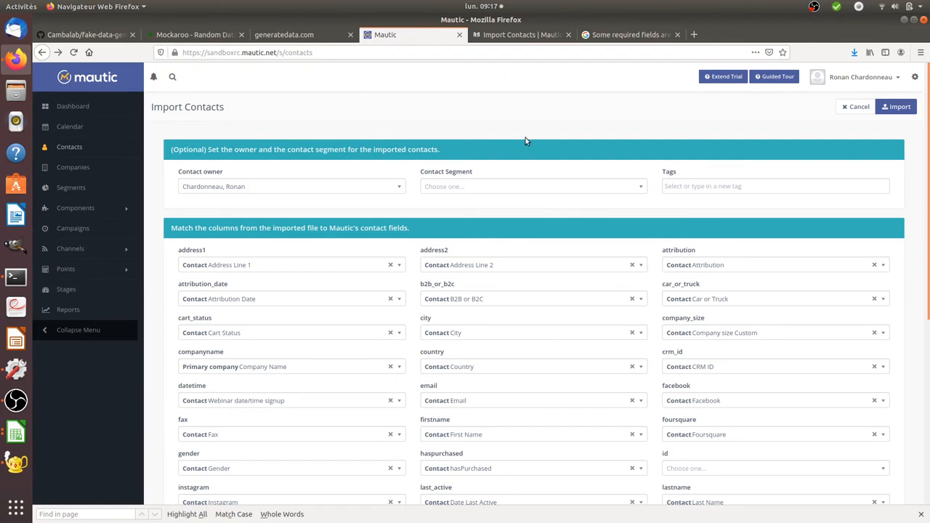
mouse_move(497, 144)
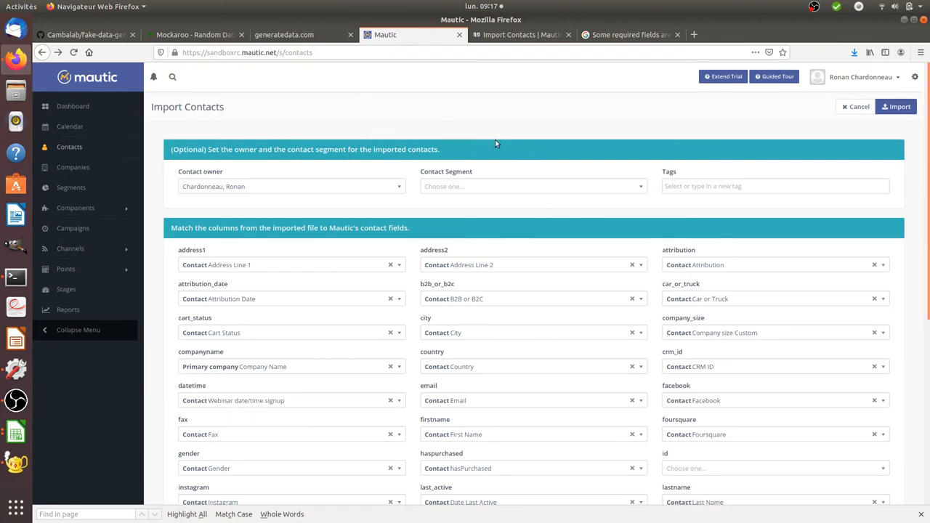
Run the import of the 101 rows with companyname mapped to Primary company Company Name.
left_click(897, 106)
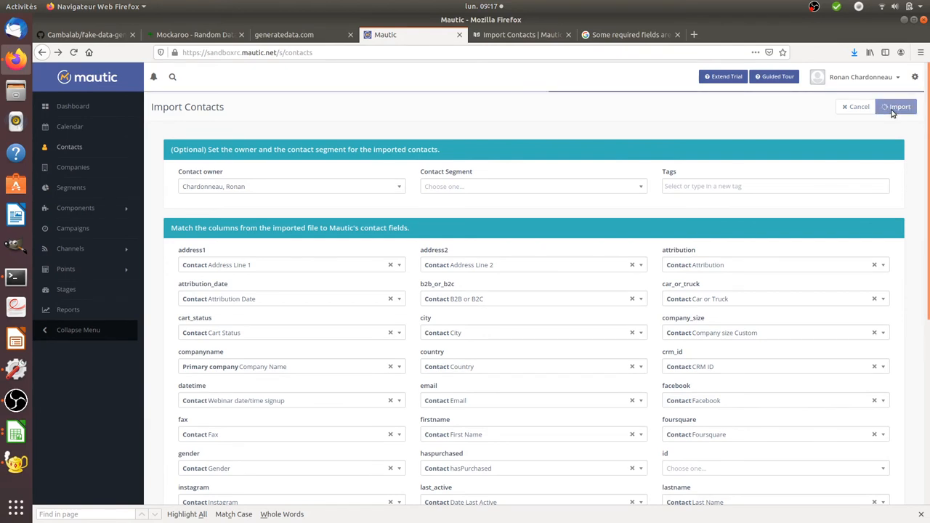
left_click(897, 106)
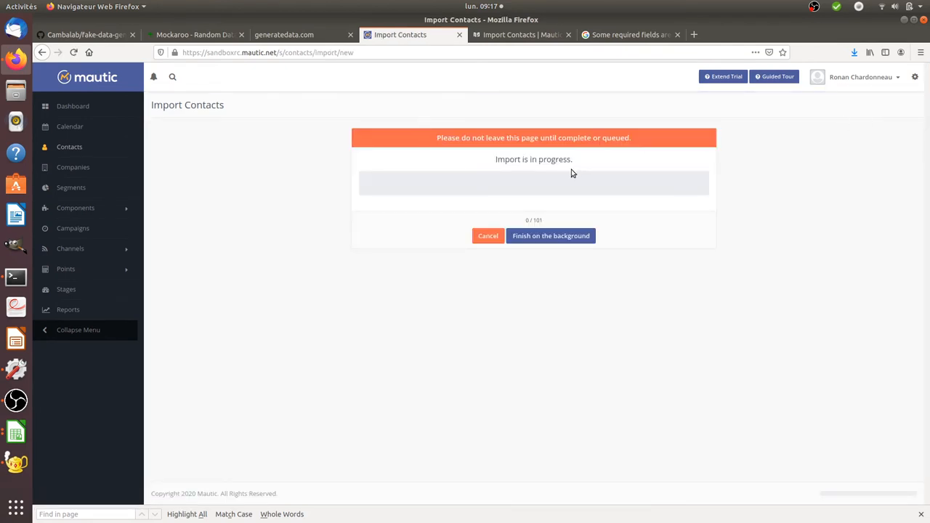
mouse_move(498, 157)
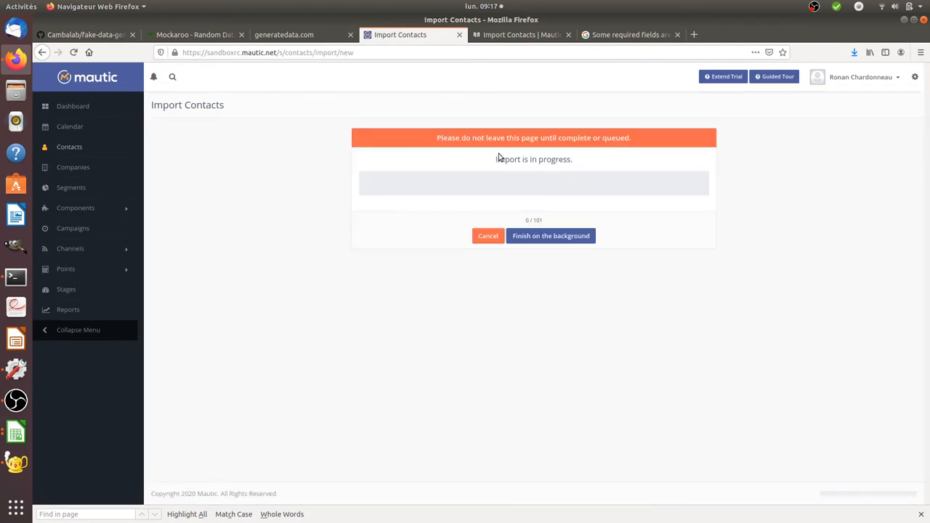
mouse_move(412, 250)
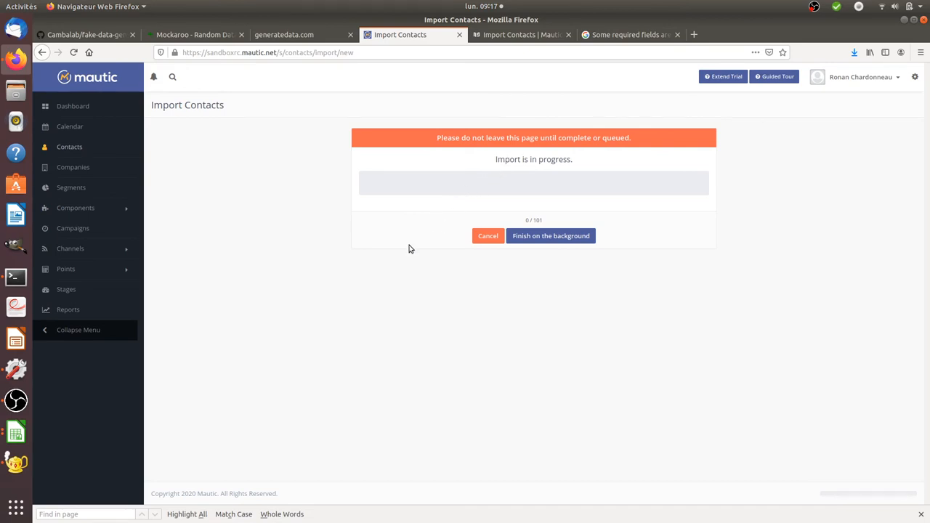
mouse_move(530, 218)
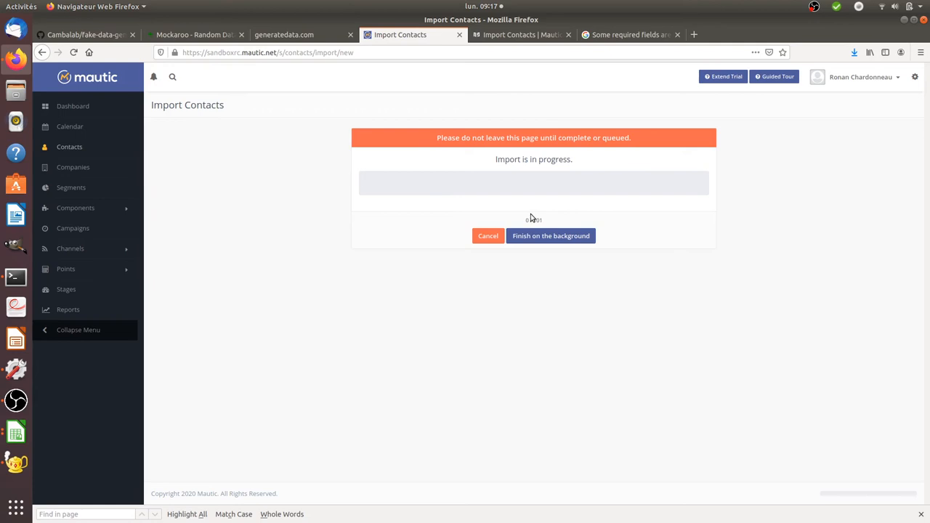
mouse_move(550, 235)
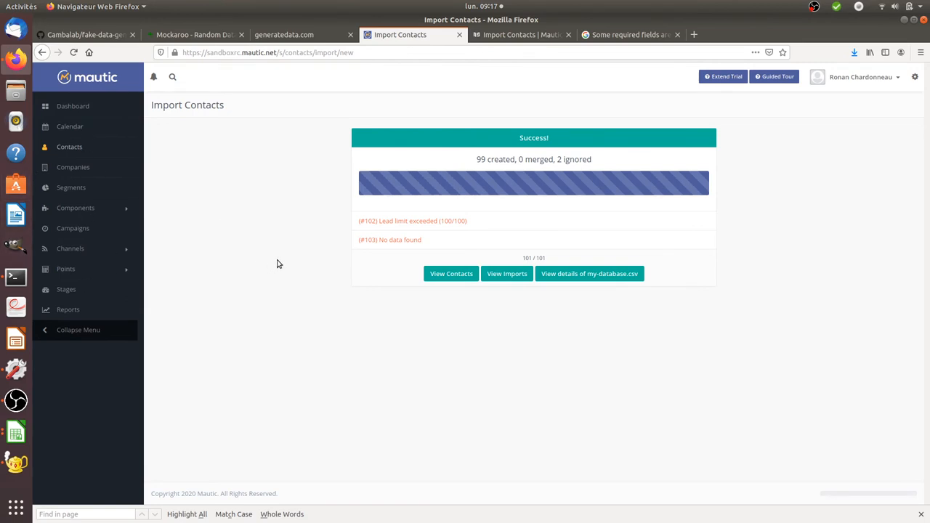
mouse_move(346, 276)
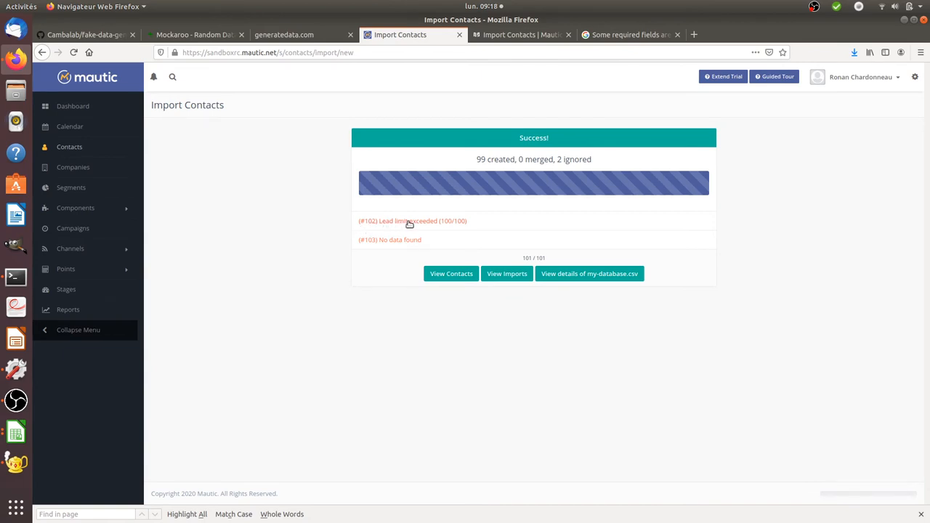
mouse_move(455, 227)
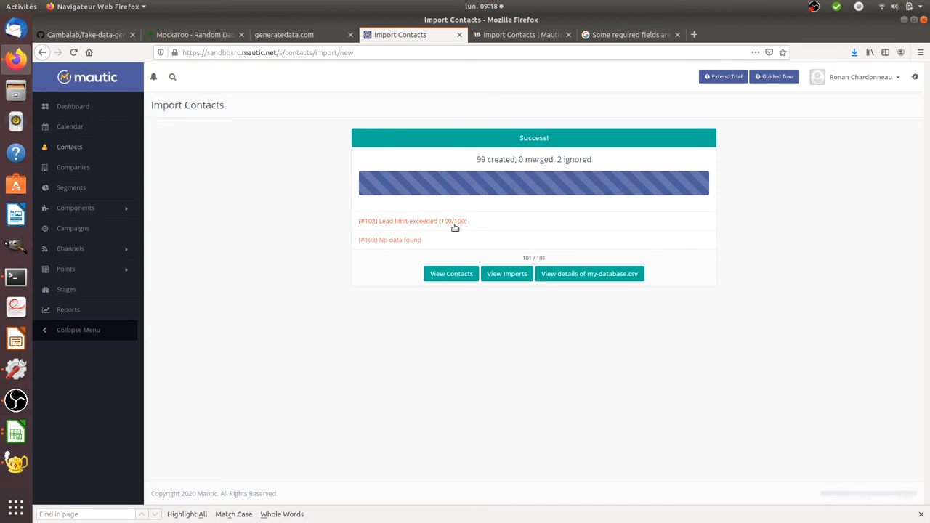
mouse_move(404, 255)
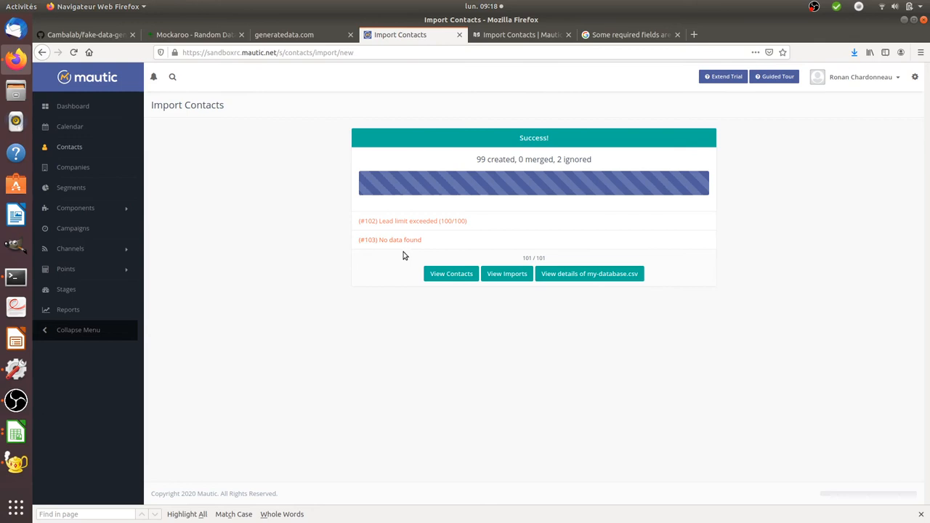
mouse_move(366, 252)
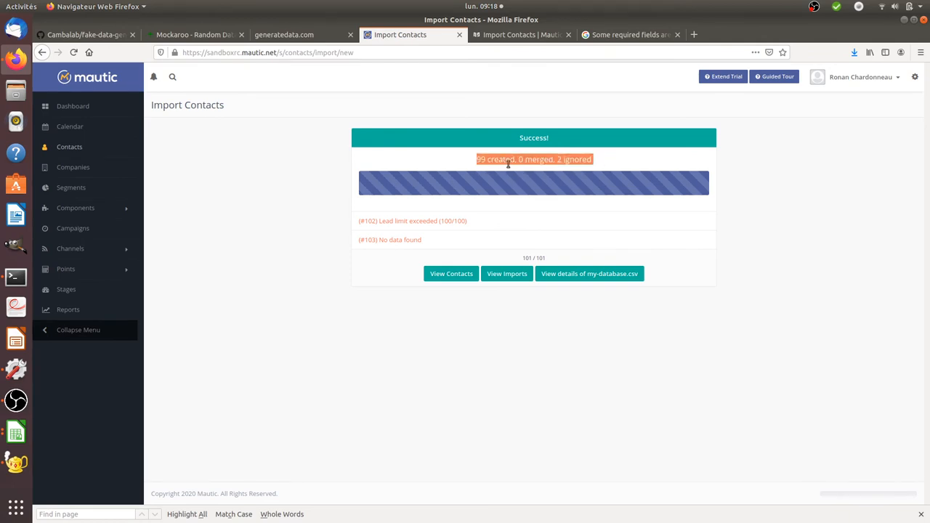
mouse_move(549, 290)
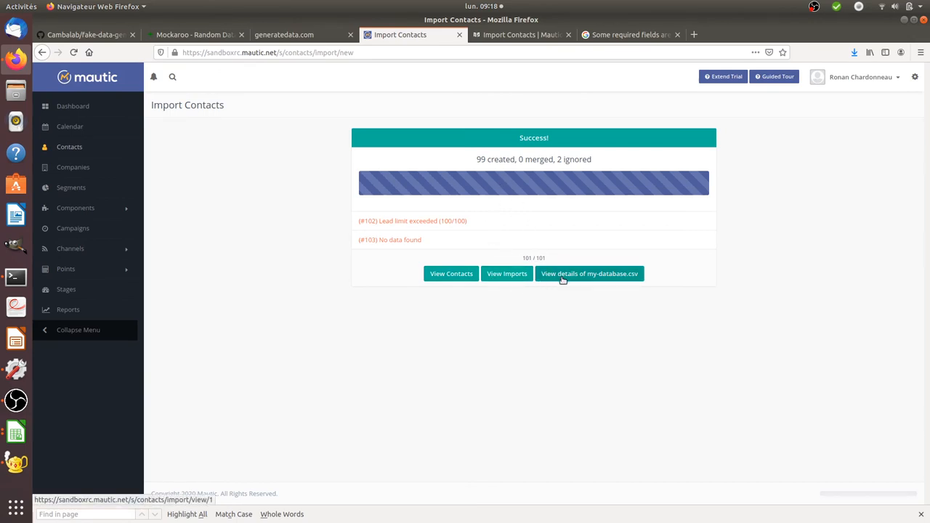
View the import details for my-database.csv listing failed rows 102 and 103.
left_click(589, 273)
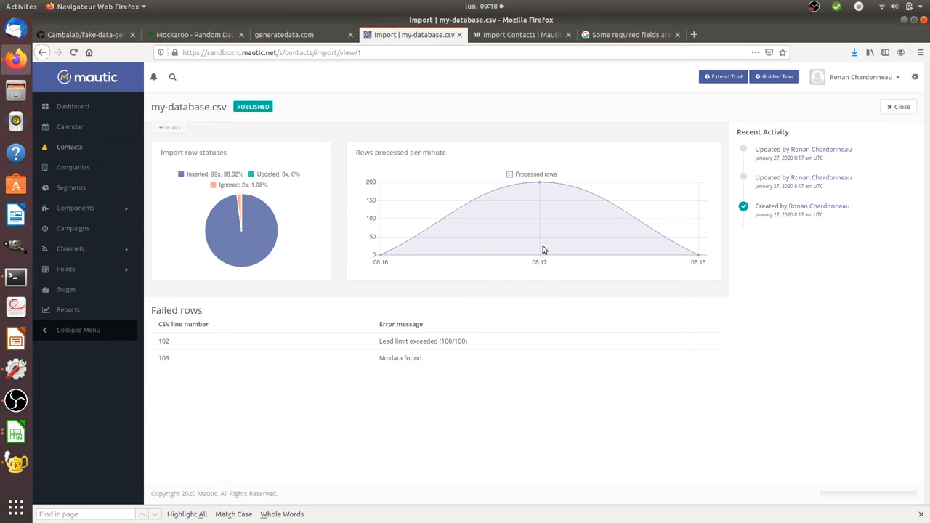
mouse_move(186, 341)
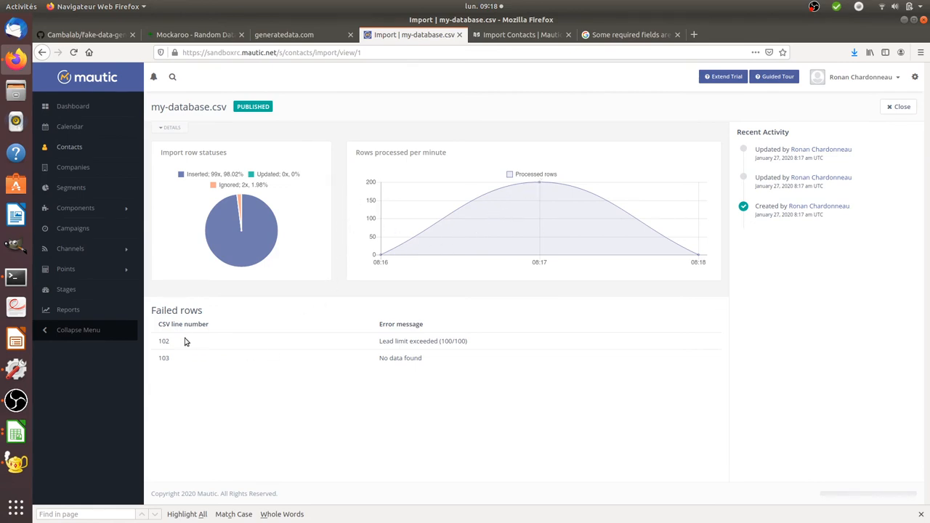
mouse_move(744, 172)
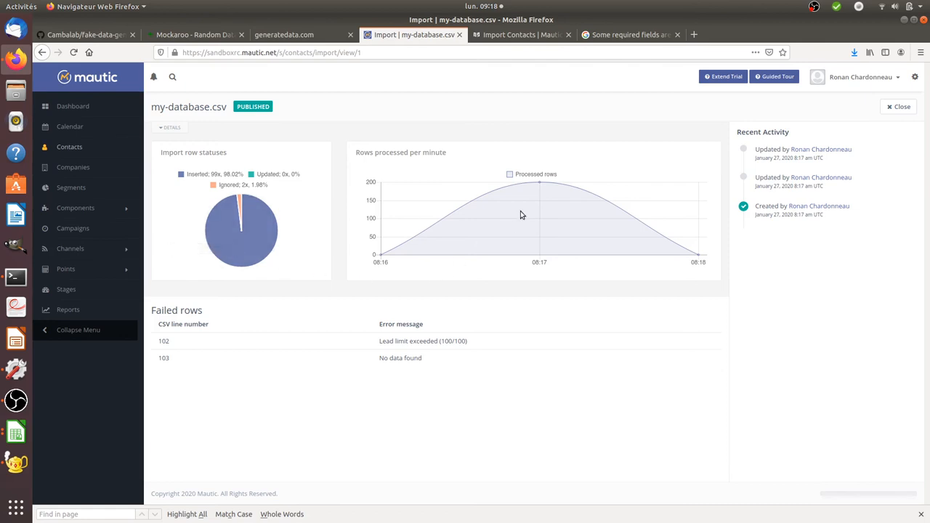
mouse_move(514, 178)
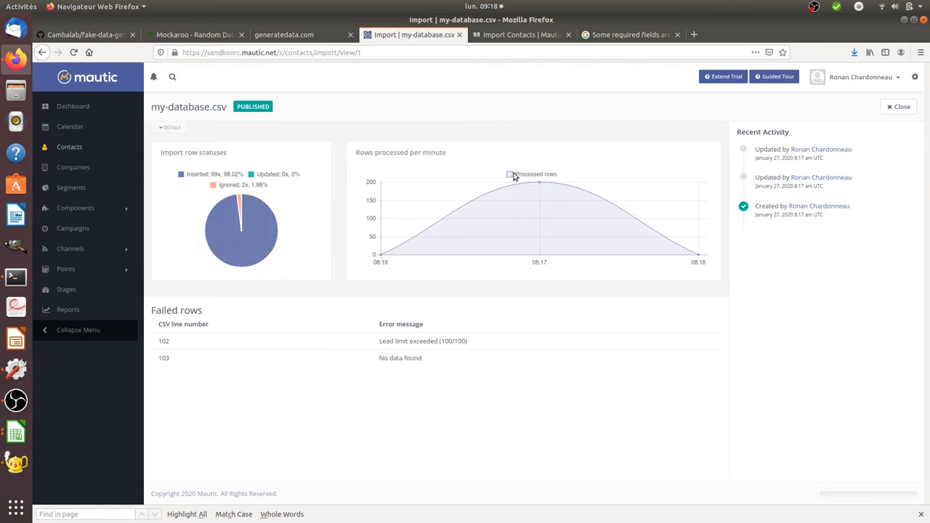
mouse_move(229, 207)
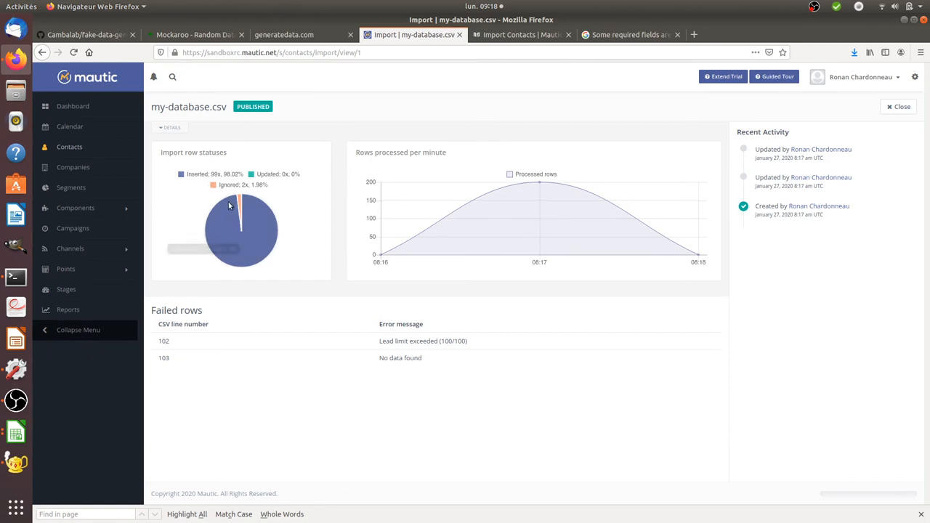
mouse_move(241, 203)
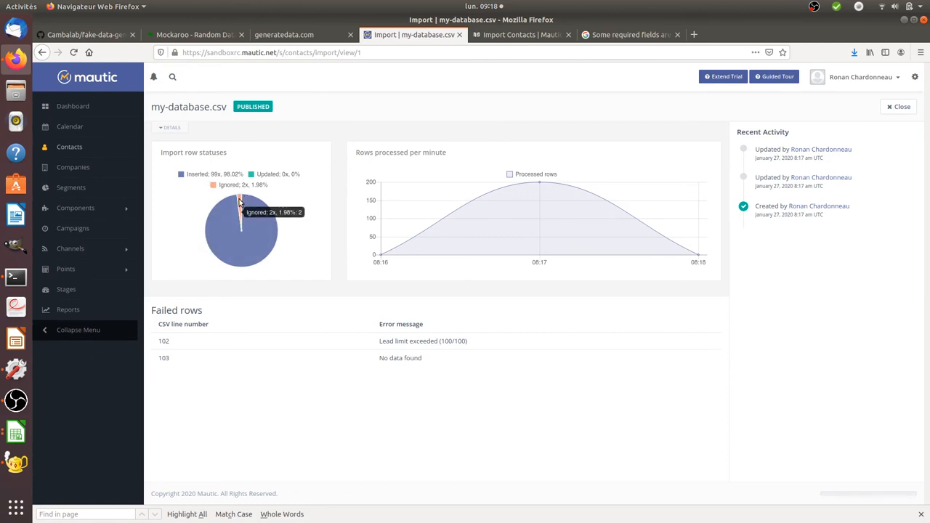
mouse_move(70, 146)
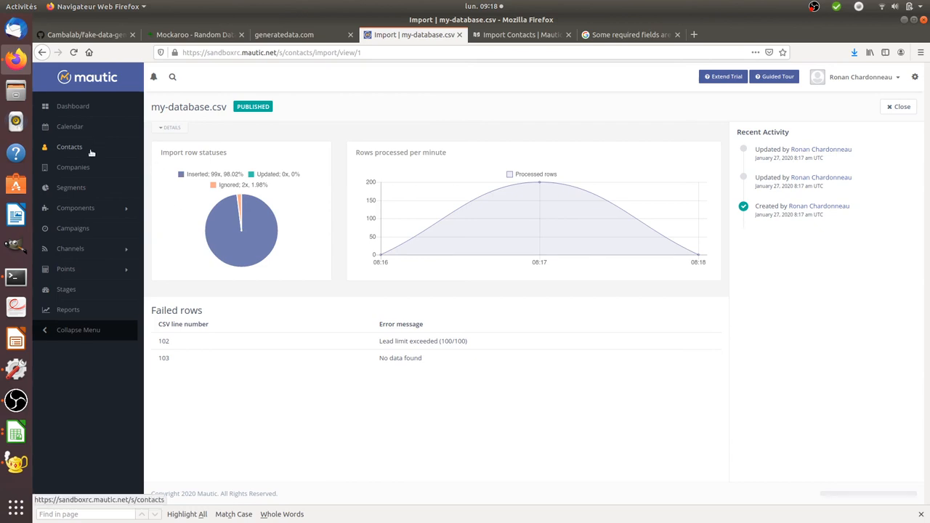
Go to the Contacts list showing the 100 contacts across five pages.
left_click(69, 147)
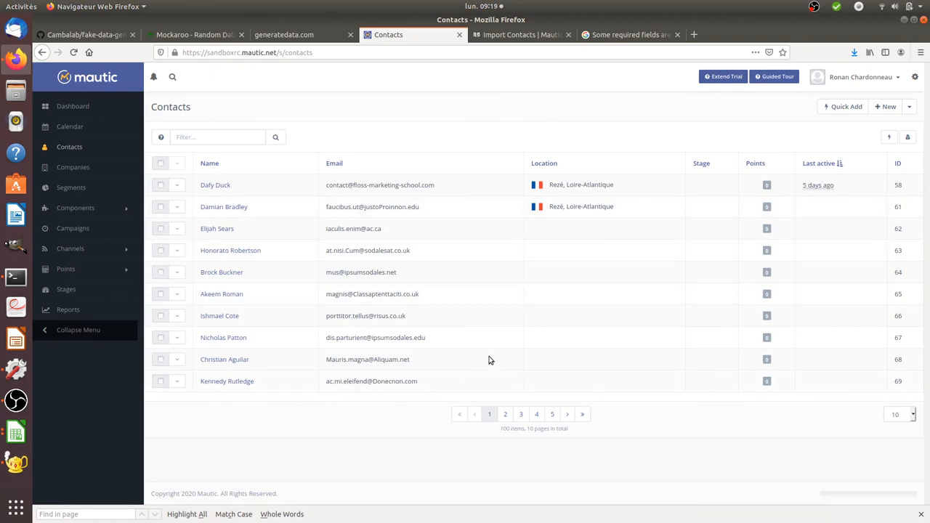
mouse_move(229, 250)
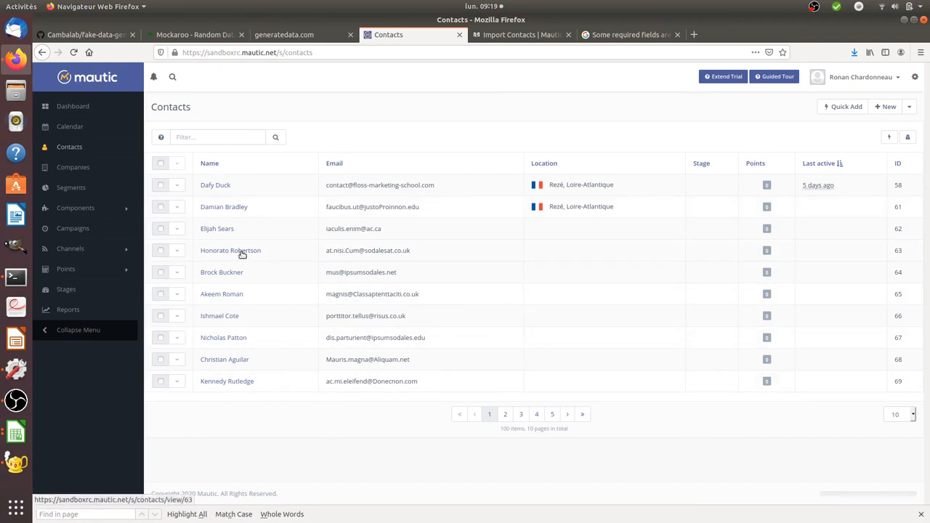
mouse_move(894, 311)
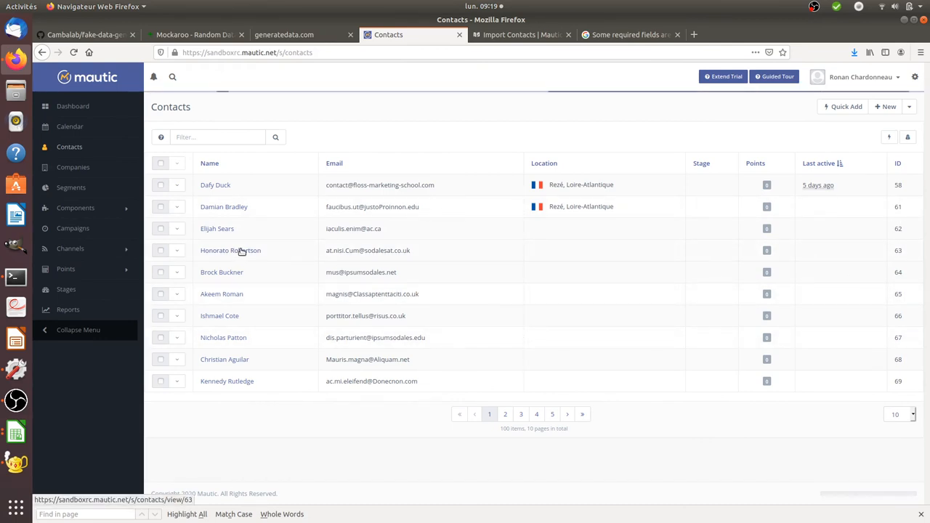
left_click(229, 249)
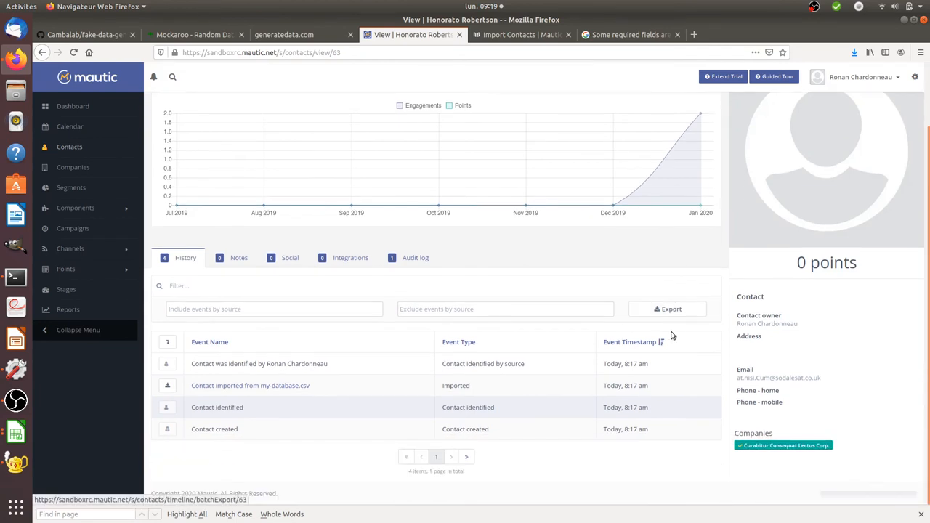
mouse_move(593, 398)
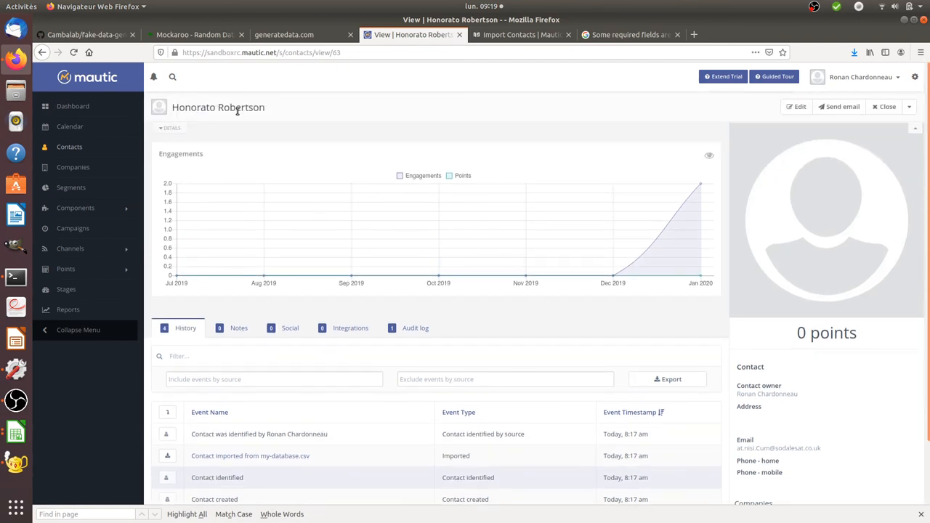
scroll("down", 3)
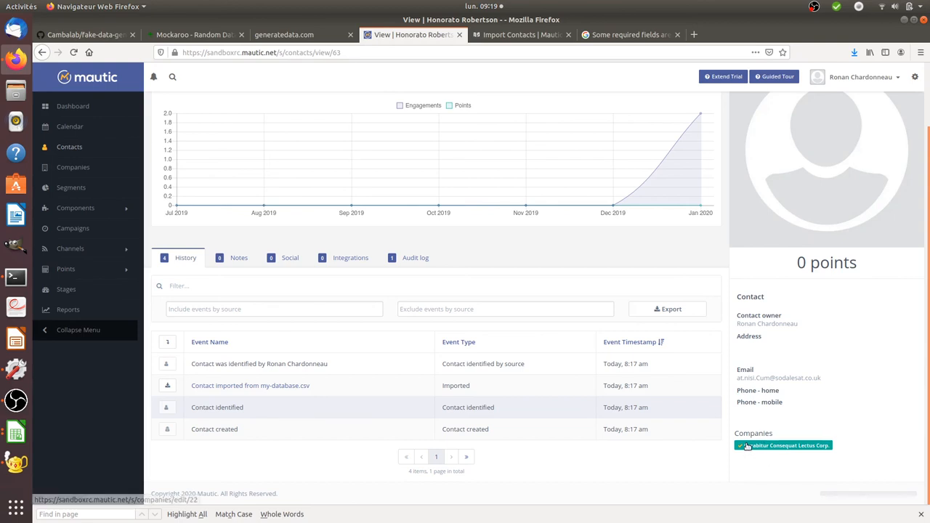
left_click(783, 444)
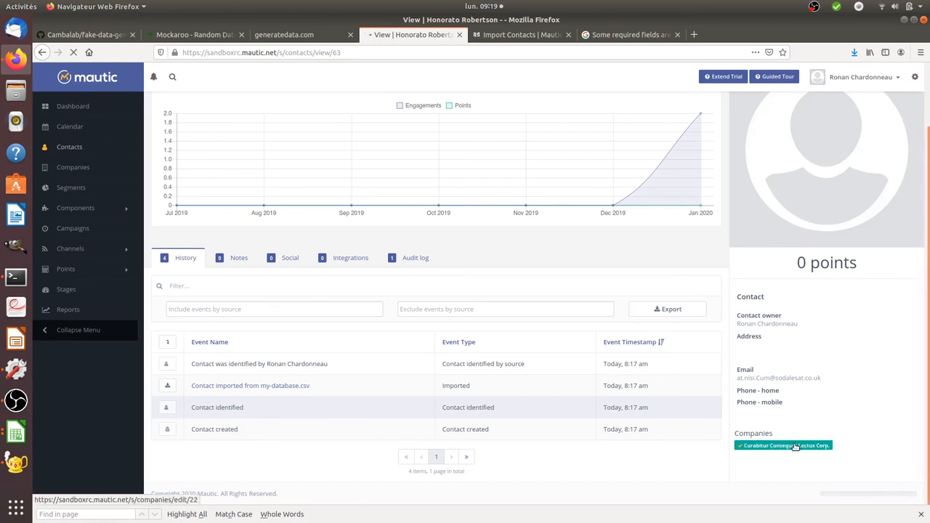
Review the linked company Curabitur Consequat Lectus Corp., then return to the Contacts list.
left_click(783, 445)
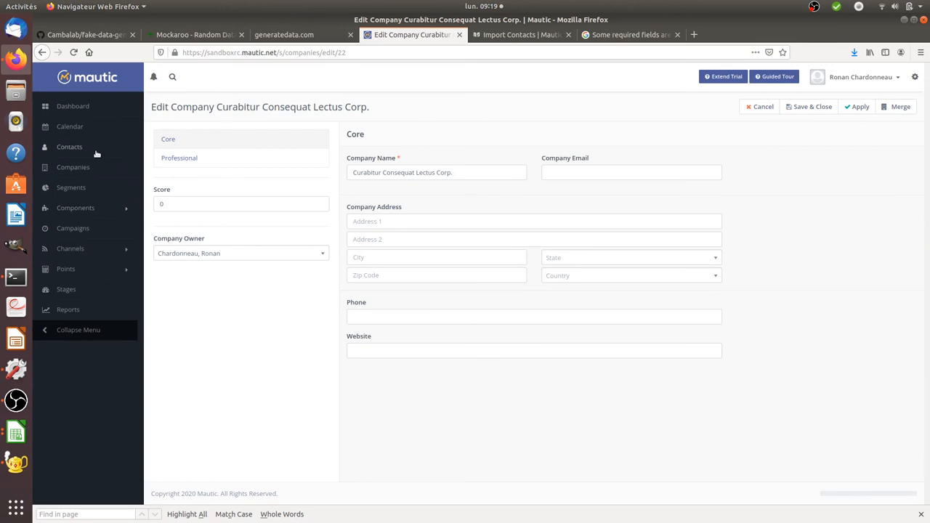
mouse_move(70, 147)
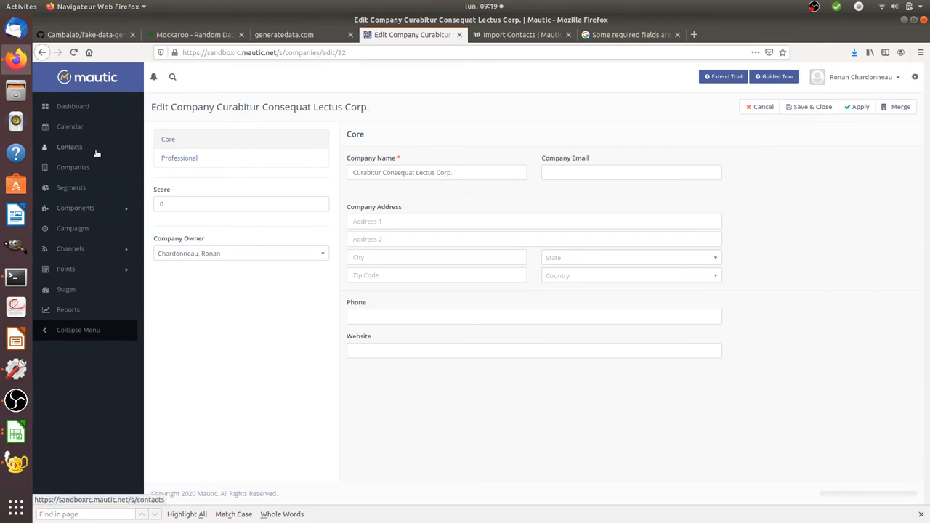
left_click(70, 147)
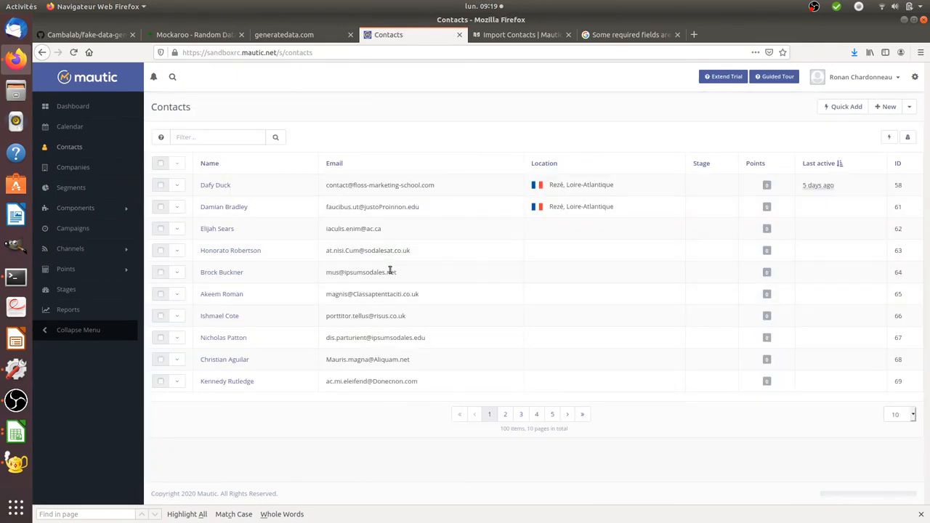
mouse_move(117, 407)
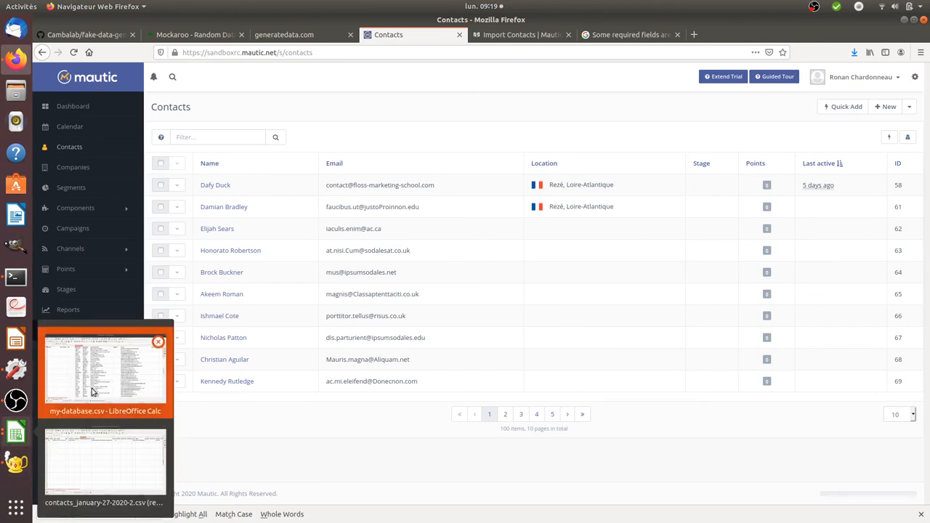
left_click(104, 370)
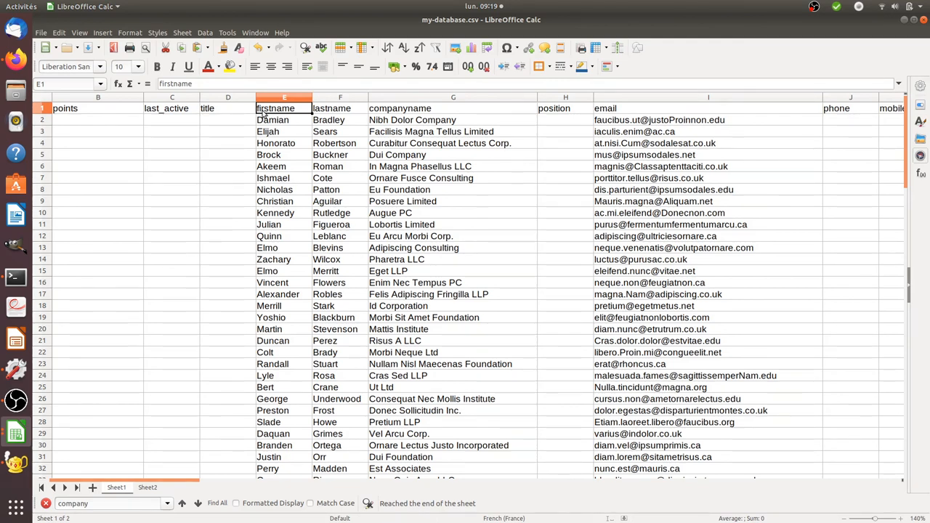
mouse_move(263, 113)
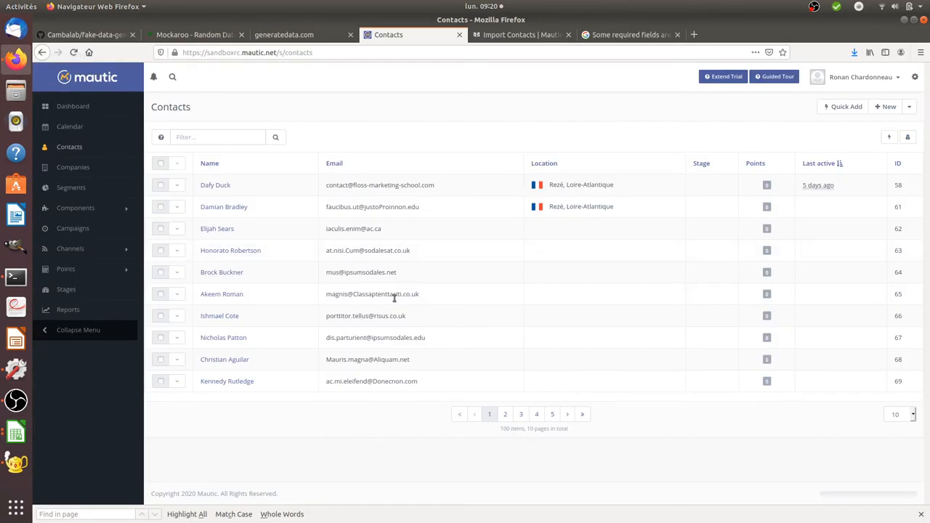
mouse_move(337, 337)
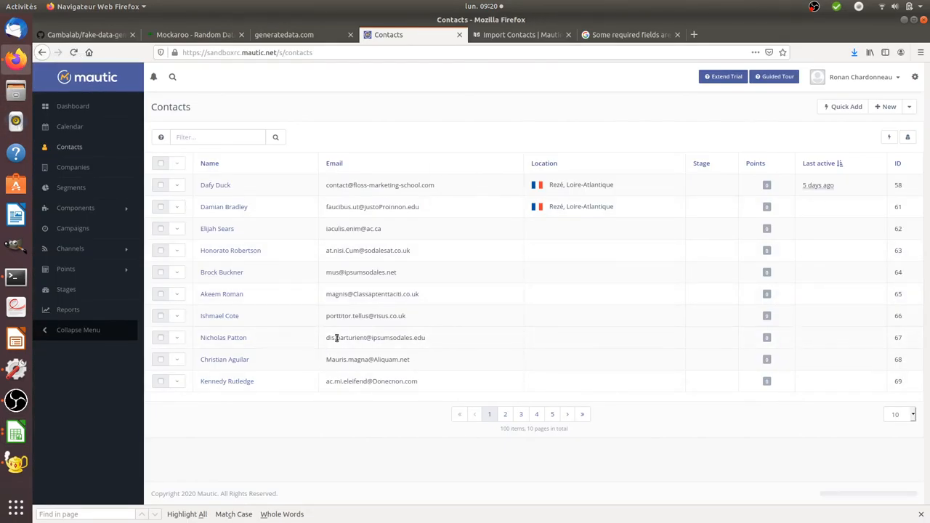